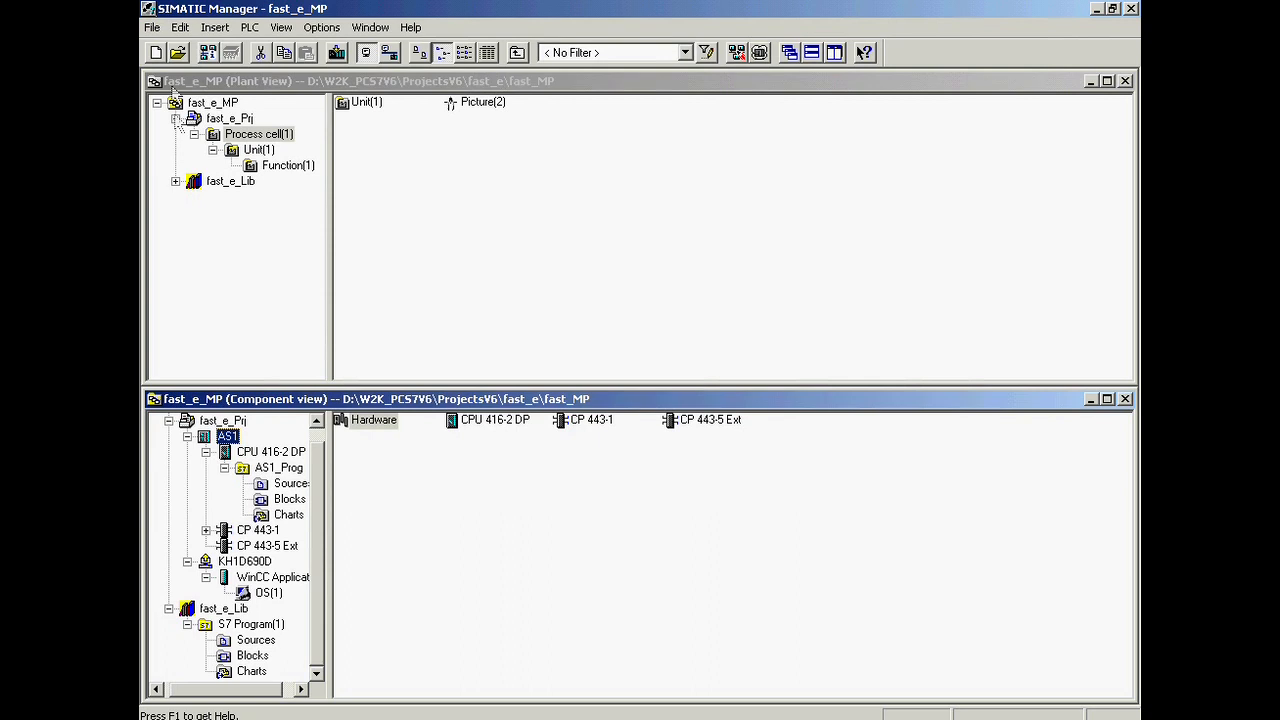
- Retrieve the Sim_lib_en.zip archive into the fast_e folder and acknowledge the storage message
{"action": "left_click", "coordinate": [152, 27]}
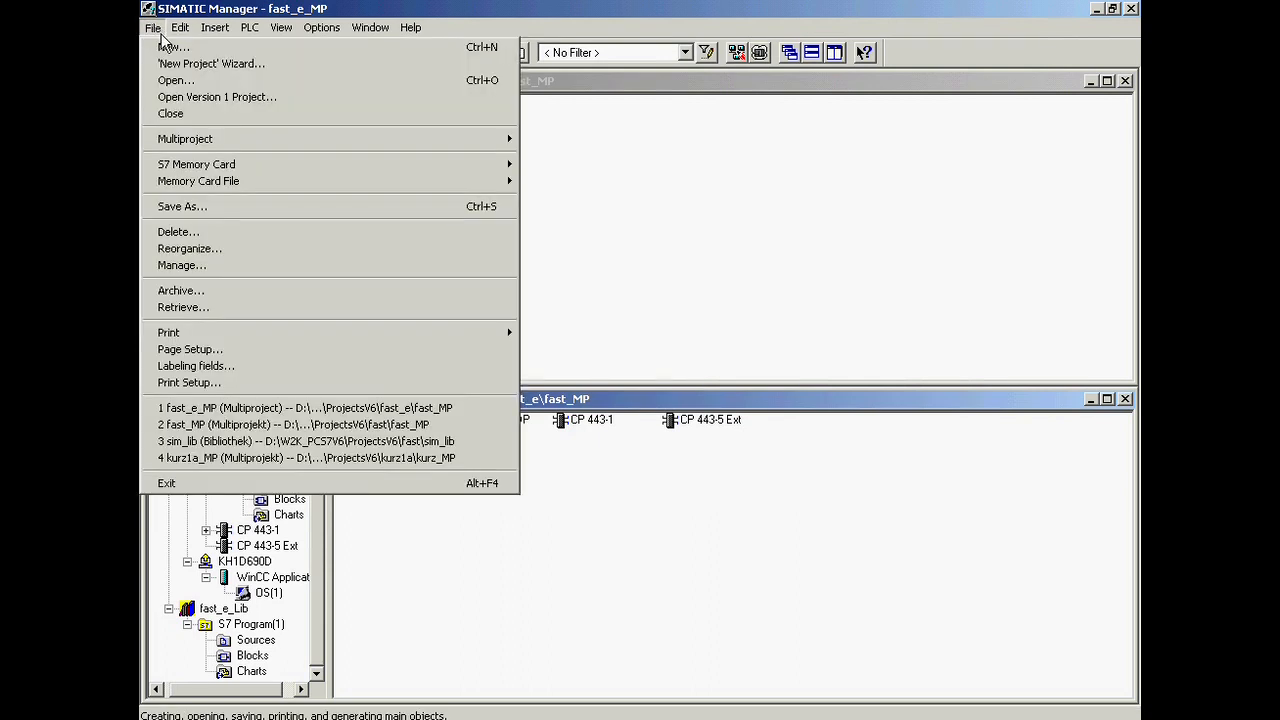
{"action": "mouse_move", "coordinate": [183, 307]}
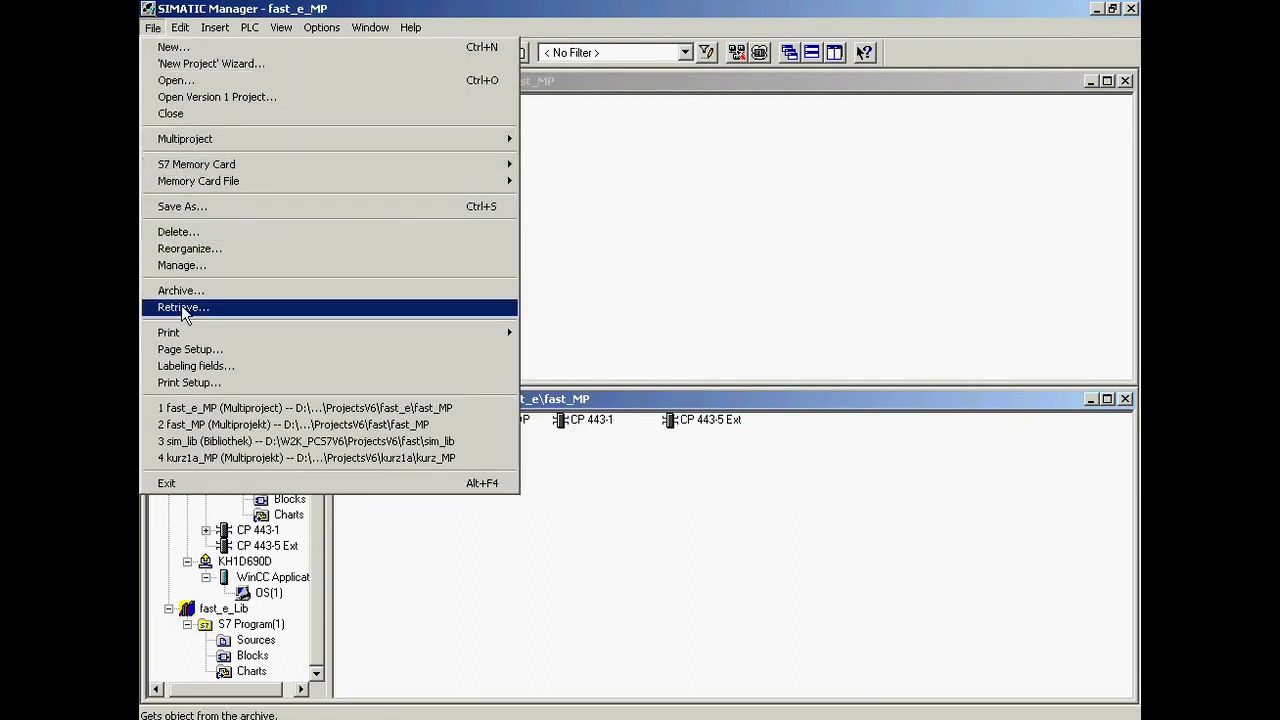
{"action": "left_click", "coordinate": [183, 307]}
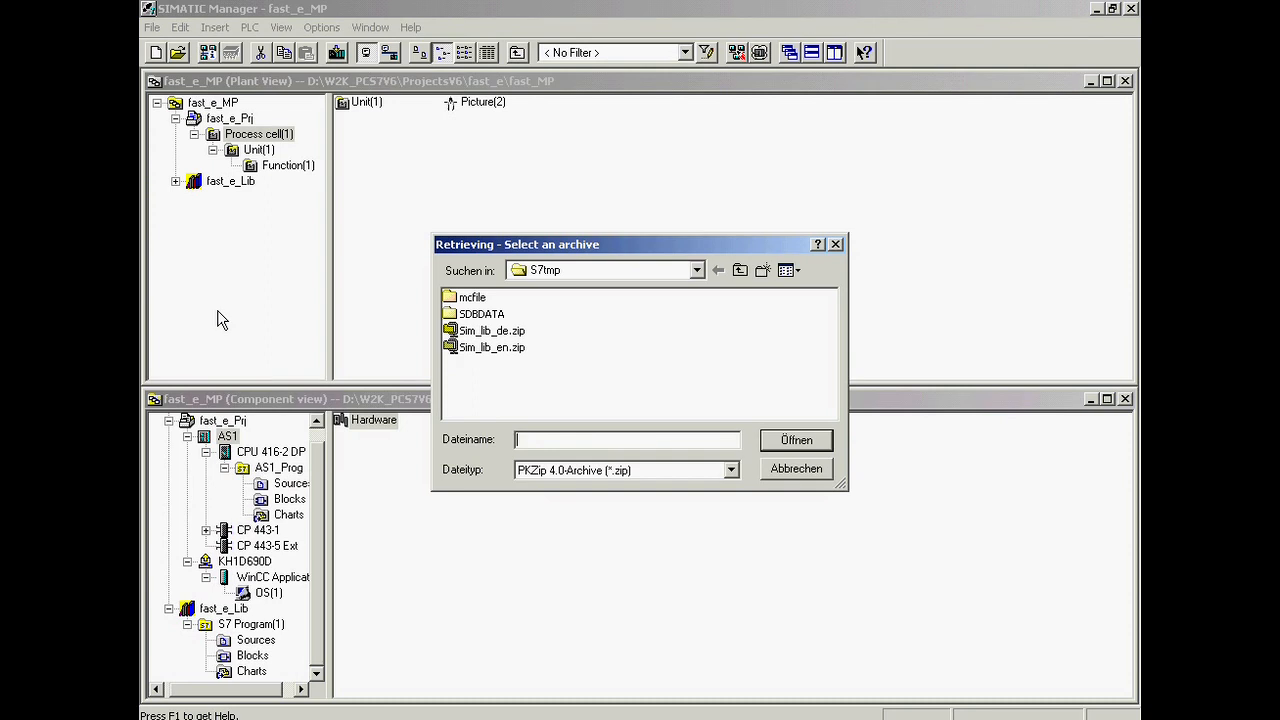
{"action": "mouse_move", "coordinate": [422, 358]}
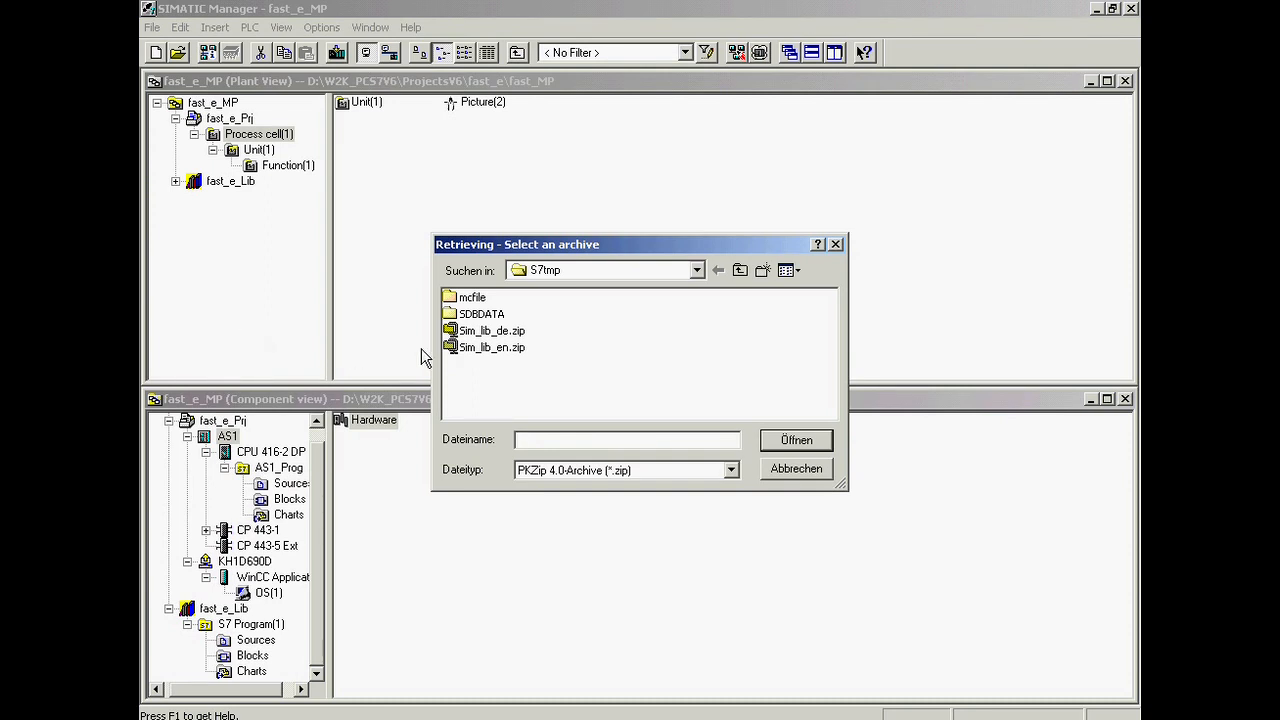
{"action": "left_click", "coordinate": [491, 347]}
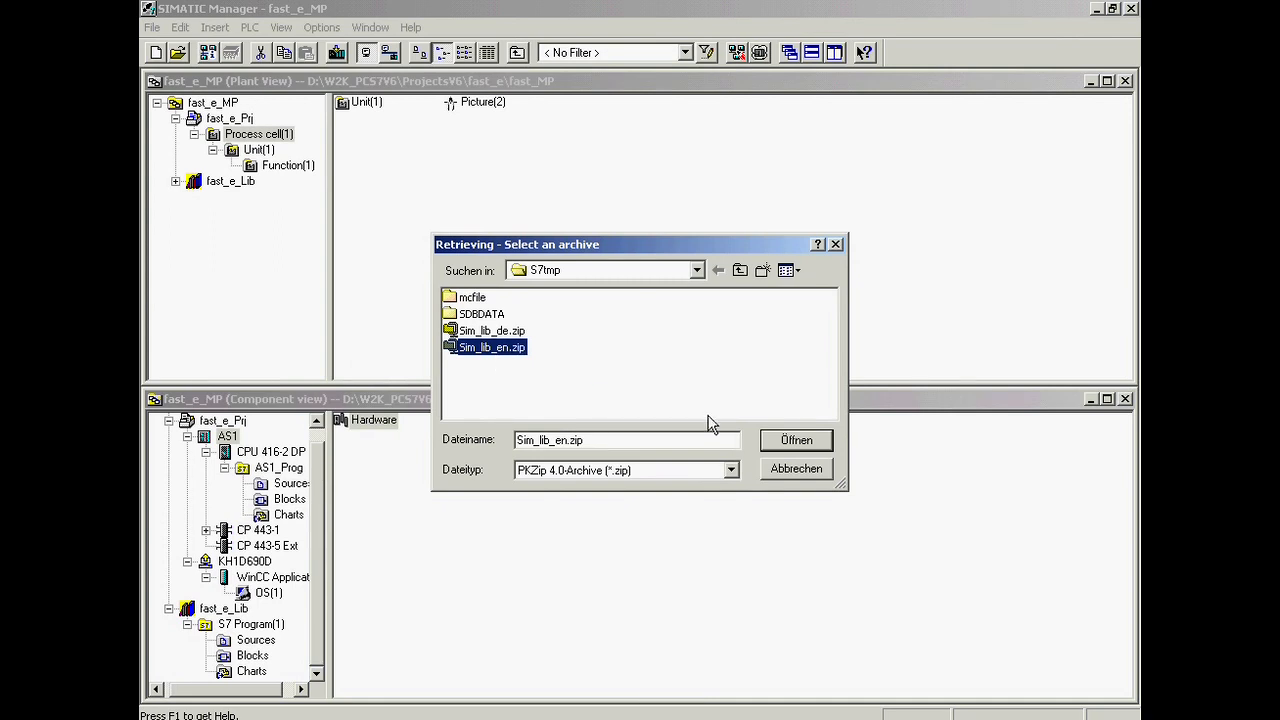
{"action": "left_click", "coordinate": [795, 440]}
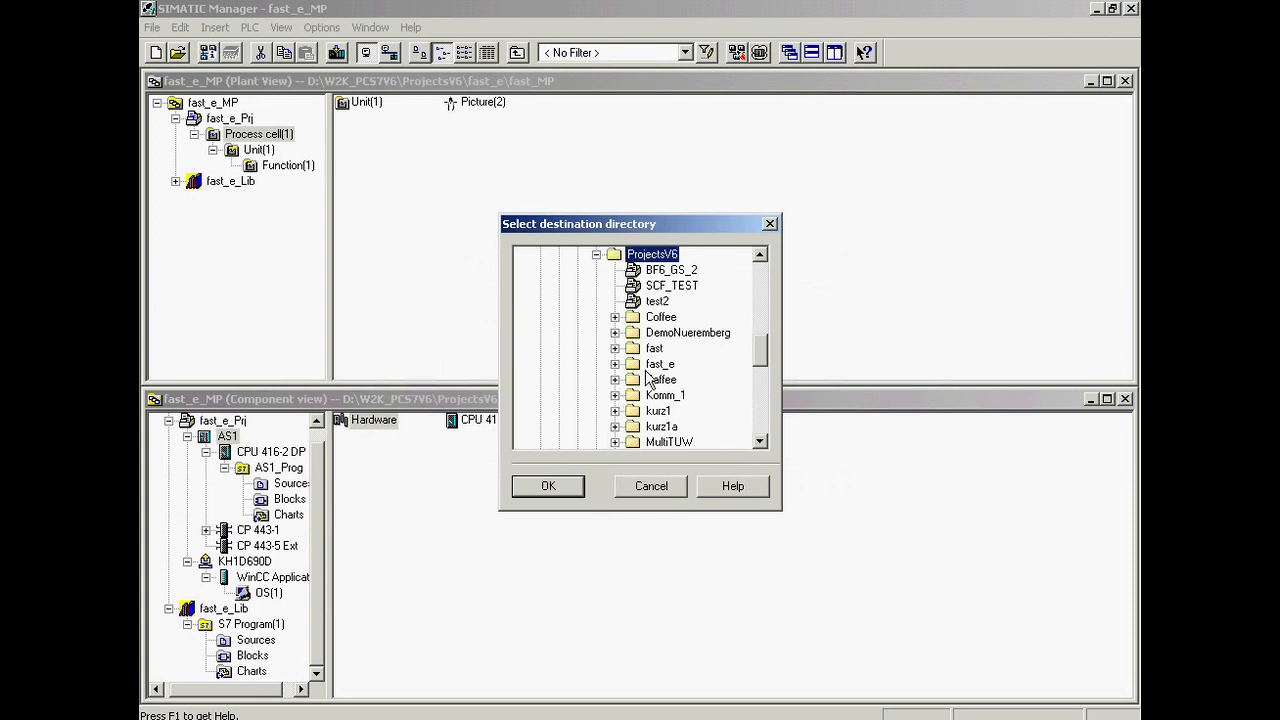
{"action": "left_click", "coordinate": [659, 363]}
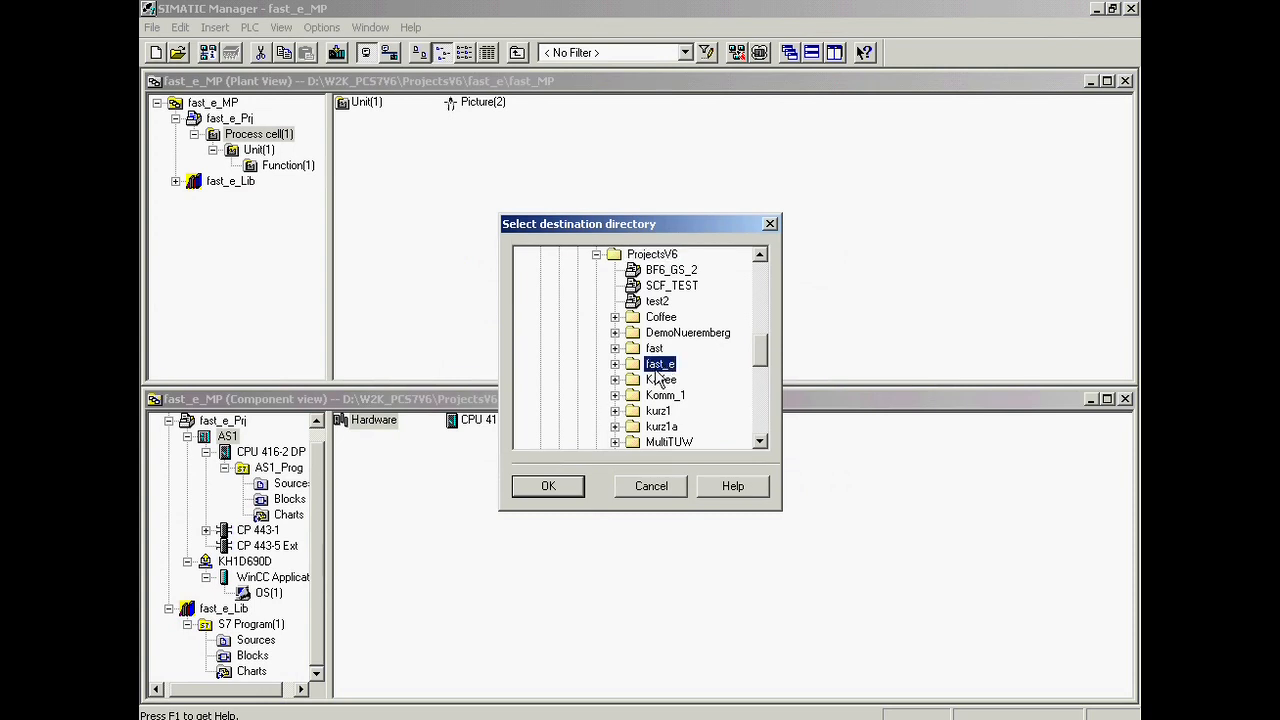
{"action": "left_click", "coordinate": [548, 486]}
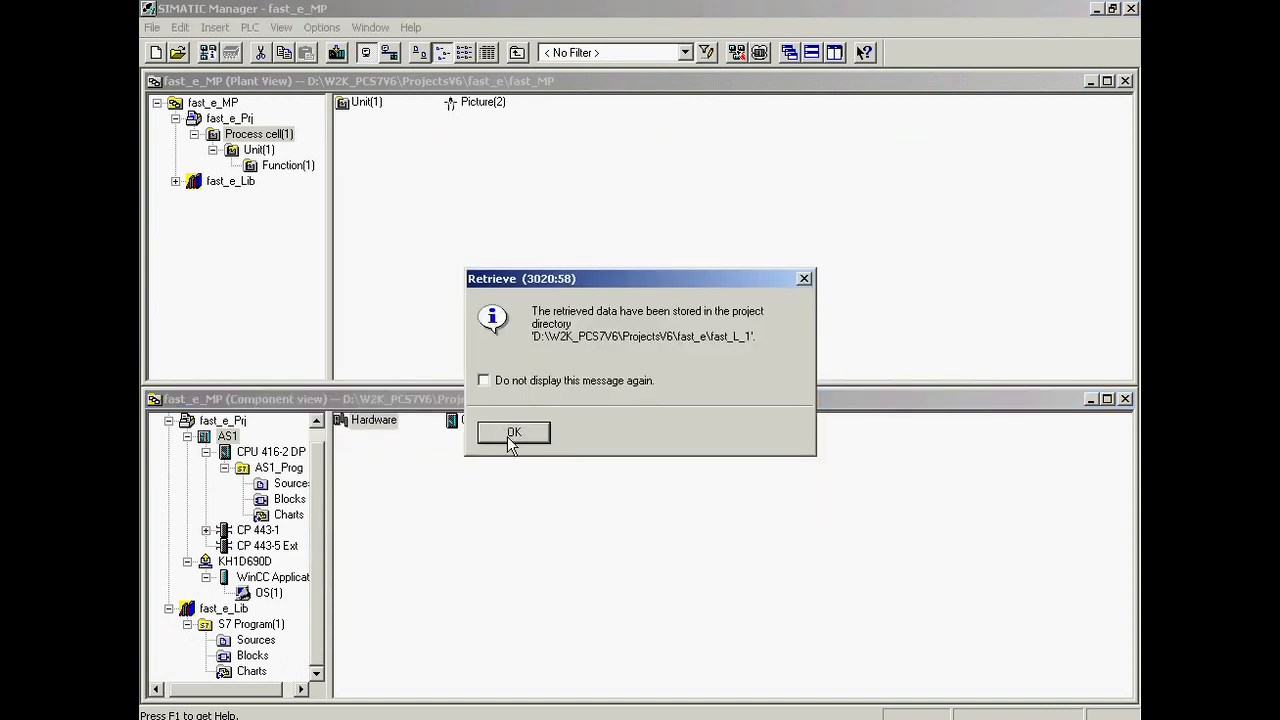
{"action": "left_click", "coordinate": [513, 432]}
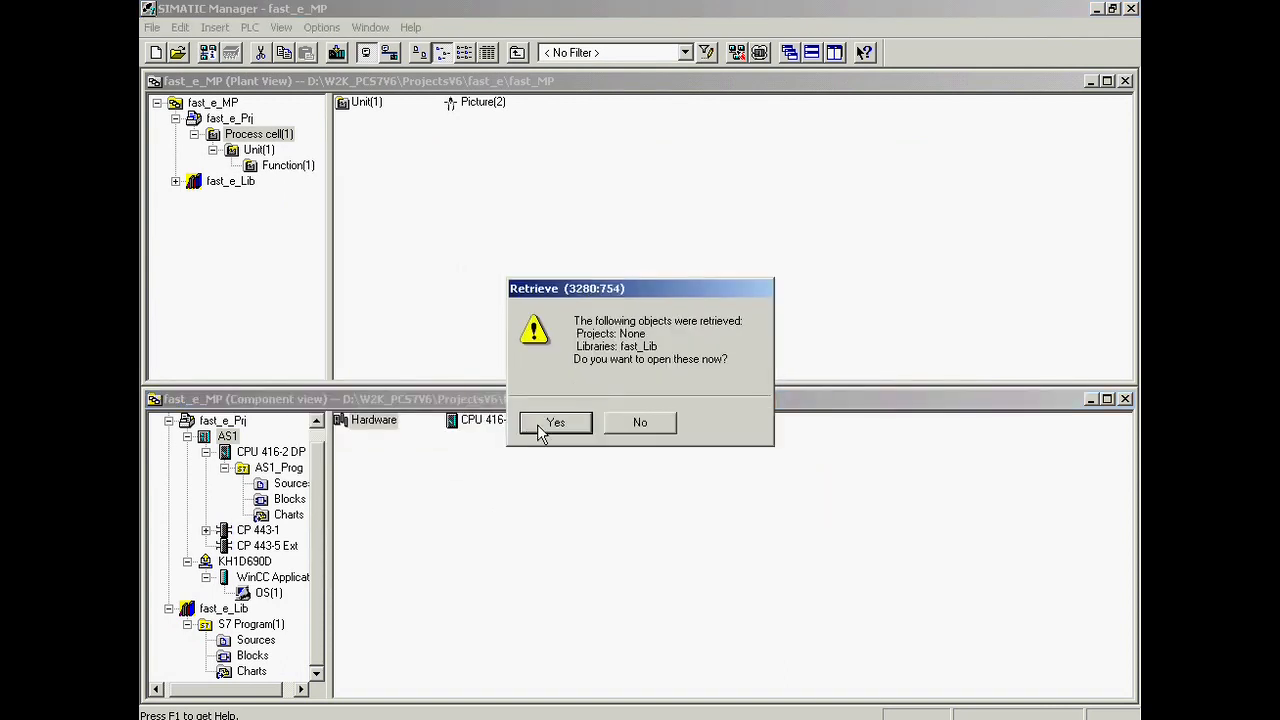
- Open fast_Lib and copy its MOTOR1, PIDCTRL1 and VALVE1 charts into fast_e_Lib's Charts folder
{"action": "left_click", "coordinate": [555, 422]}
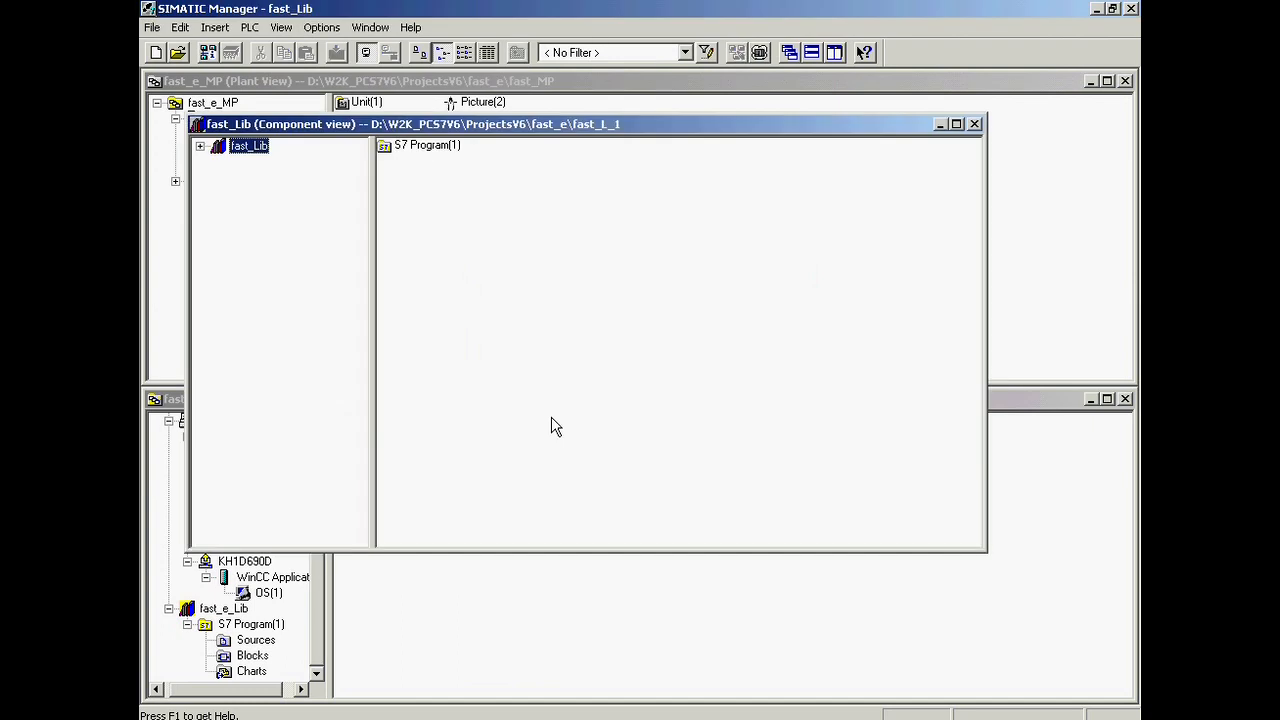
{"action": "left_click", "coordinate": [199, 146]}
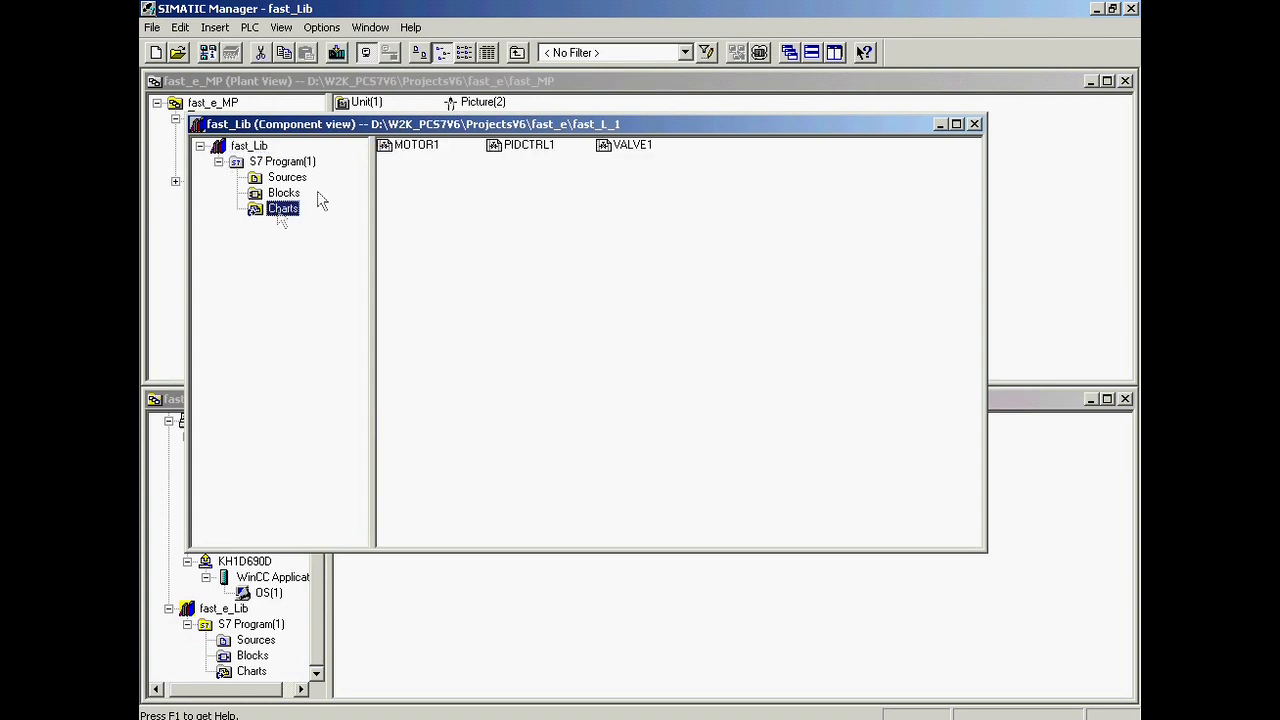
{"action": "left_click", "coordinate": [416, 144]}
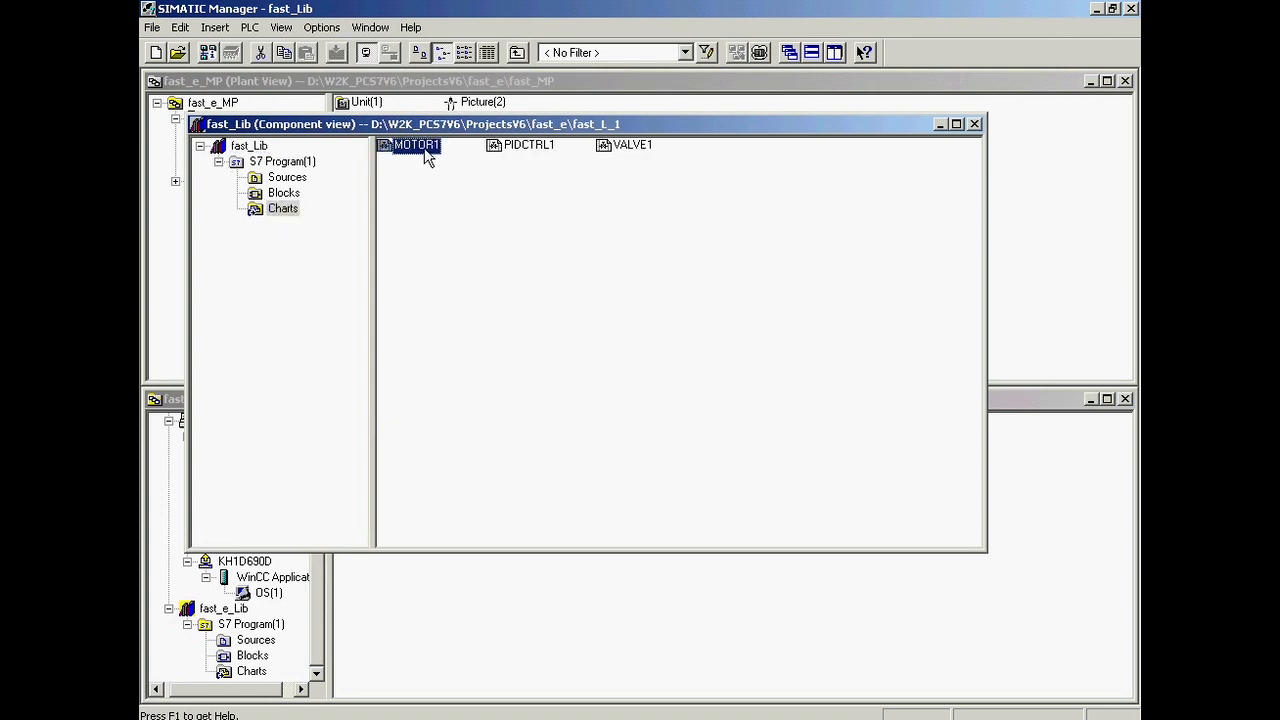
{"action": "mouse_move", "coordinate": [520, 155]}
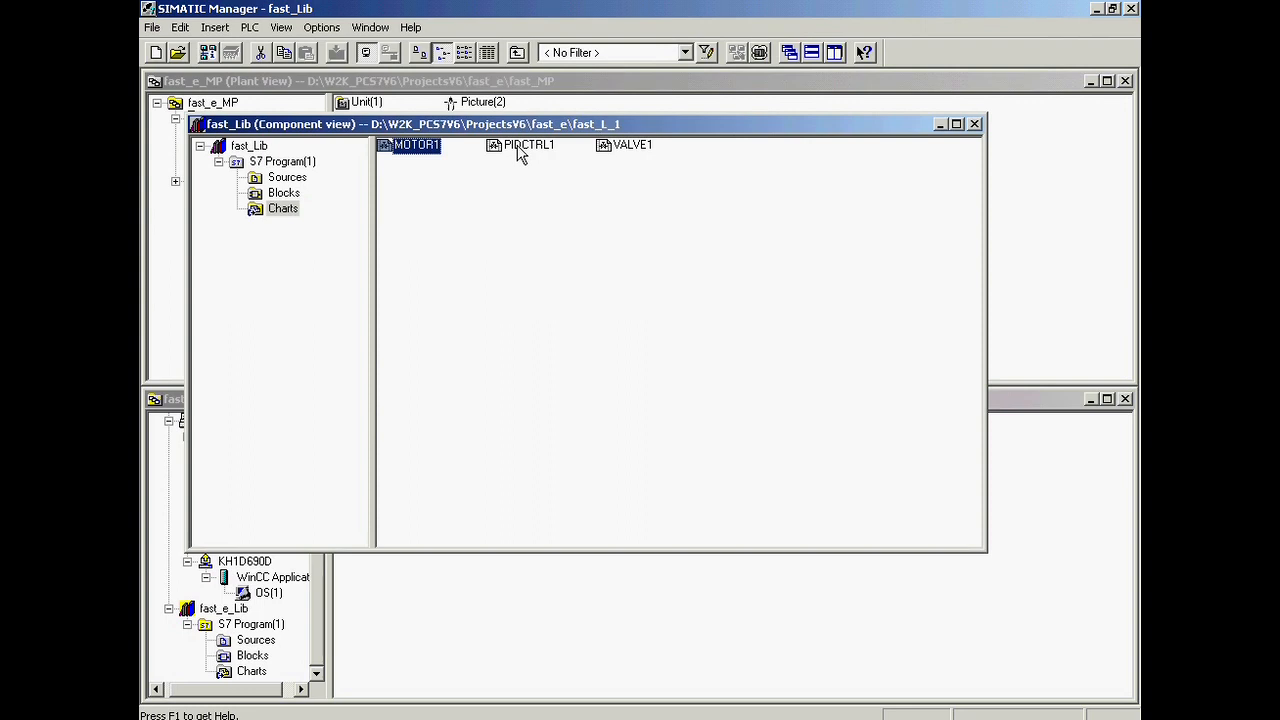
{"action": "left_click", "coordinate": [632, 144]}
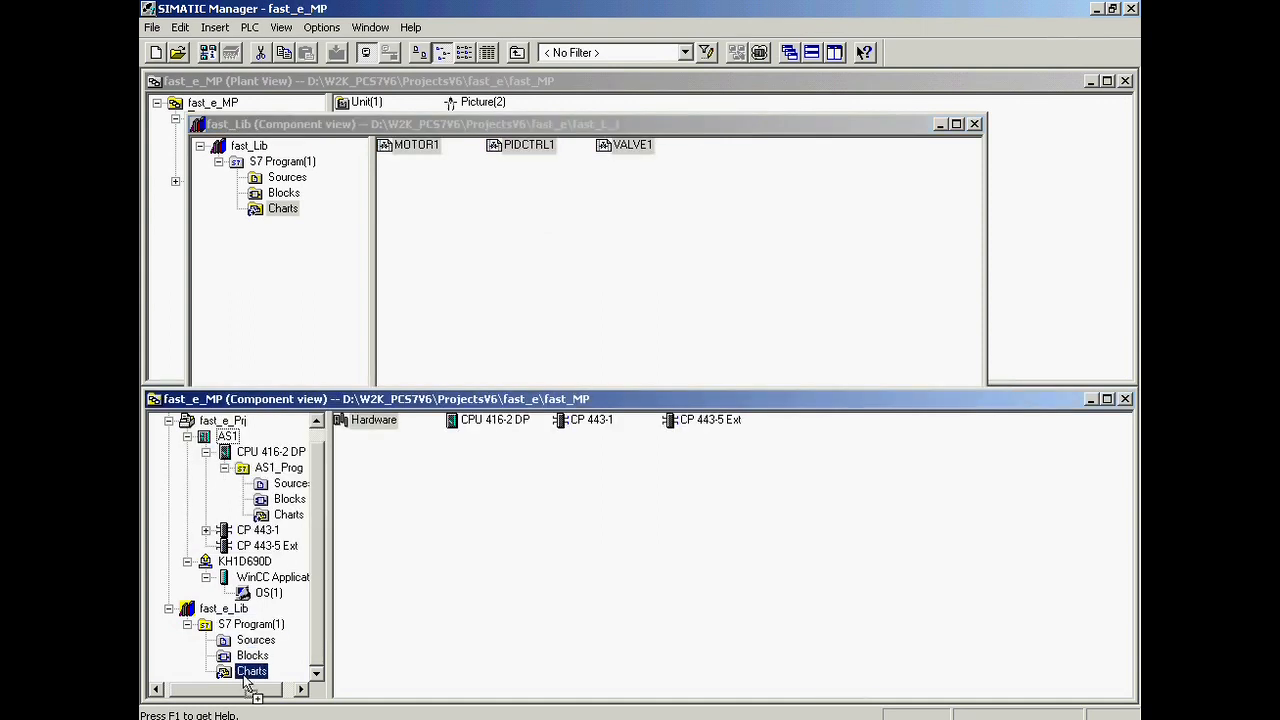
{"action": "left_click", "coordinate": [251, 671]}
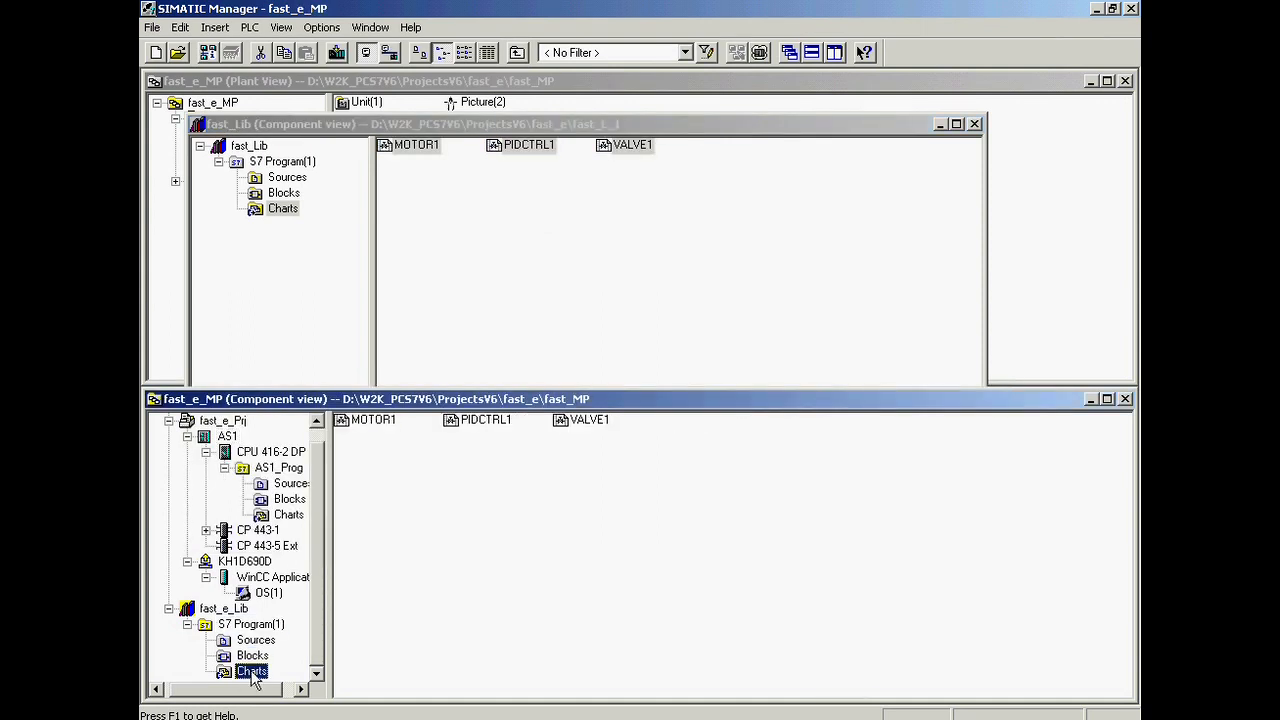
{"action": "mouse_move", "coordinate": [380, 485]}
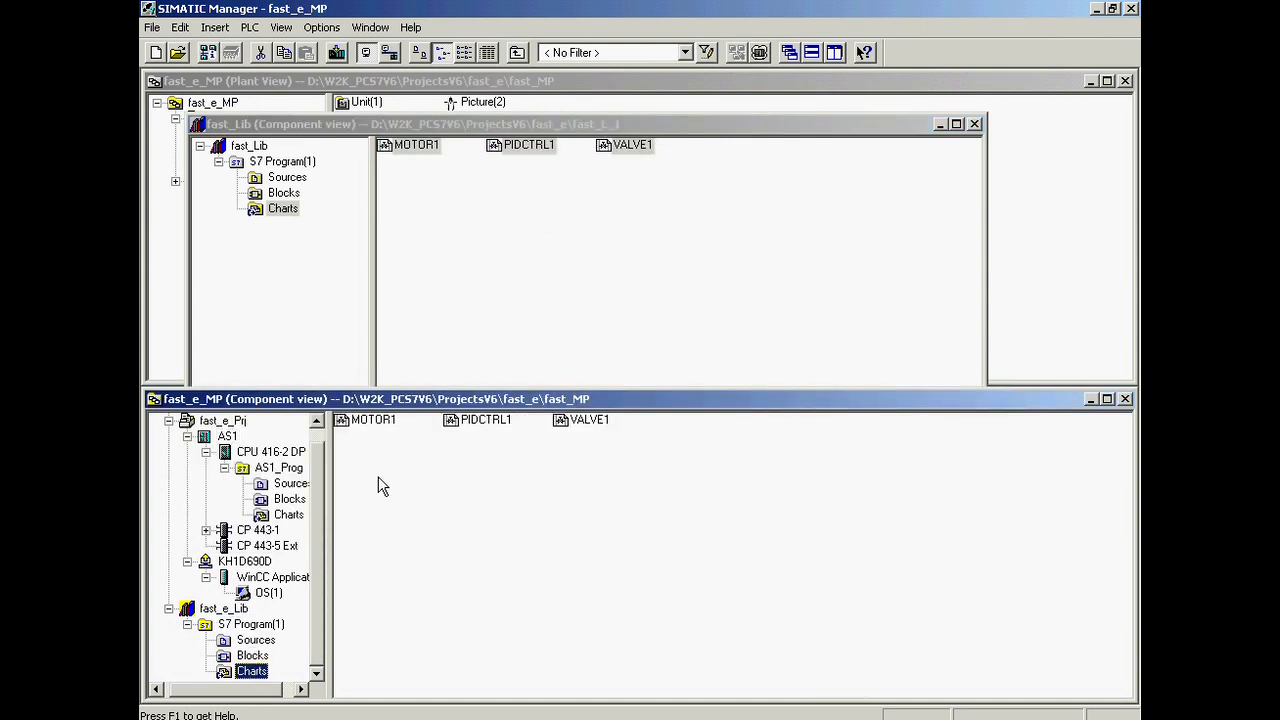
{"action": "mouse_move", "coordinate": [535, 443]}
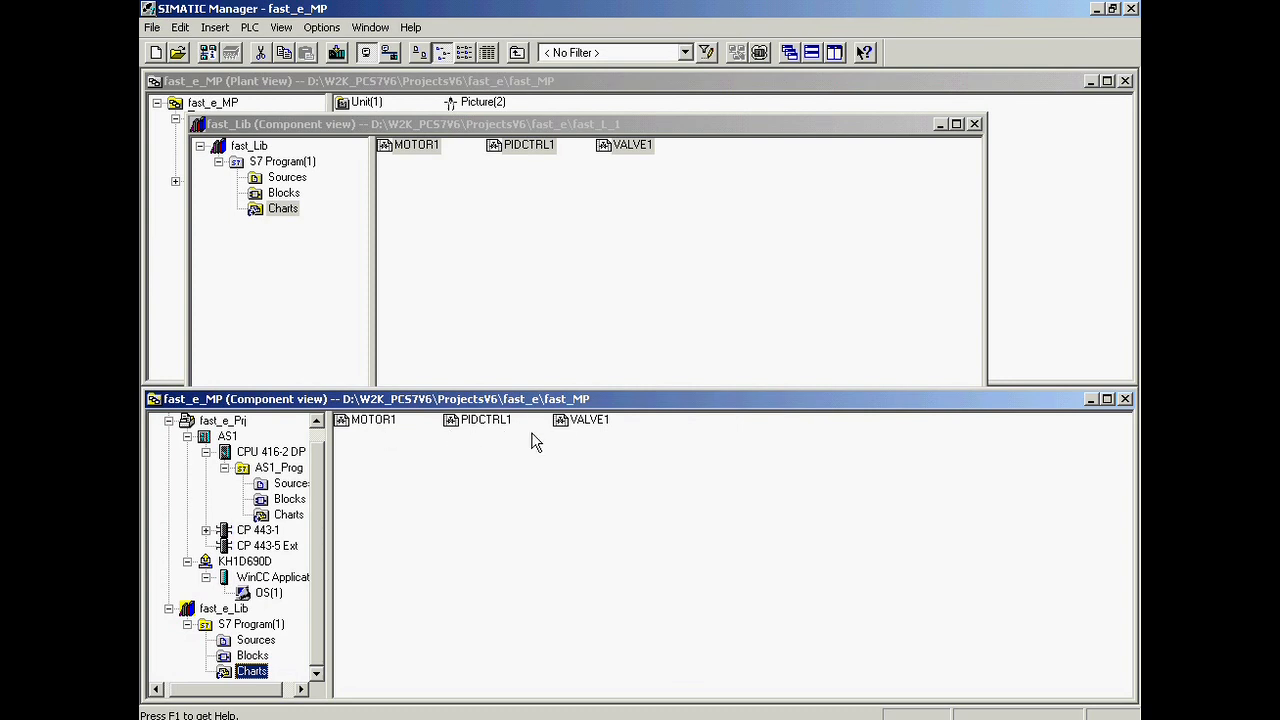
{"action": "mouse_move", "coordinate": [520, 448]}
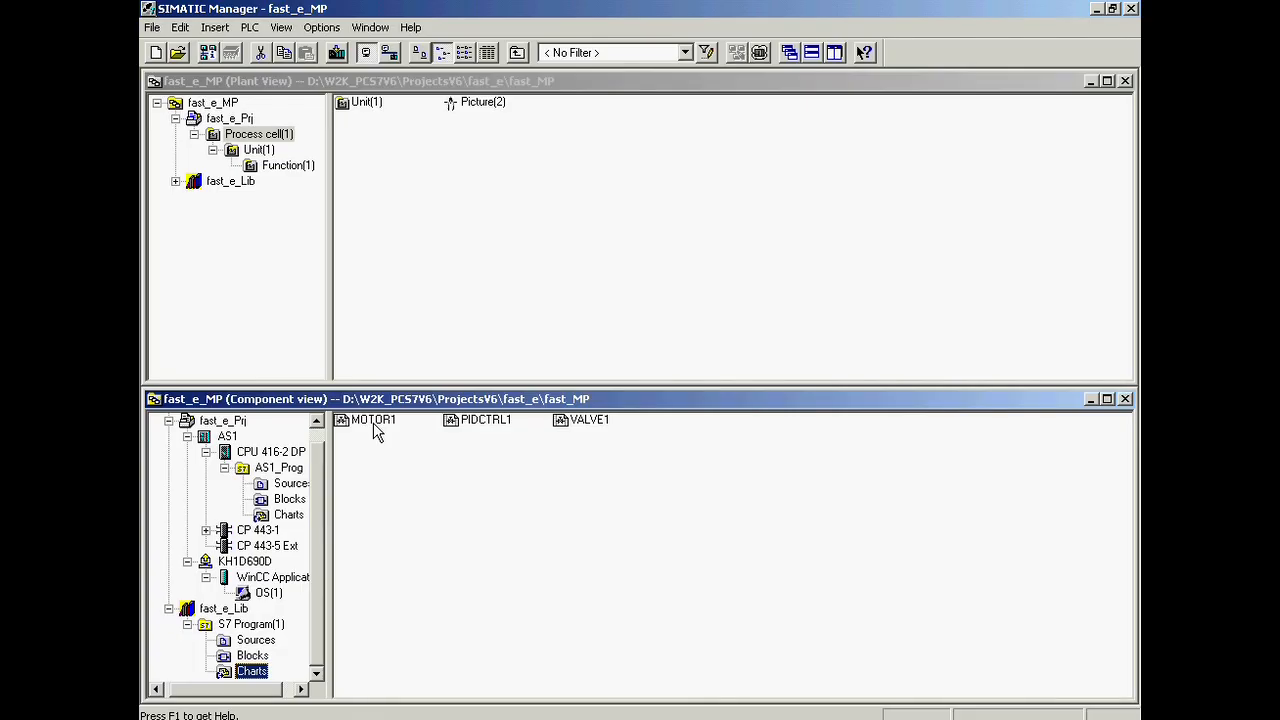
{"action": "mouse_move", "coordinate": [395, 225]}
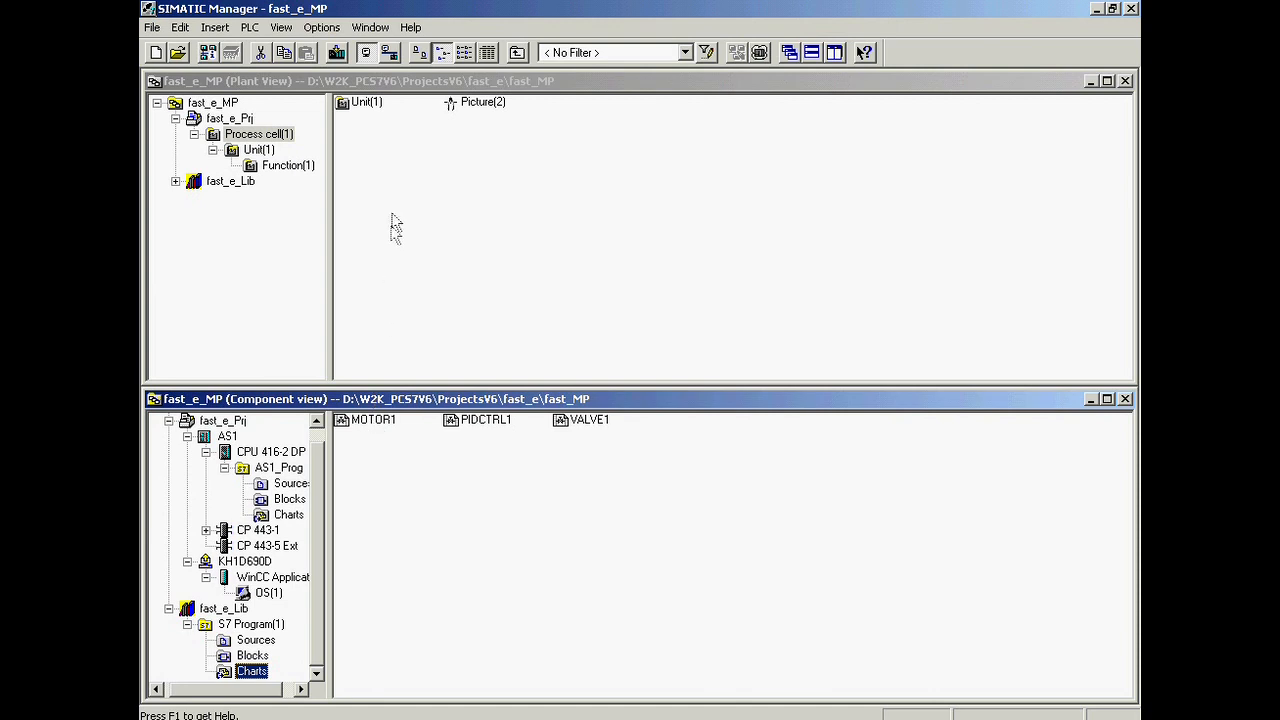
{"action": "mouse_move", "coordinate": [281, 27]}
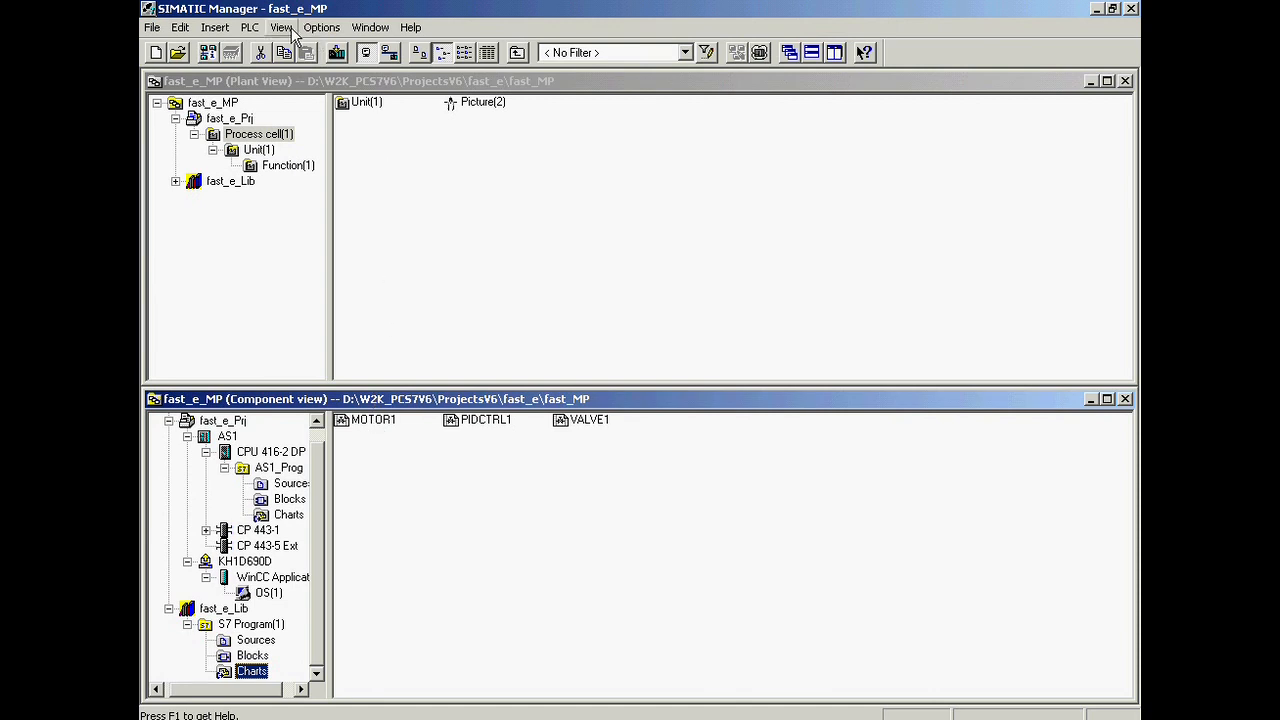
- Switch the multiproject display to the Process Object View from the View menu
{"action": "left_click", "coordinate": [281, 27]}
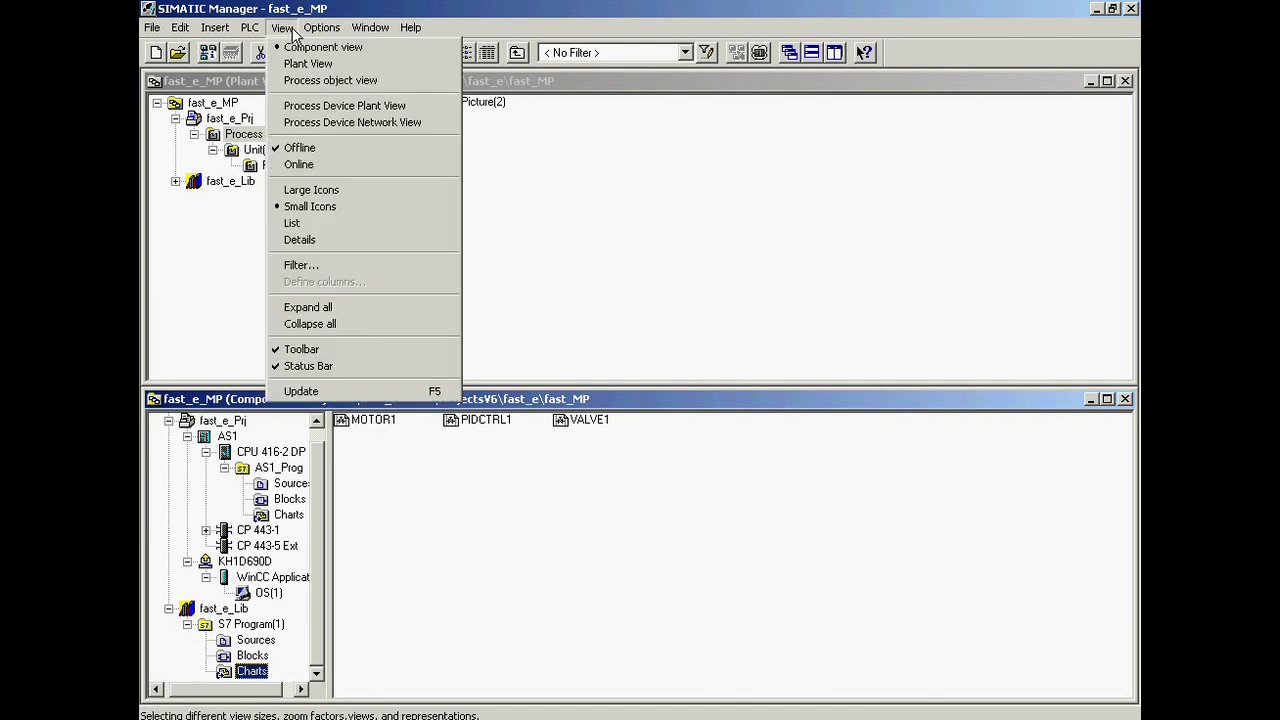
{"action": "mouse_move", "coordinate": [330, 80]}
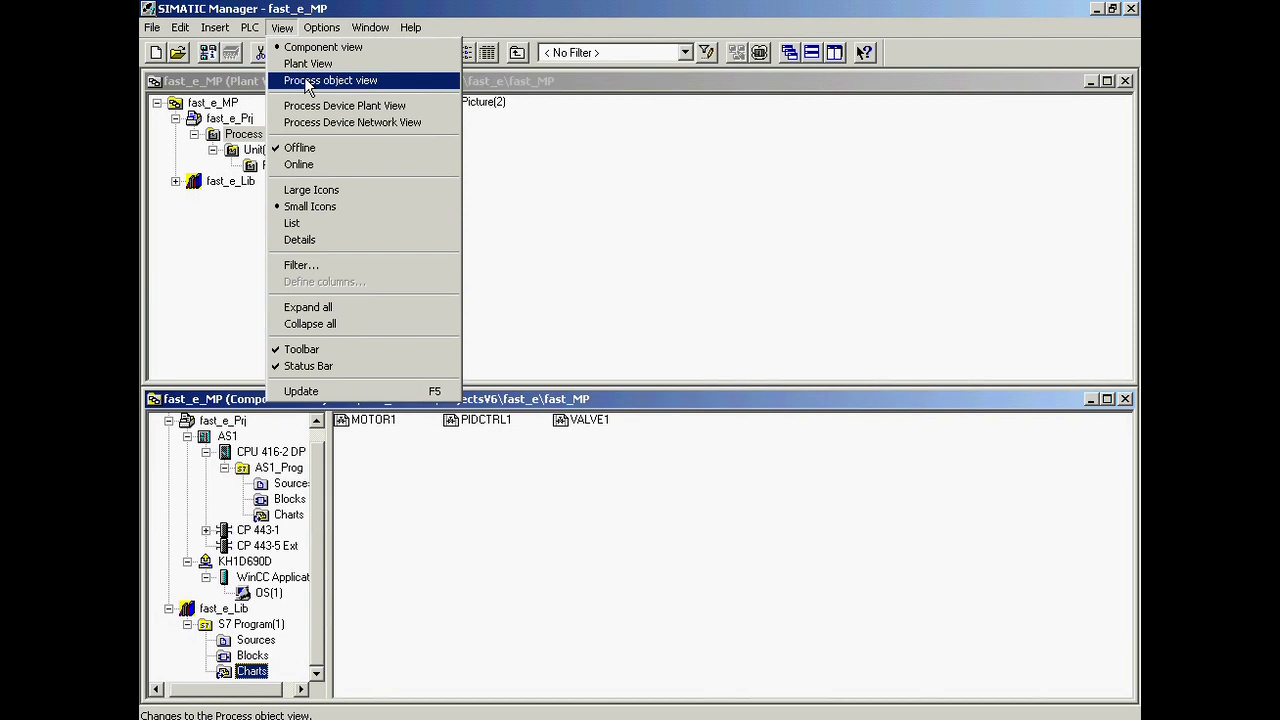
{"action": "left_click", "coordinate": [330, 80]}
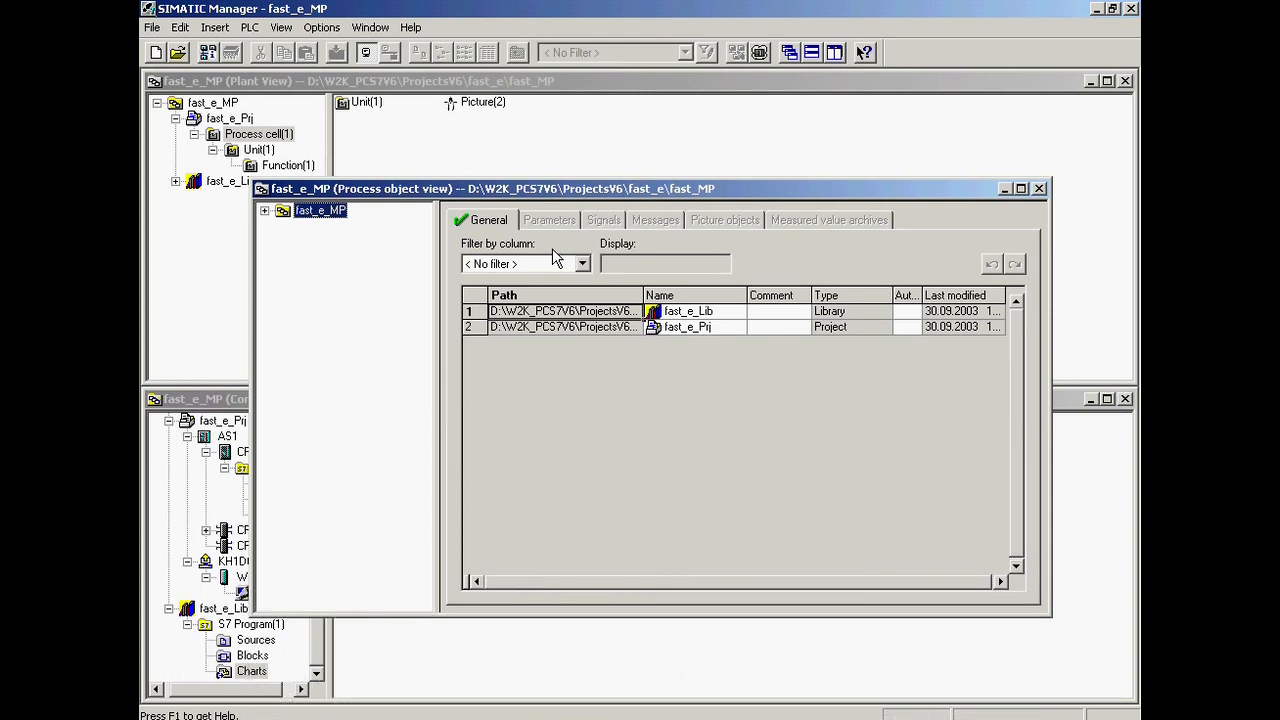
{"action": "mouse_move", "coordinate": [615, 277]}
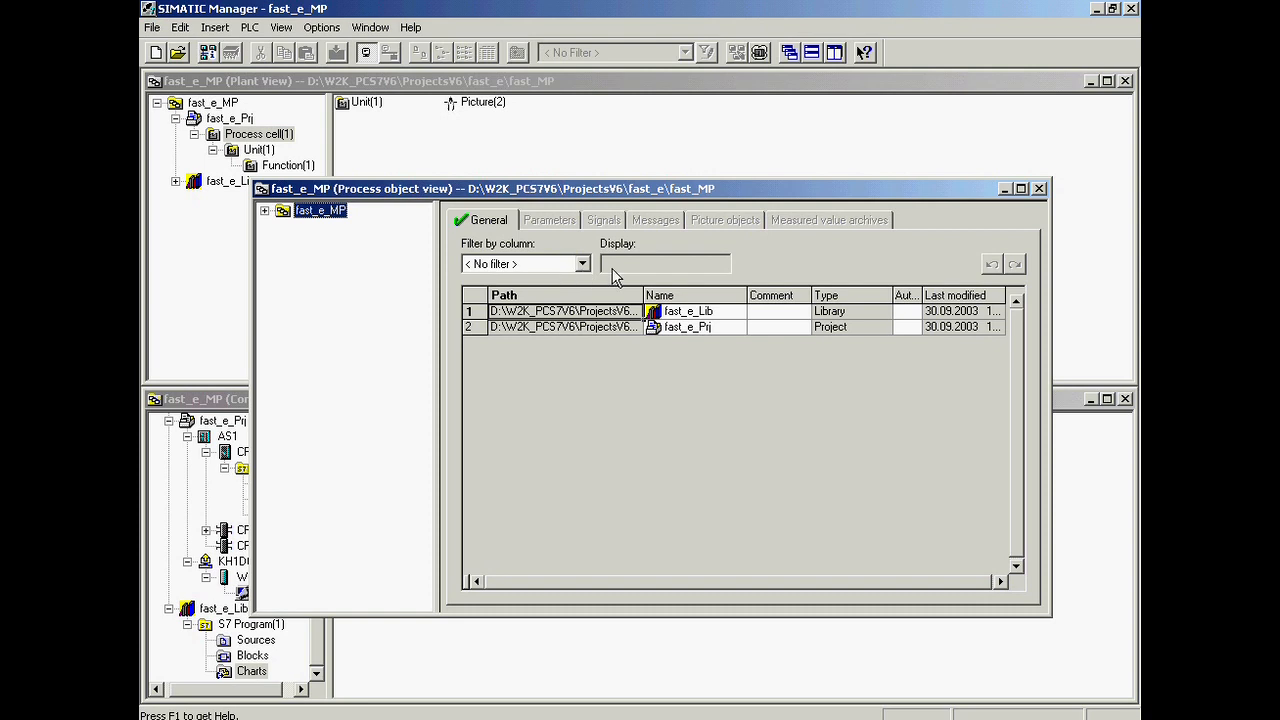
{"action": "mouse_move", "coordinate": [570, 255]}
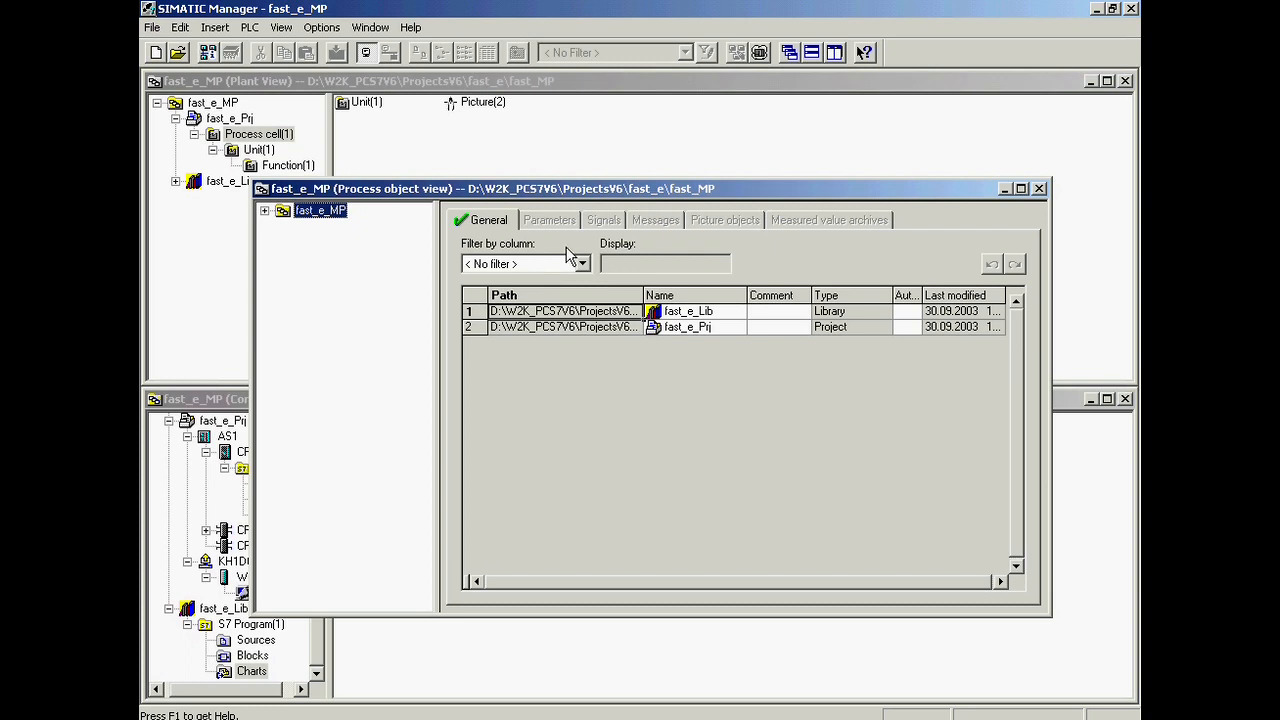
{"action": "mouse_move", "coordinate": [281, 27]}
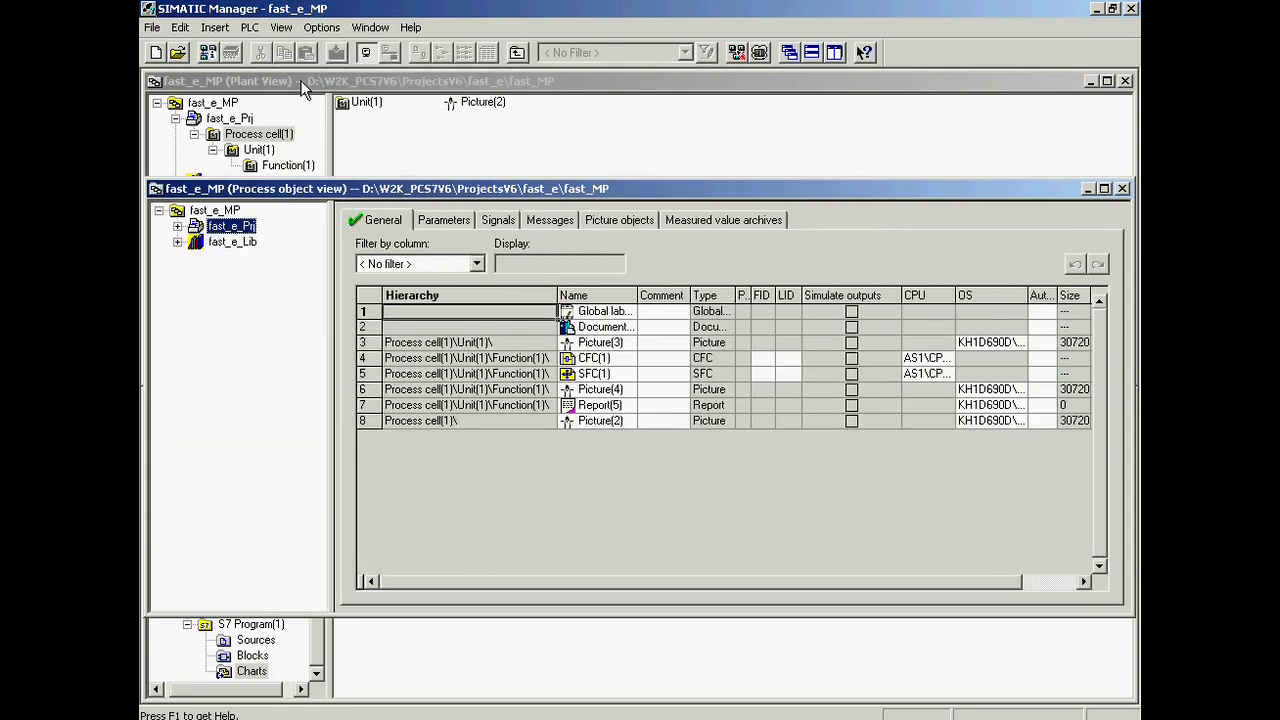
- Expand fast_e_Lib and its Templates folder to list MOTOR1, PIDCTRL1 and VALVE1
{"action": "left_click", "coordinate": [178, 242]}
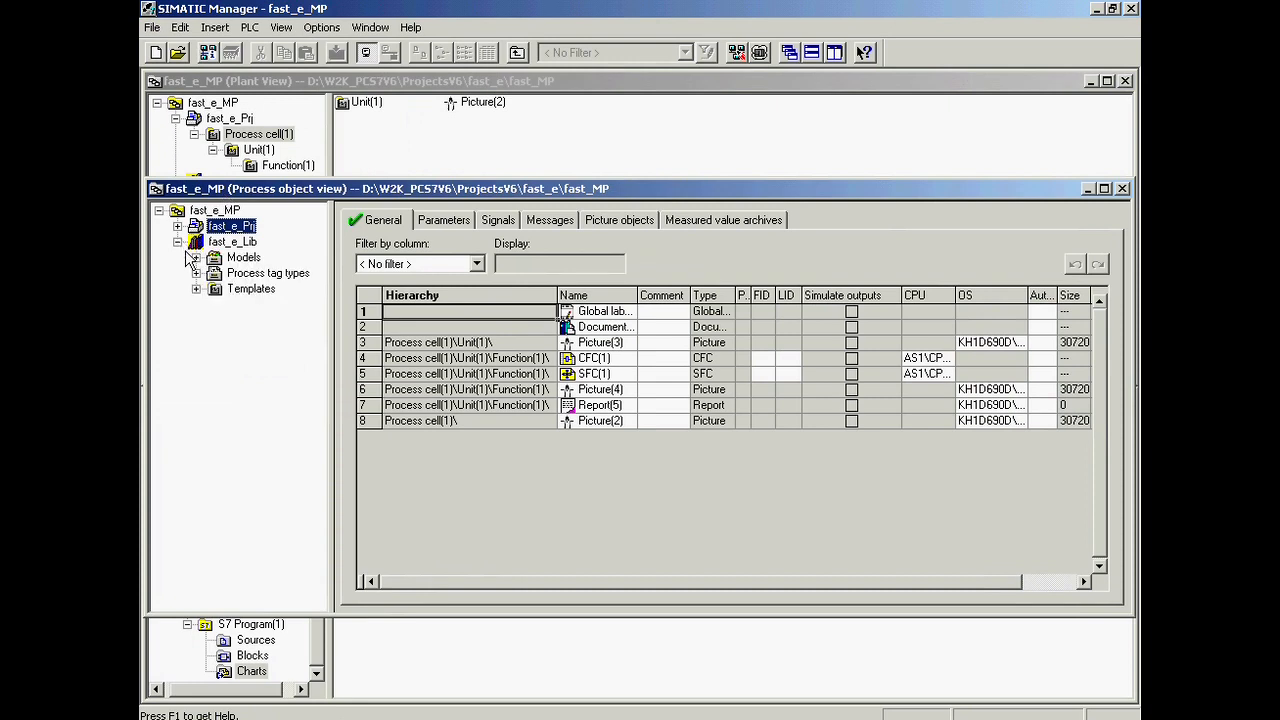
{"action": "left_click", "coordinate": [197, 288]}
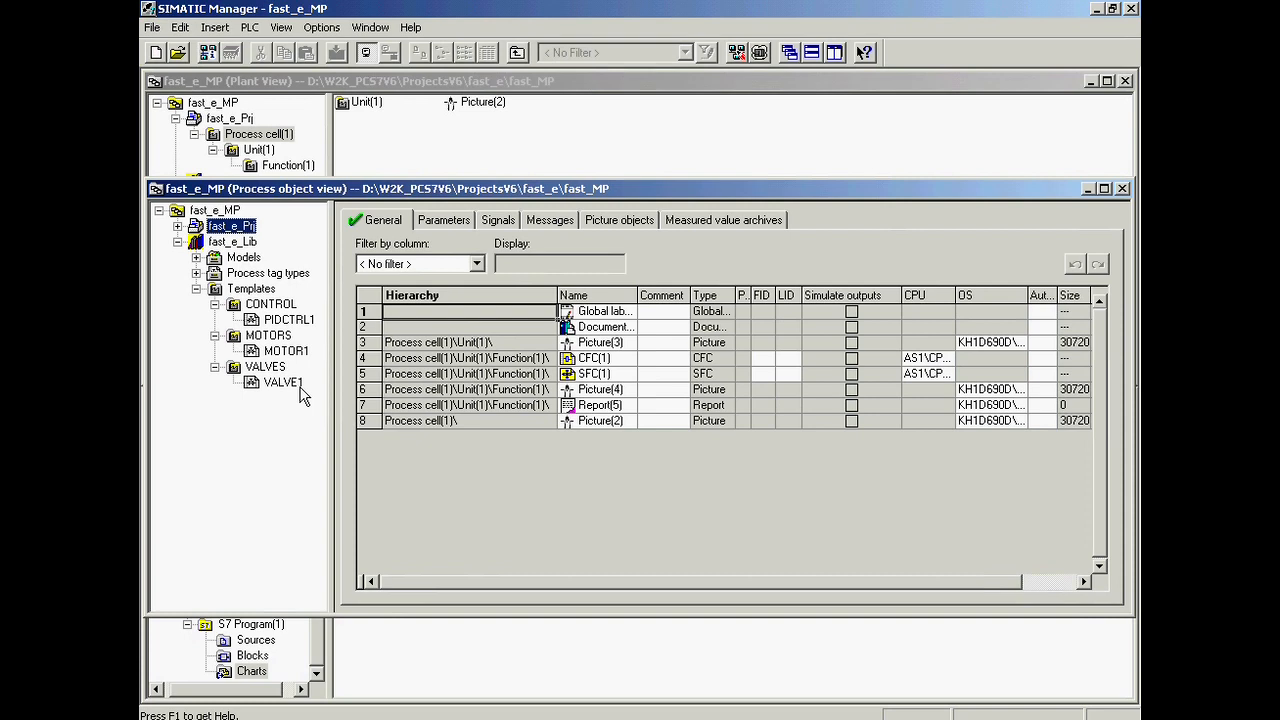
{"action": "left_click", "coordinate": [232, 241]}
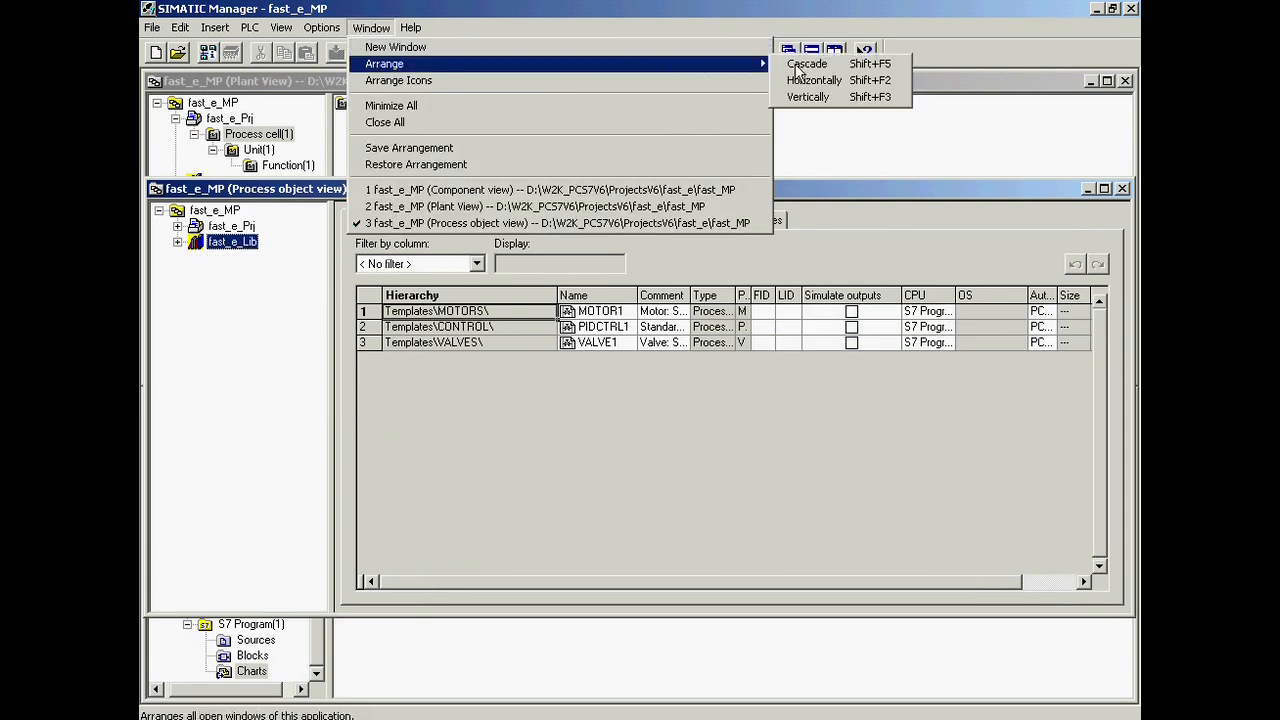
- Tile the windows horizontally and copy MOTOR1, PIDCTRL1 and VALVE1 into fast_e_Prj's Function(1)
{"action": "left_click", "coordinate": [813, 80]}
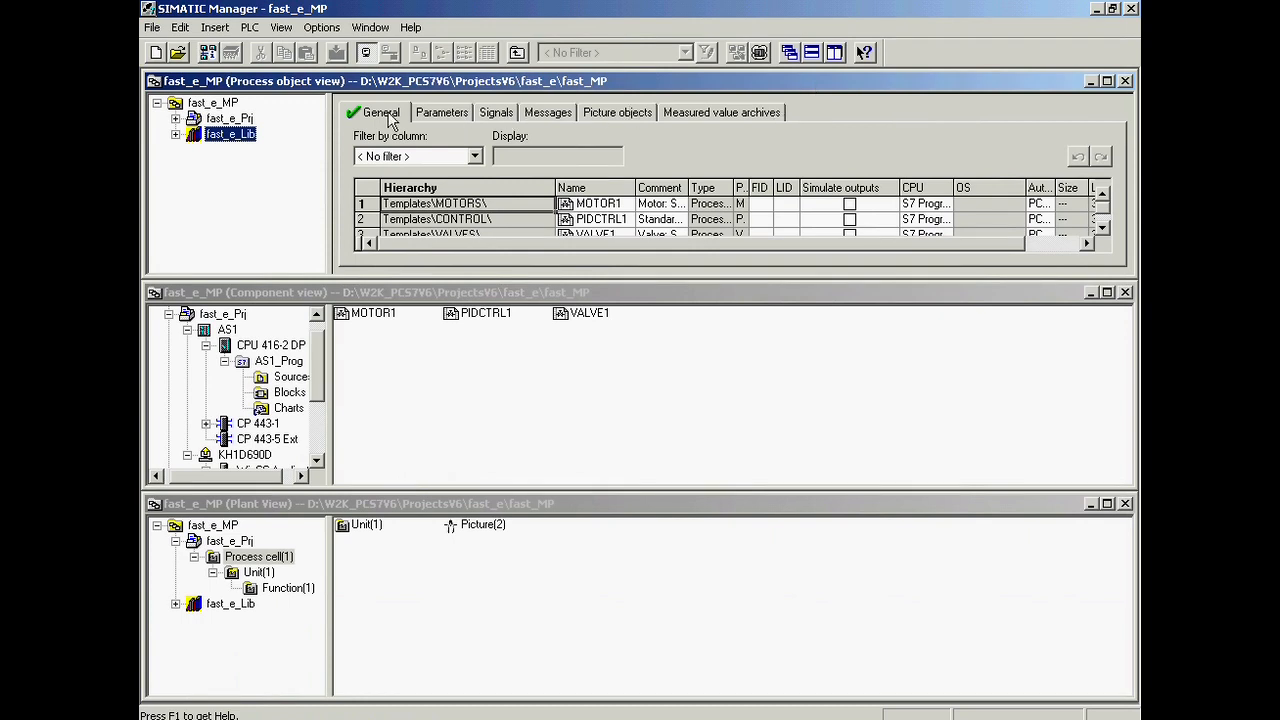
{"action": "left_click", "coordinate": [175, 118]}
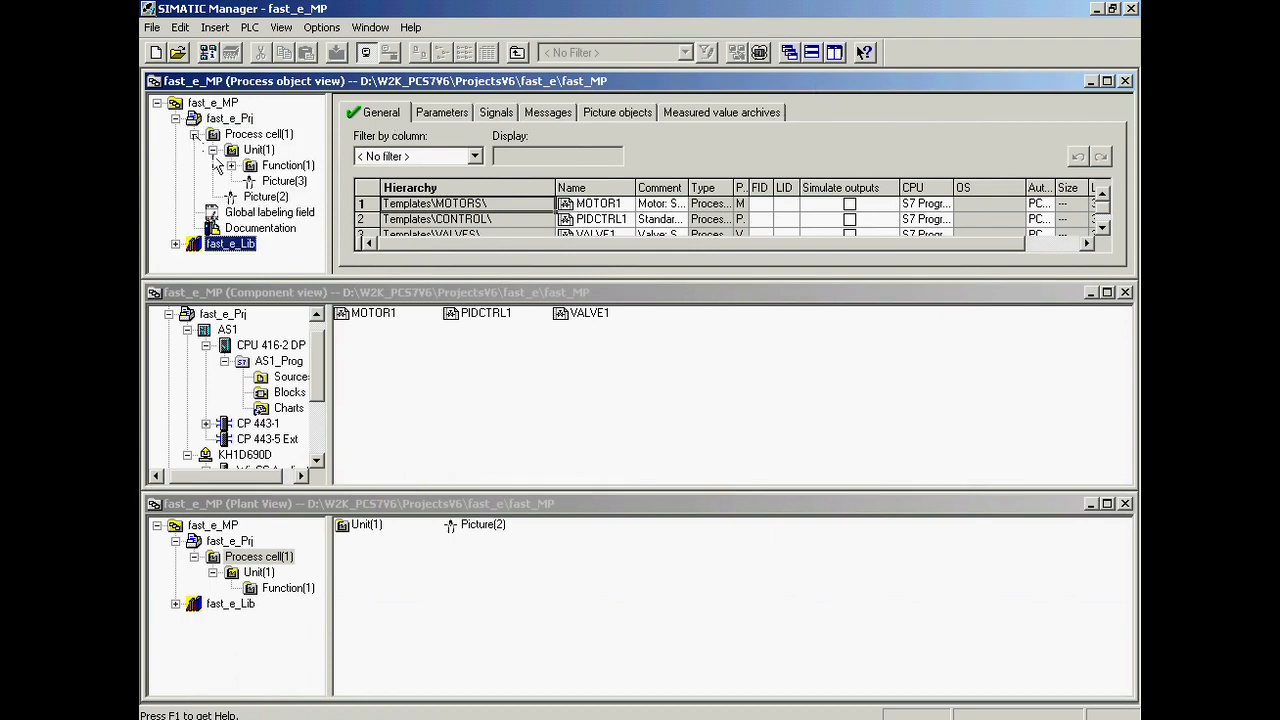
{"action": "left_click", "coordinate": [288, 165]}
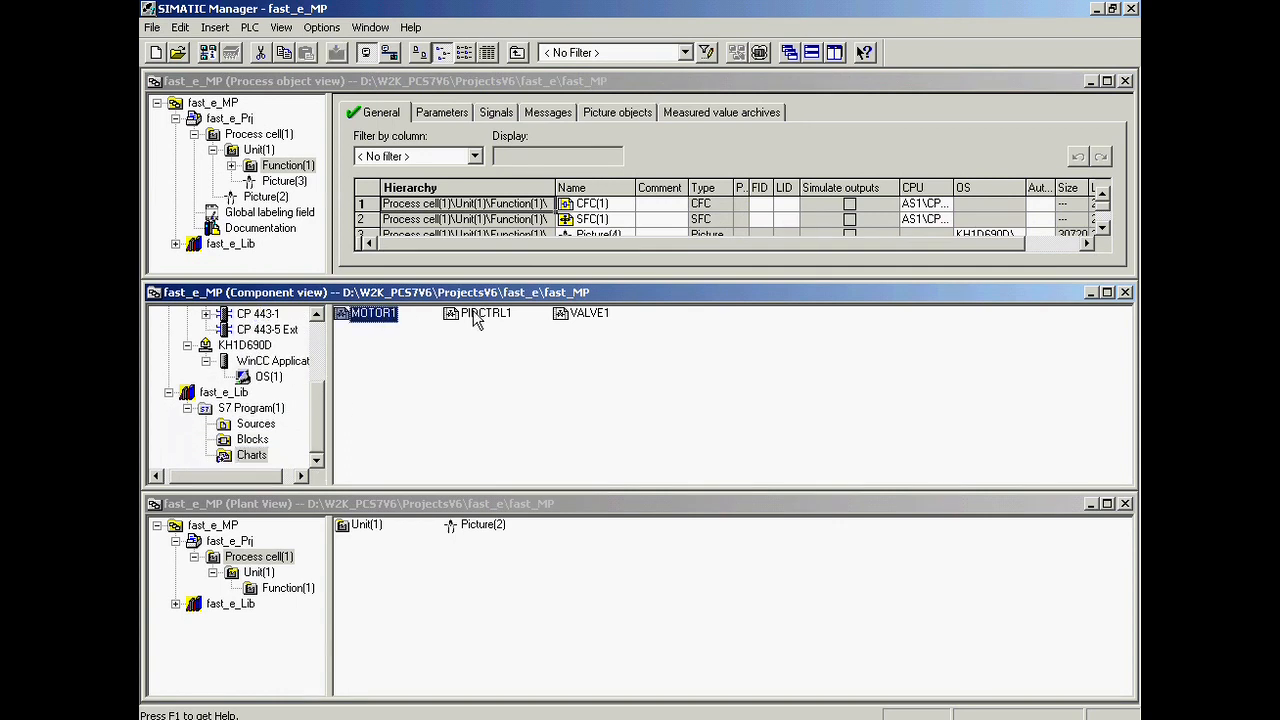
{"action": "left_click", "coordinate": [486, 313]}
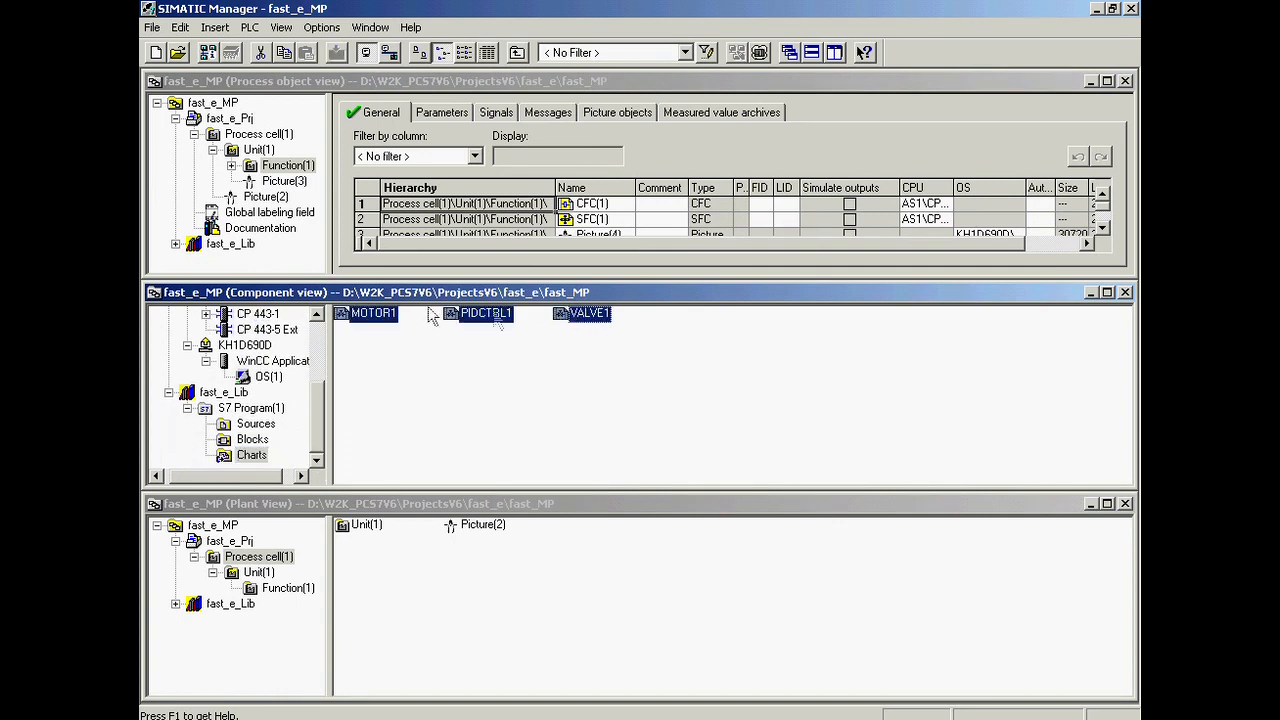
{"action": "left_click", "coordinate": [288, 165]}
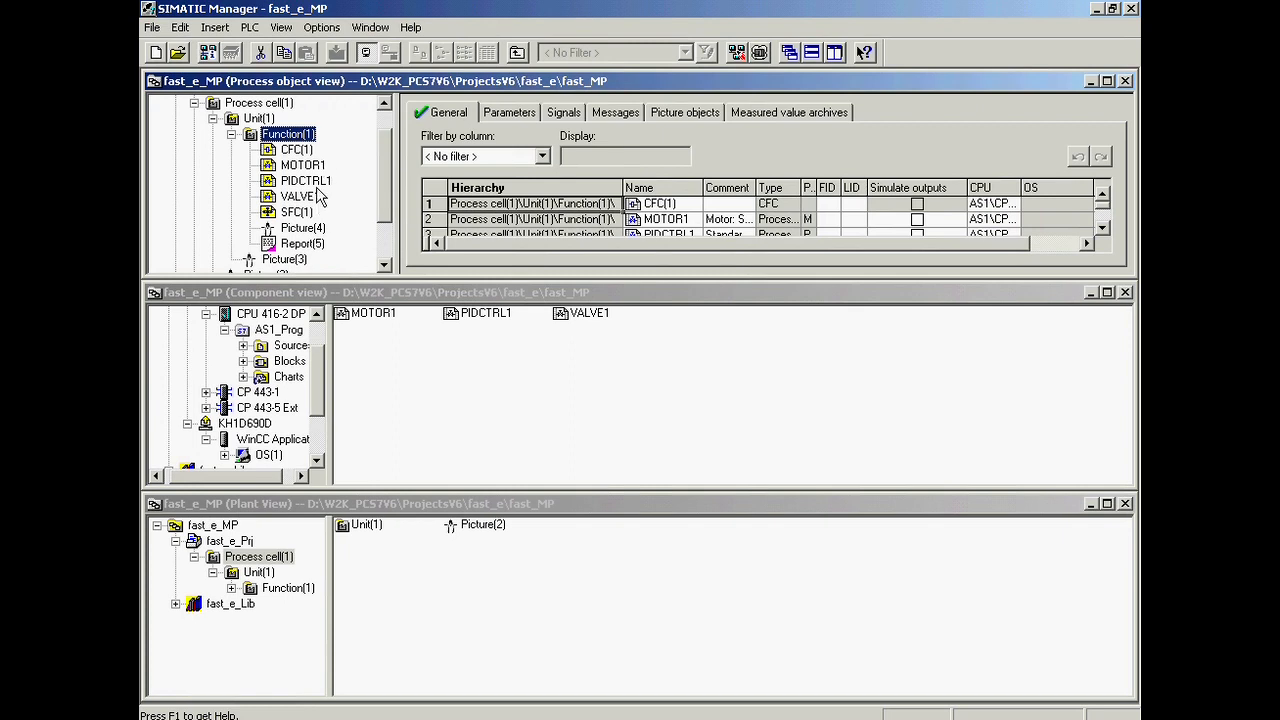
- Select Process cell(1) to list all its objects, from pictures to the CFC chart
{"action": "left_click", "coordinate": [259, 134]}
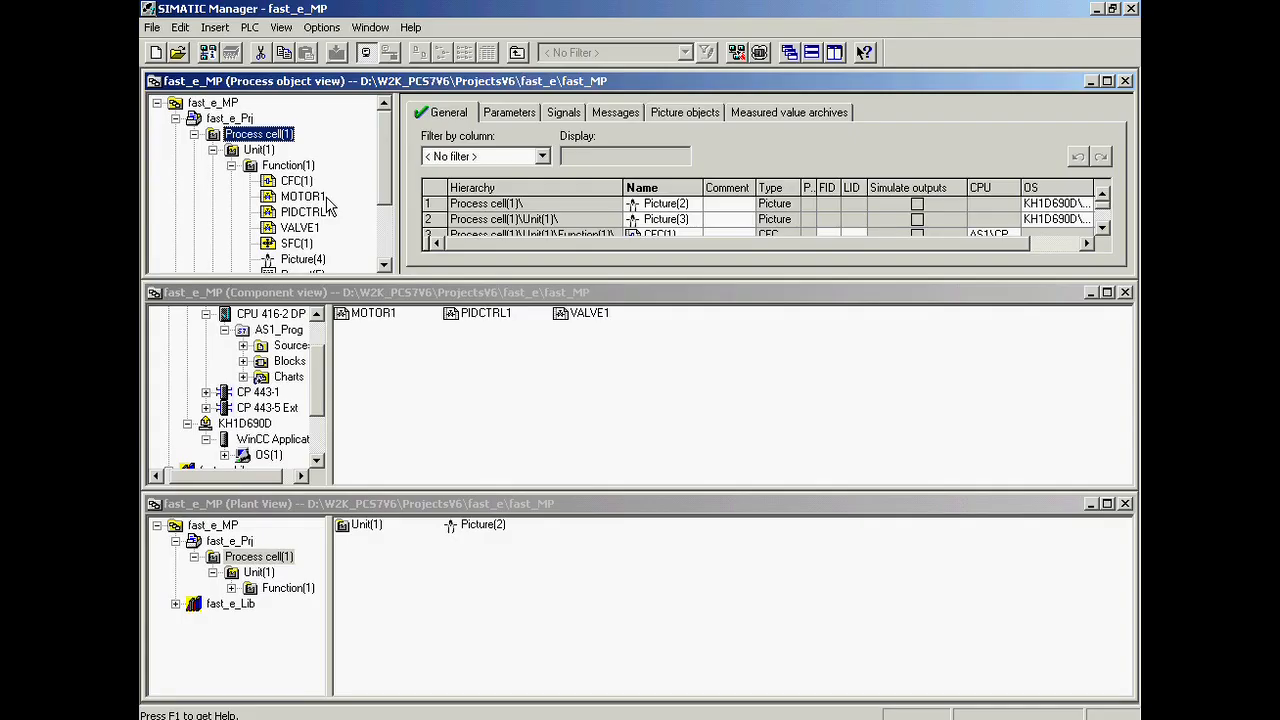
{"action": "mouse_move", "coordinate": [312, 244]}
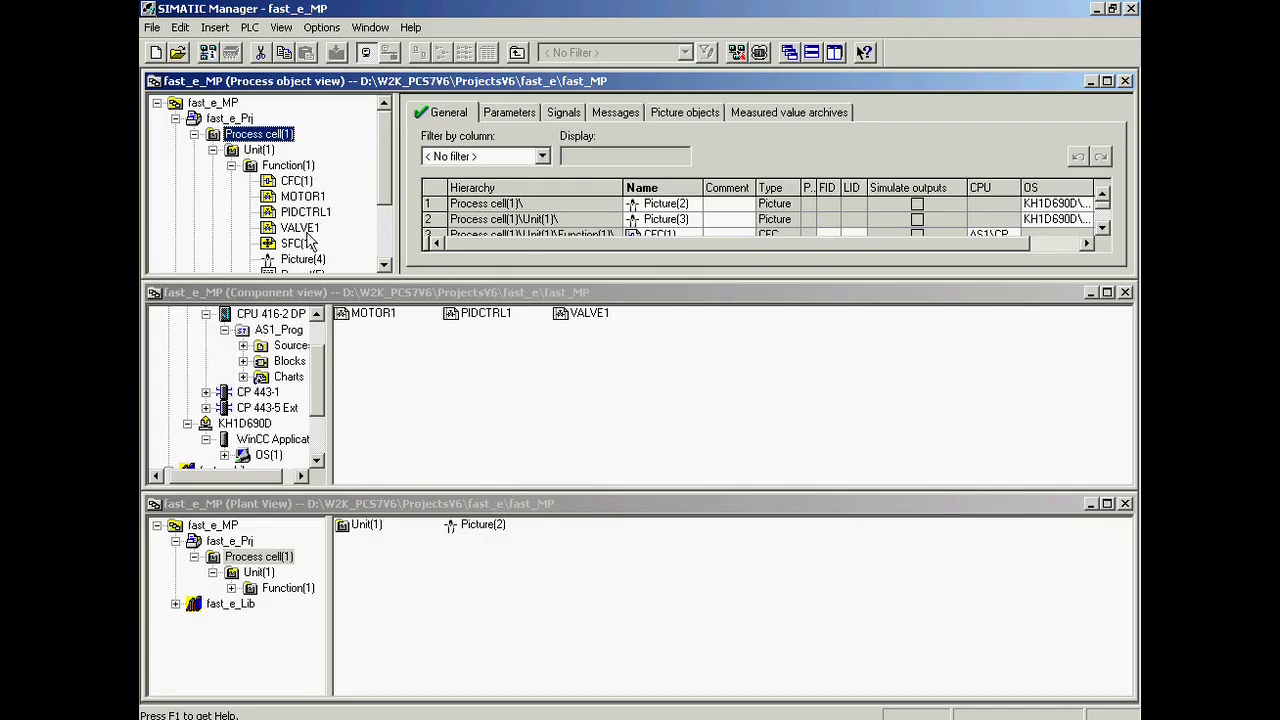
- Rename the SFC(1) chart under Function(1) to 'Control' via Object Properties
{"action": "left_click", "coordinate": [296, 243]}
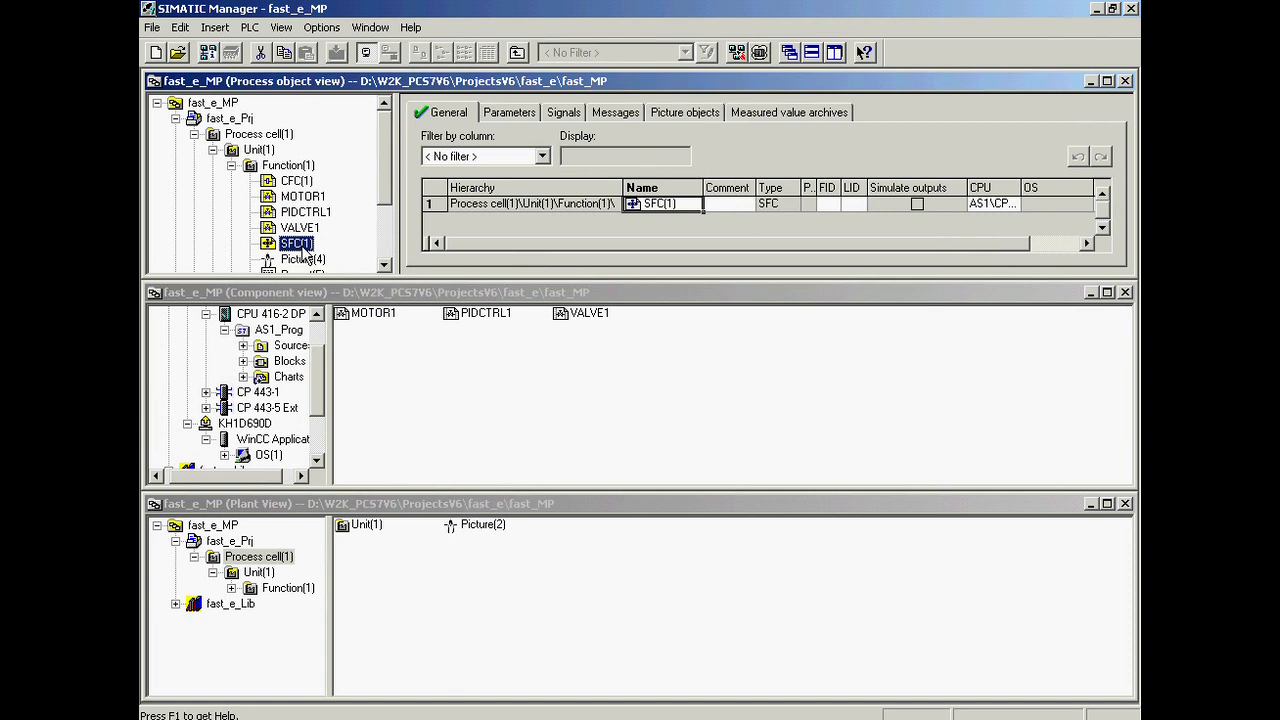
{"action": "right_click", "coordinate": [296, 243]}
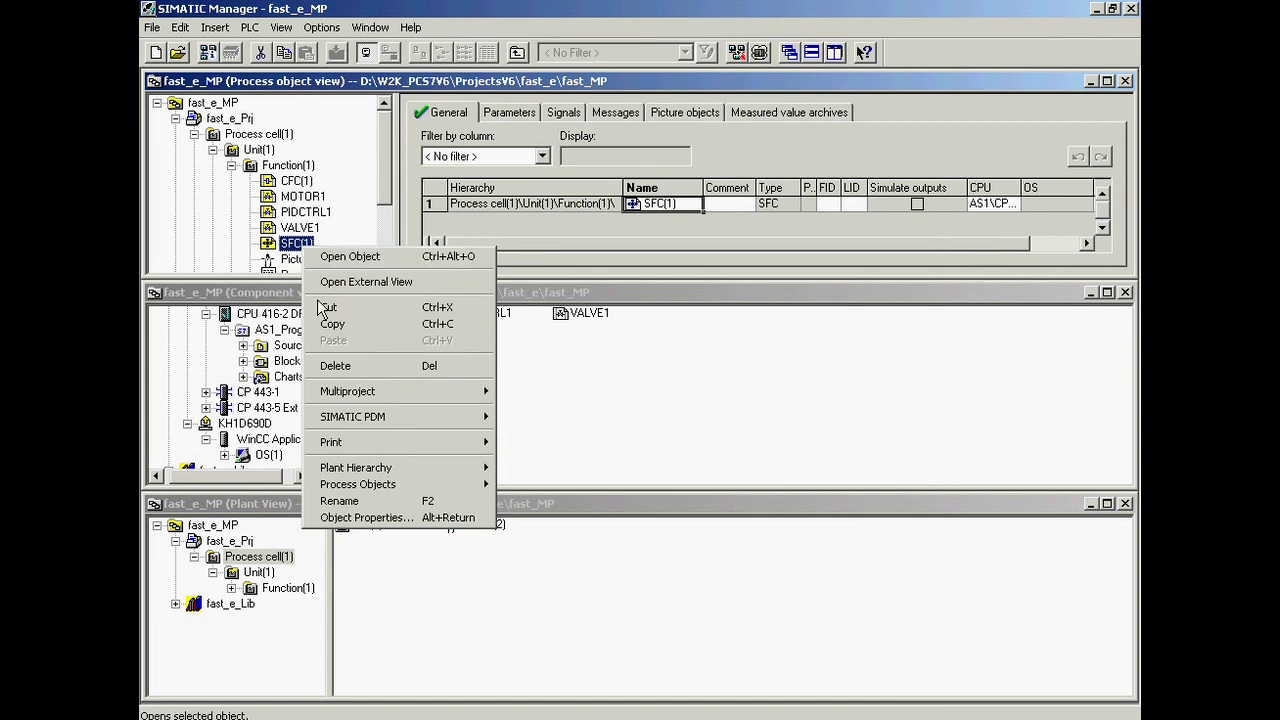
{"action": "mouse_move", "coordinate": [365, 517]}
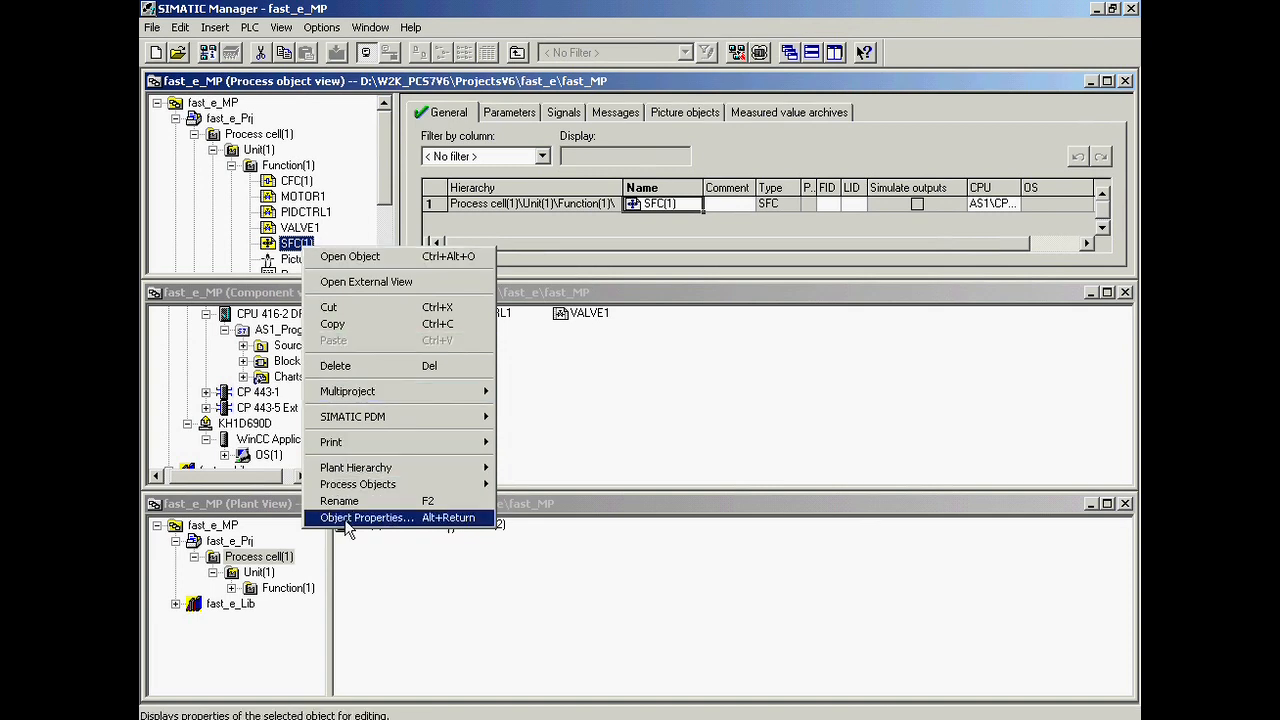
{"action": "left_click", "coordinate": [365, 518]}
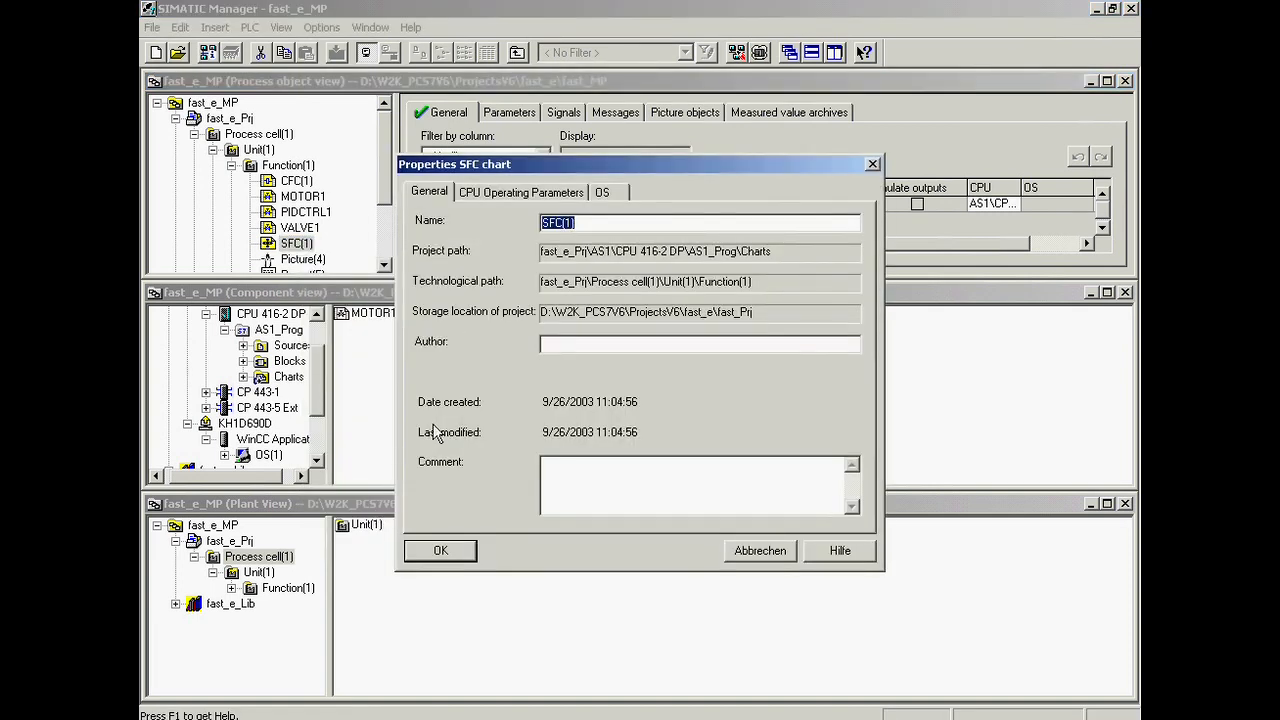
{"action": "type", "text": "Control"}
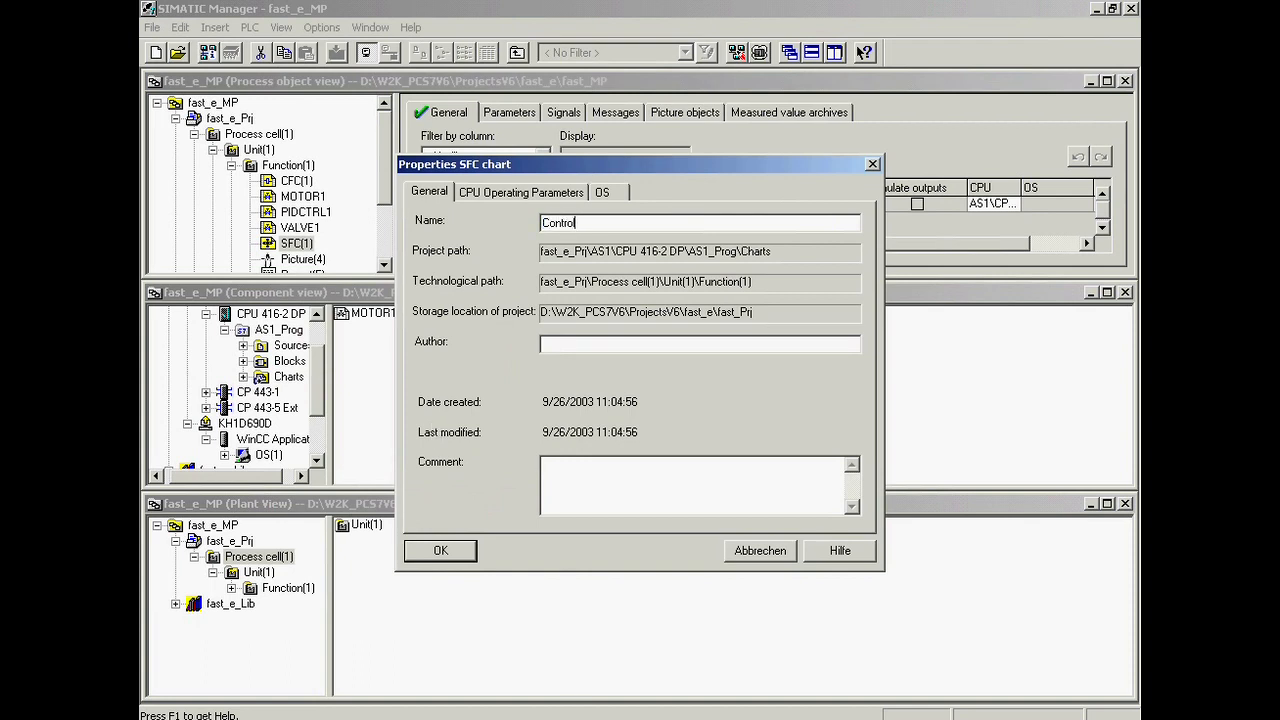
{"action": "left_click", "coordinate": [440, 550]}
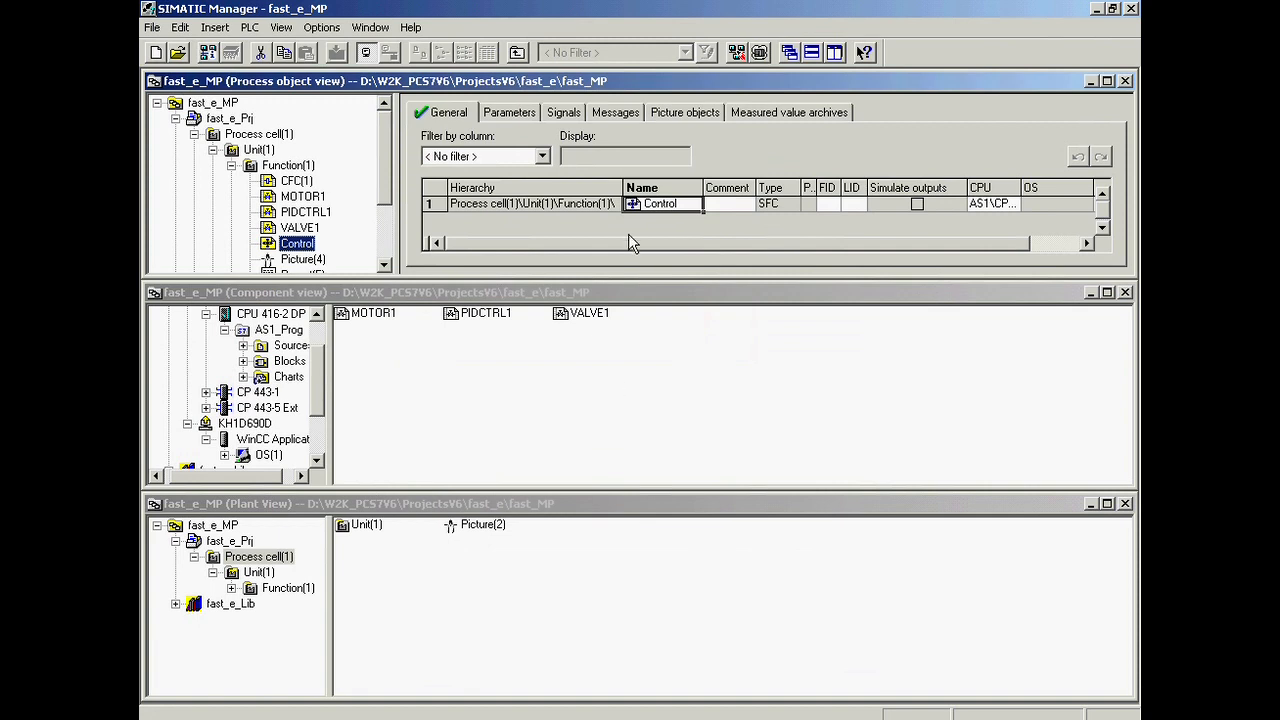
- Open the Control chart in SFC Editor, showing START, one transition and END
{"action": "double_click", "coordinate": [659, 203]}
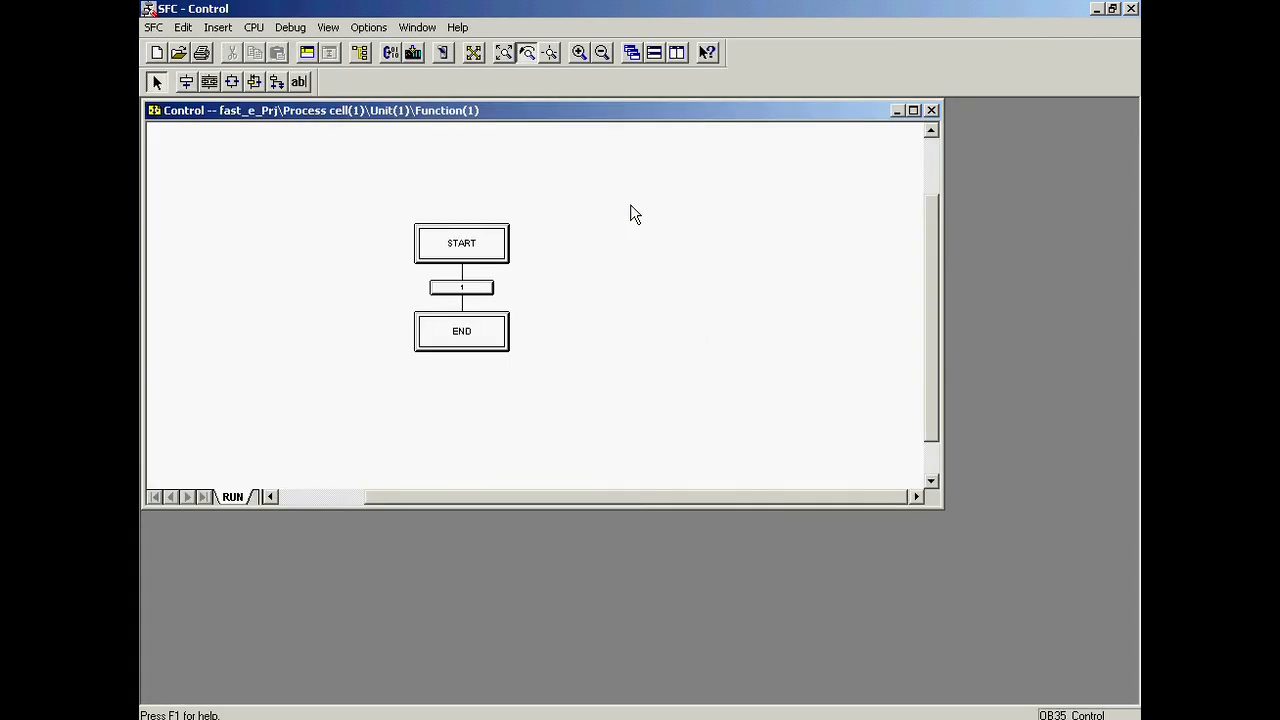
{"action": "mouse_move", "coordinate": [385, 162]}
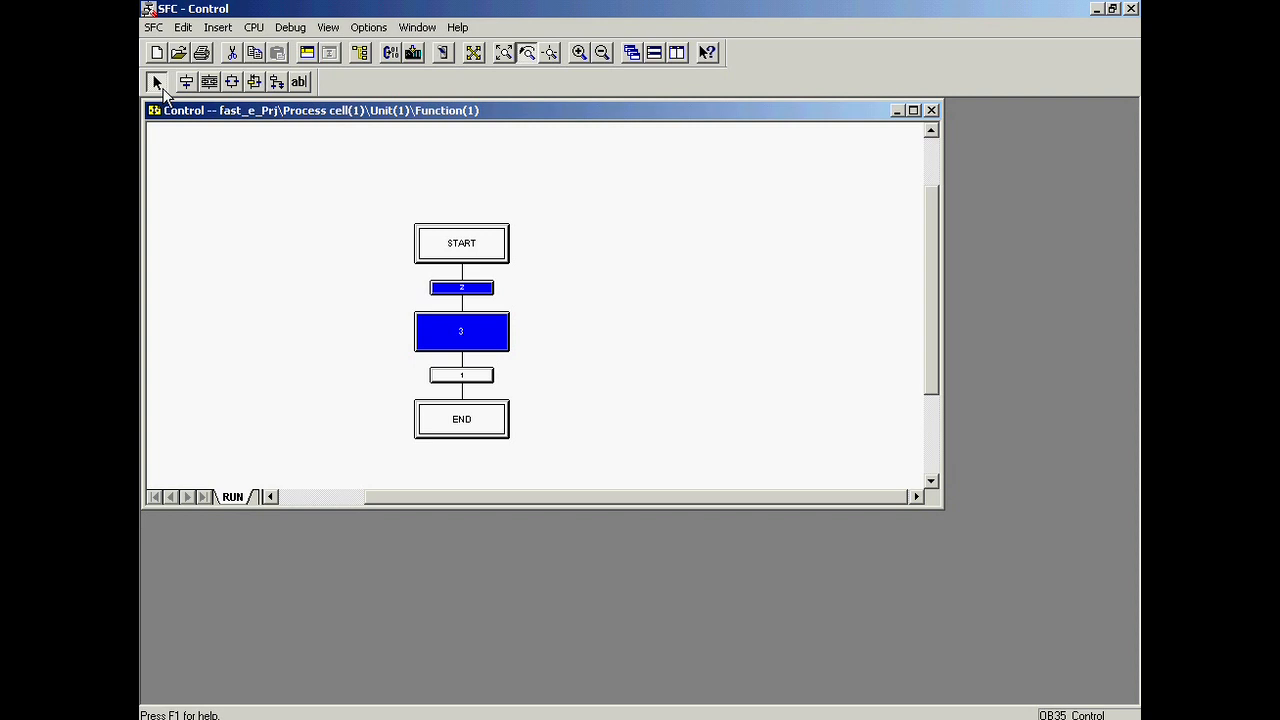
{"action": "mouse_move", "coordinate": [175, 110]}
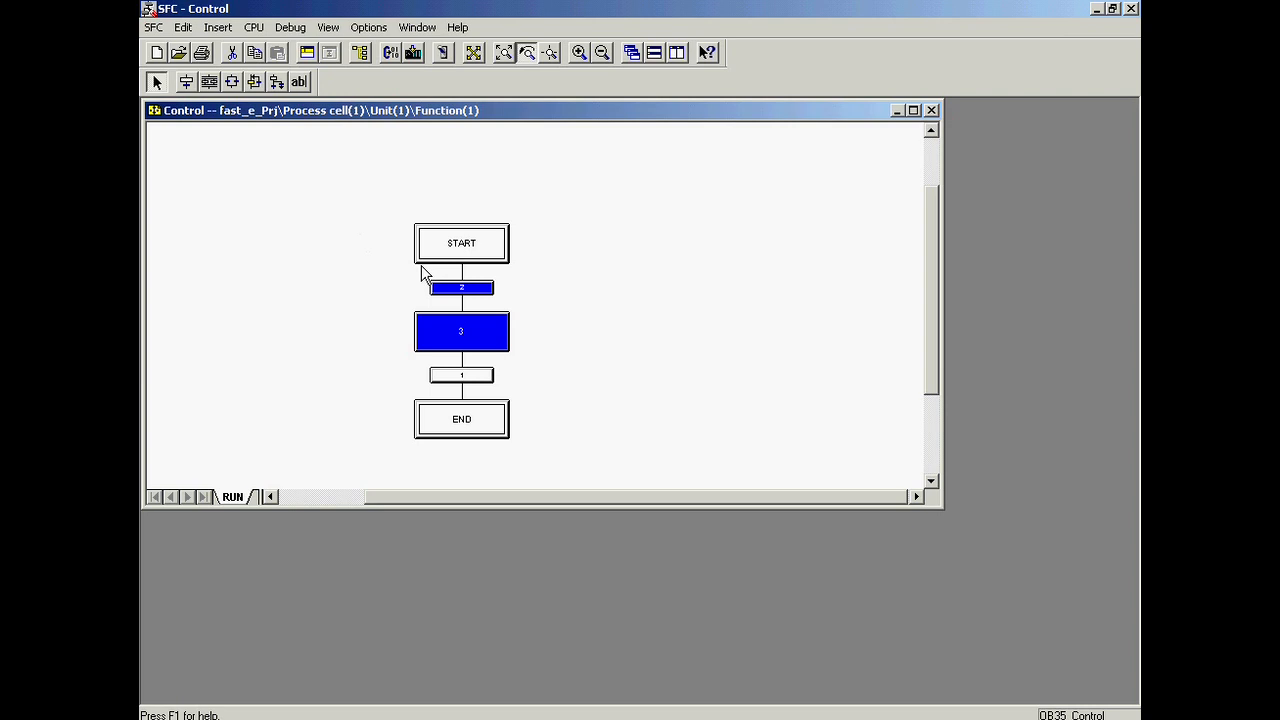
- Give transition 2 the comment 'PV_IN>50' and show its Condition settings
{"action": "double_click", "coordinate": [461, 288]}
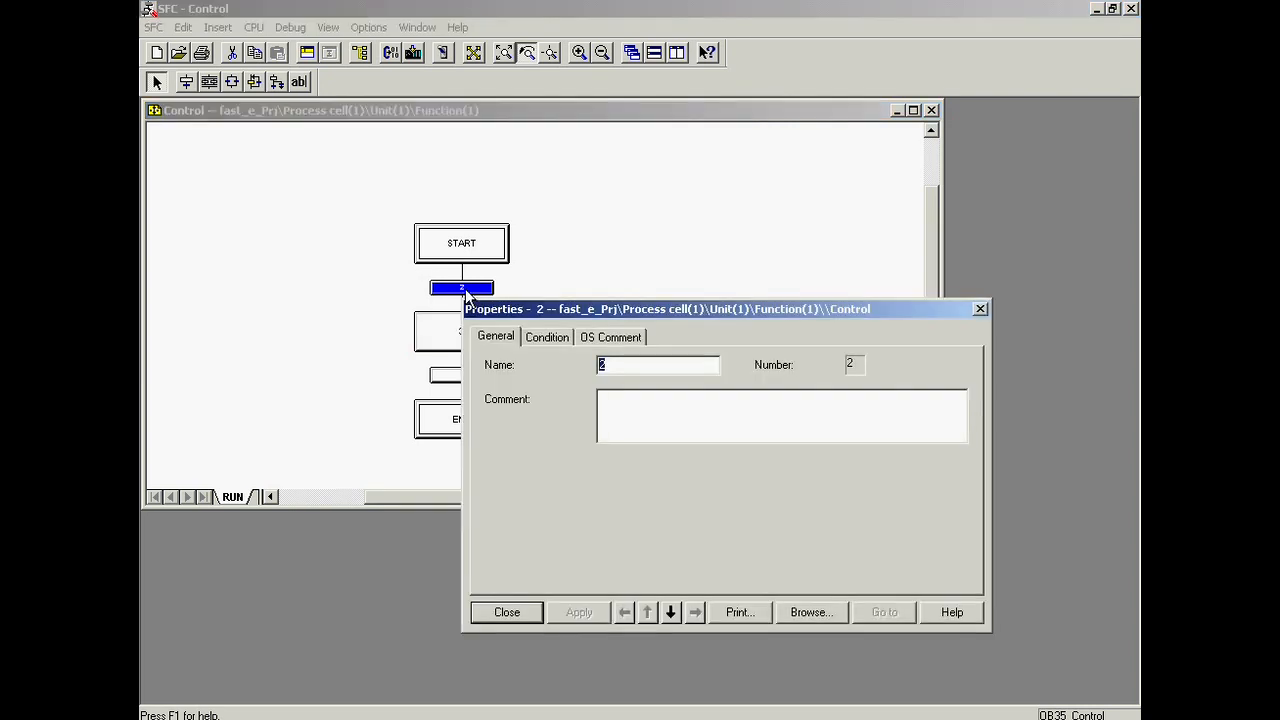
{"action": "mouse_move", "coordinate": [483, 308]}
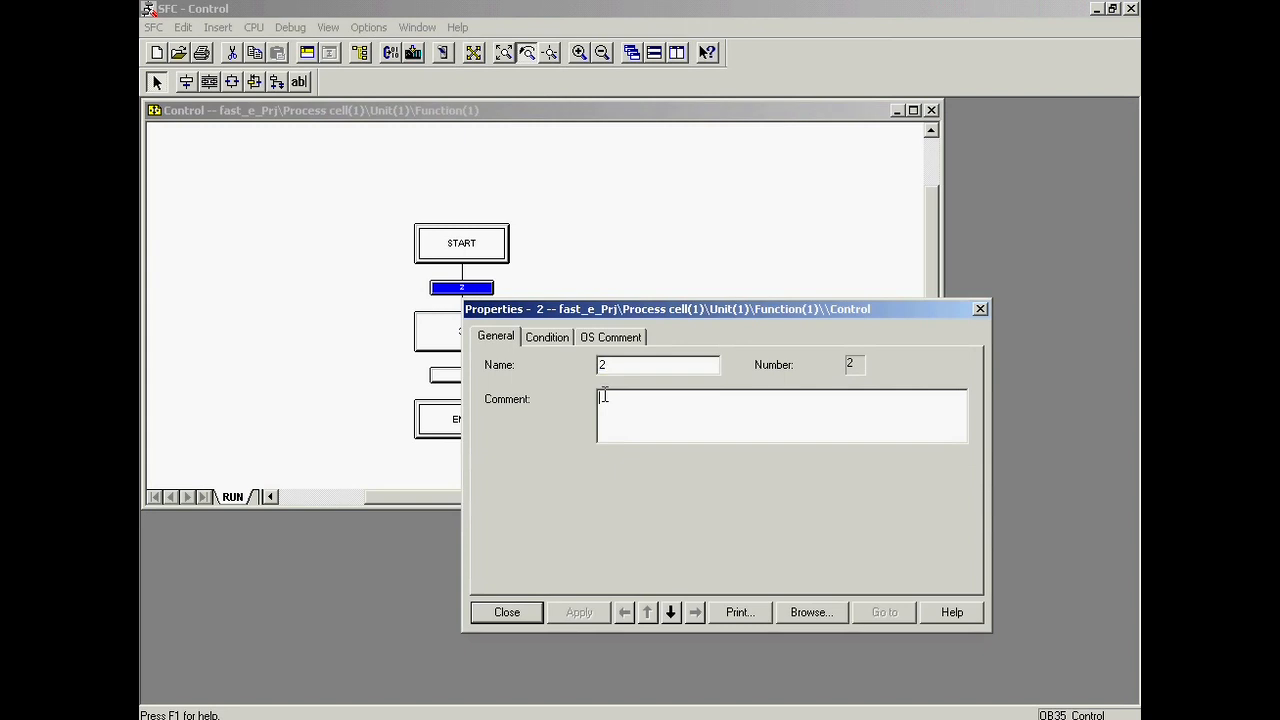
{"action": "type", "text": "PV_IN>50"}
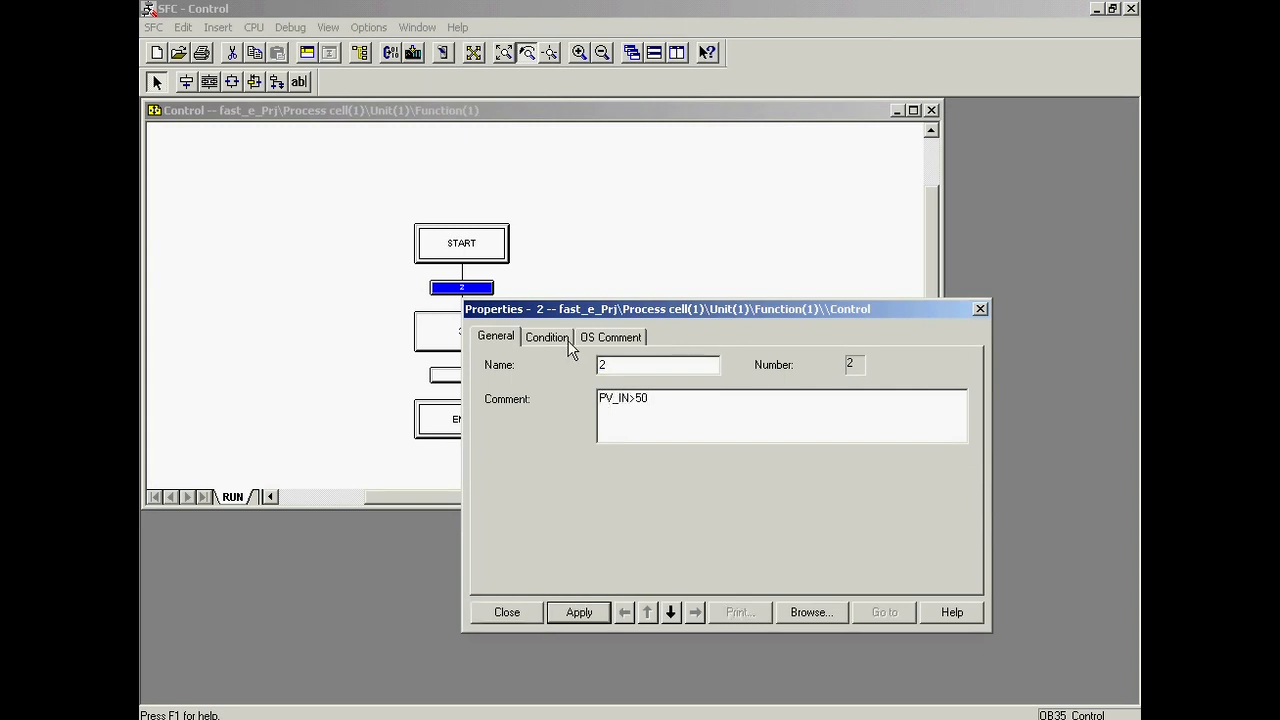
{"action": "left_click", "coordinate": [547, 337]}
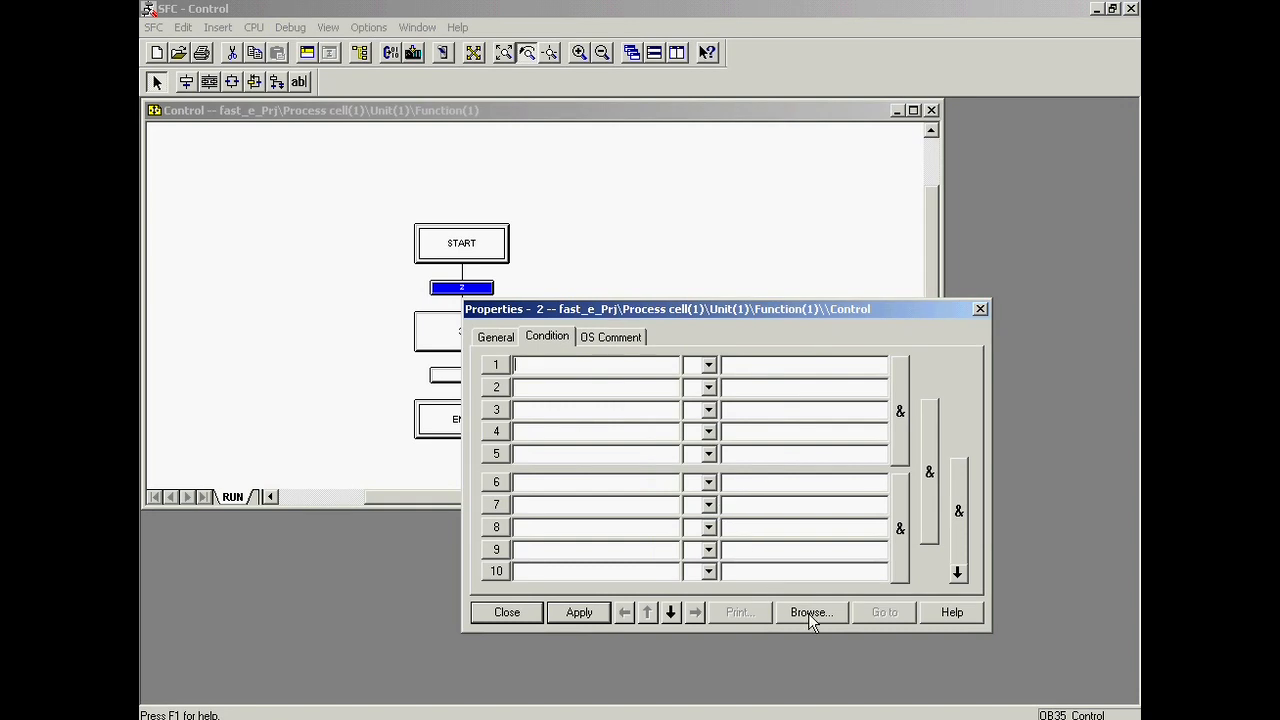
- Set transition 2's condition to PIDCTRL1\PID.PV_IN > 50, apply it and close the dialog
{"action": "left_click", "coordinate": [811, 612]}
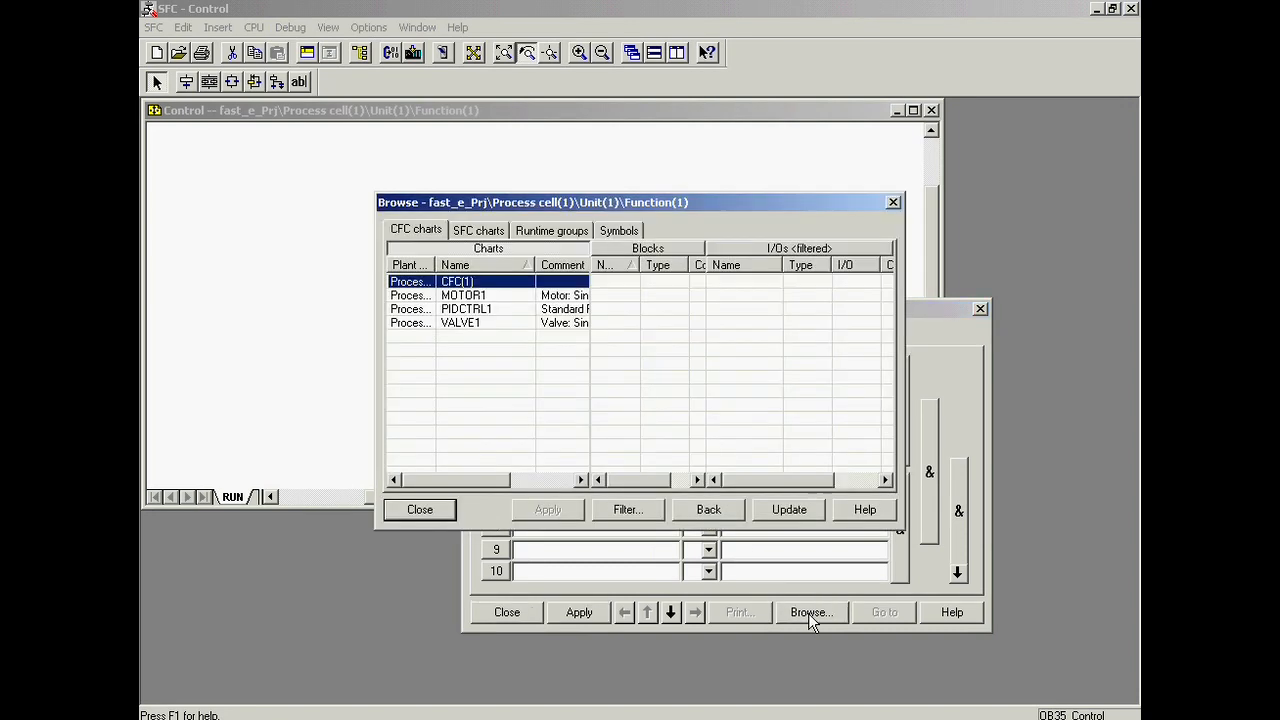
{"action": "left_click", "coordinate": [465, 308]}
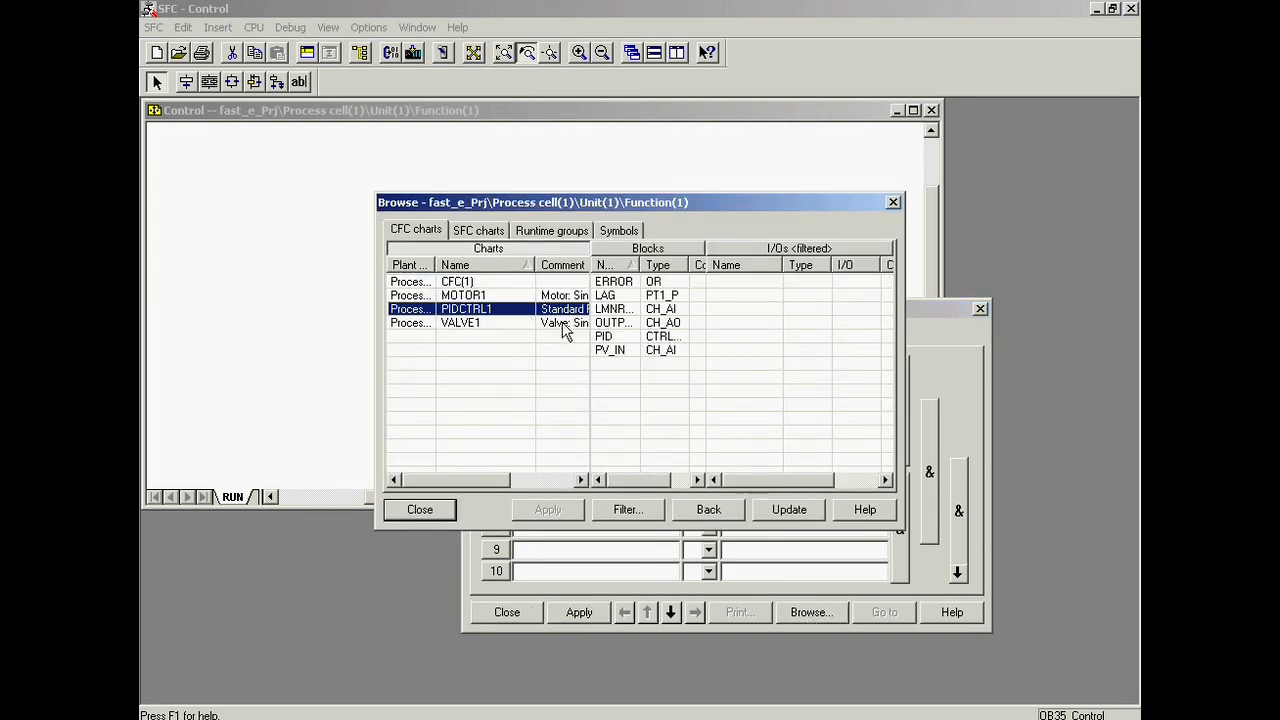
{"action": "left_click", "coordinate": [604, 336]}
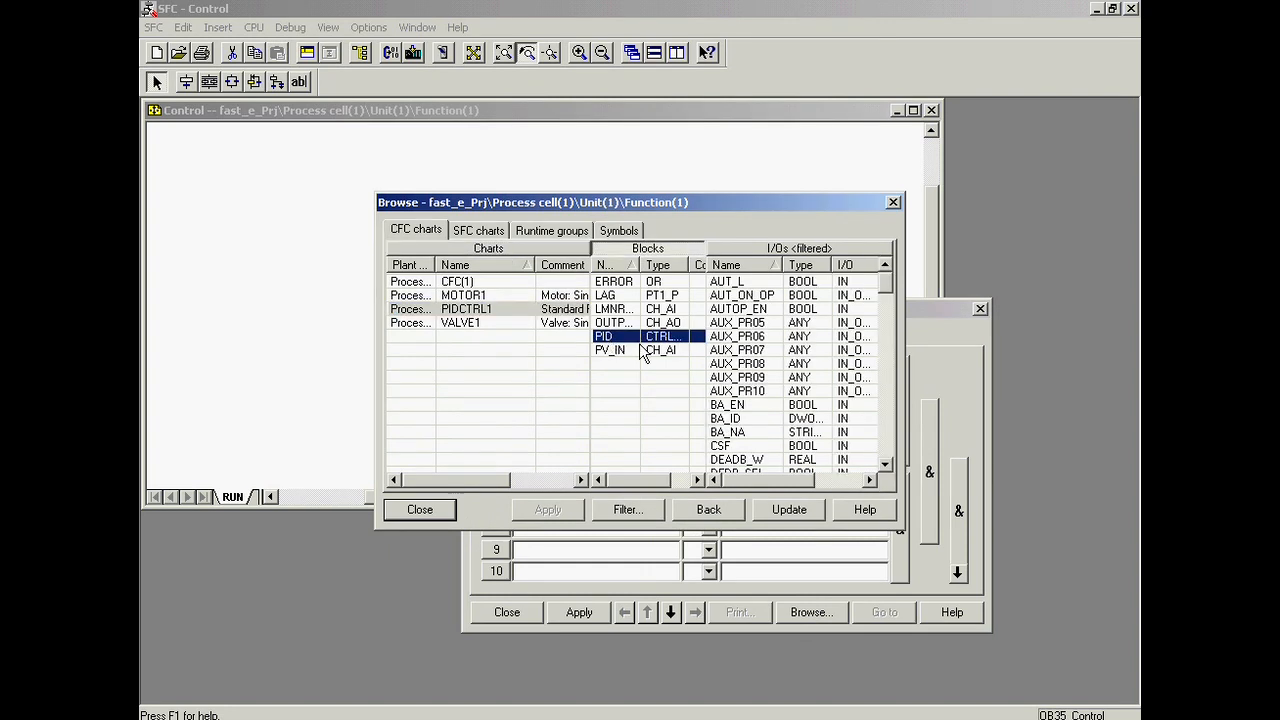
{"action": "scroll", "scroll_direction": "down", "scroll_amount": 3}
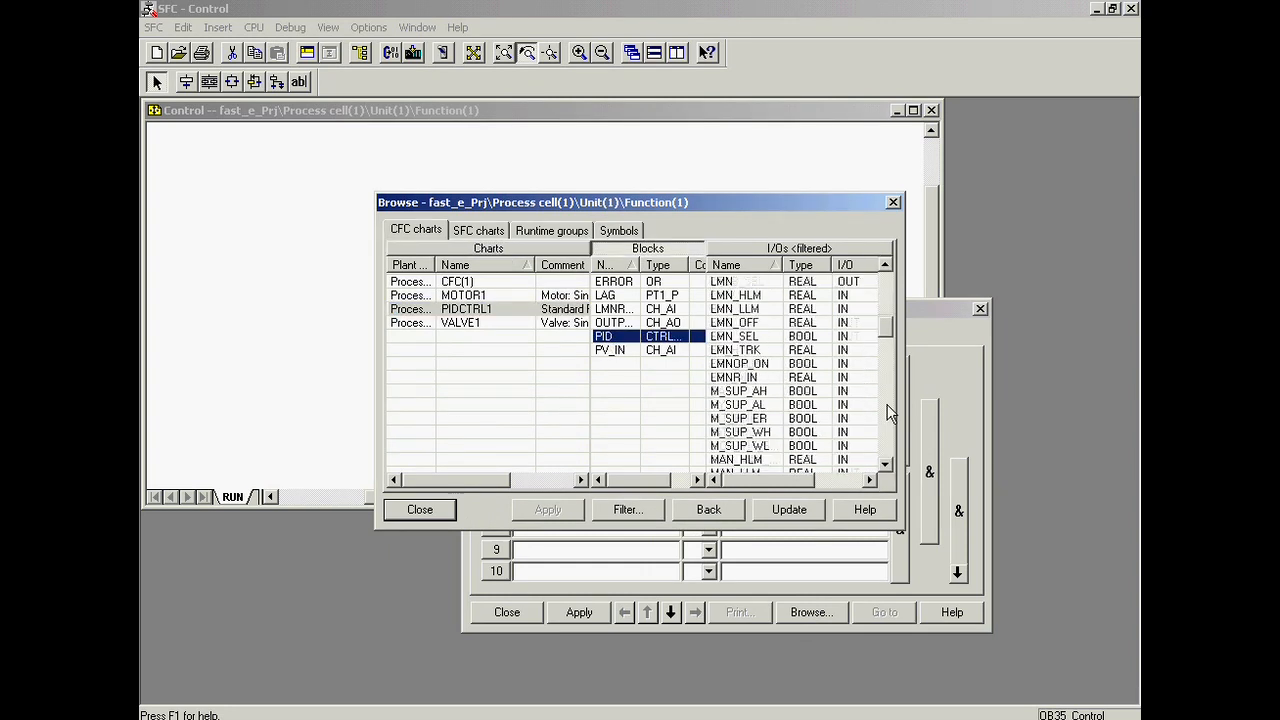
{"action": "scroll", "scroll_direction": "down", "scroll_amount": 3}
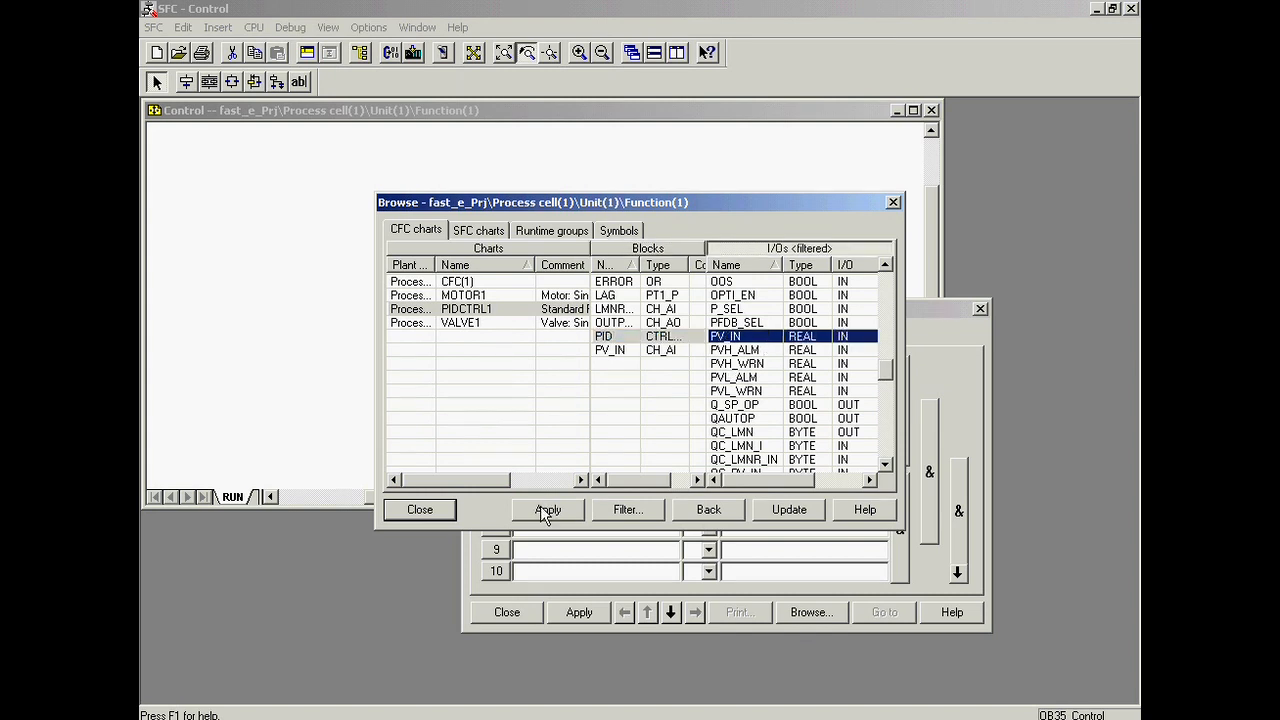
{"action": "left_click", "coordinate": [547, 509]}
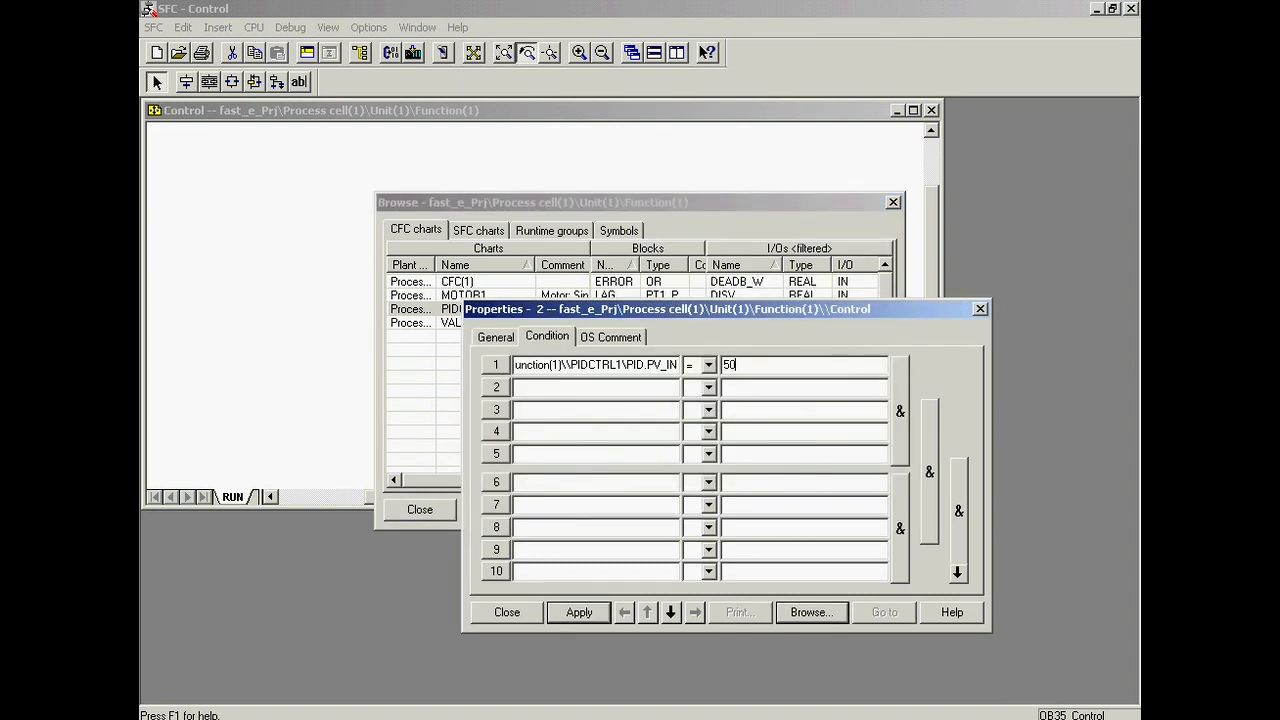
{"action": "left_click", "coordinate": [708, 364]}
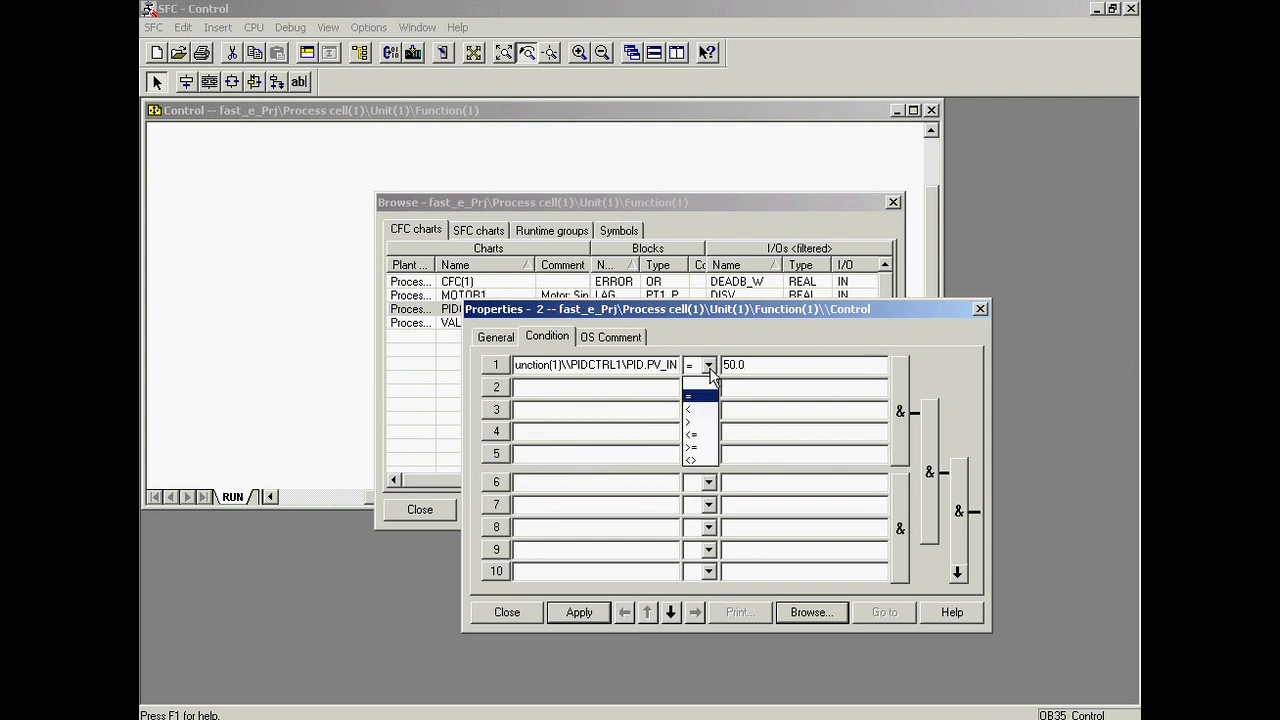
{"action": "left_click", "coordinate": [690, 421]}
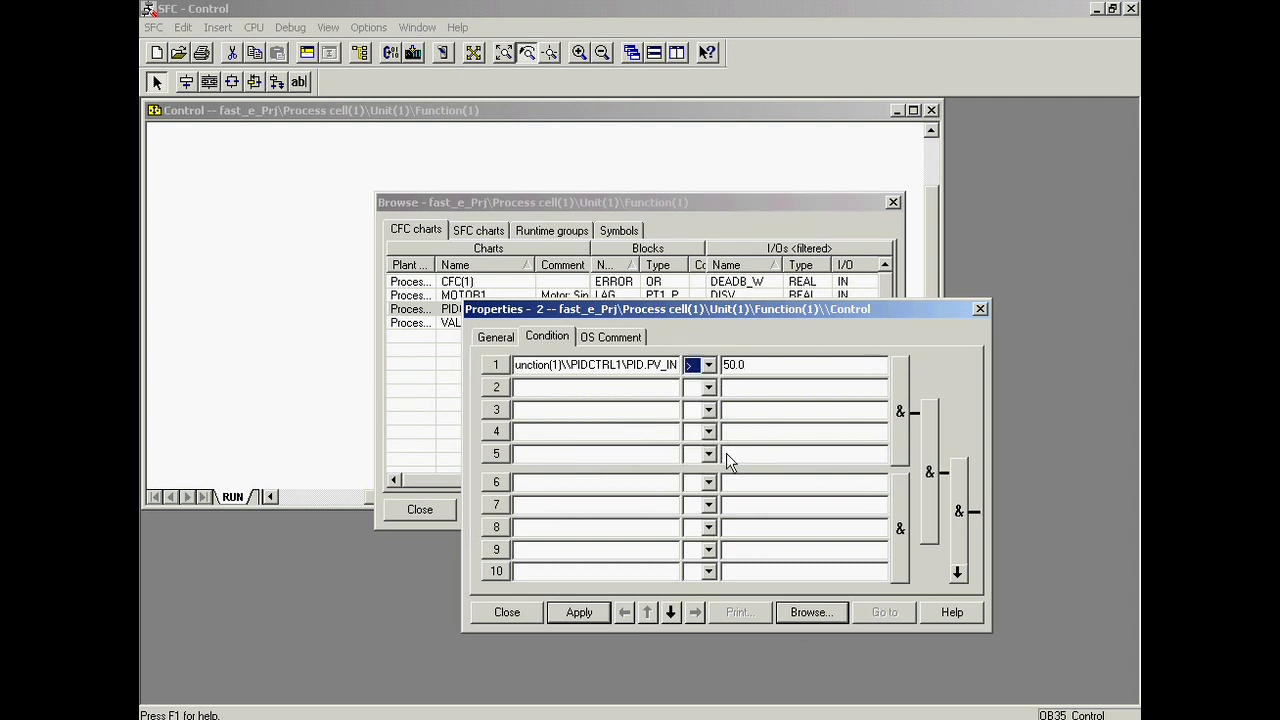
{"action": "left_click", "coordinate": [578, 612]}
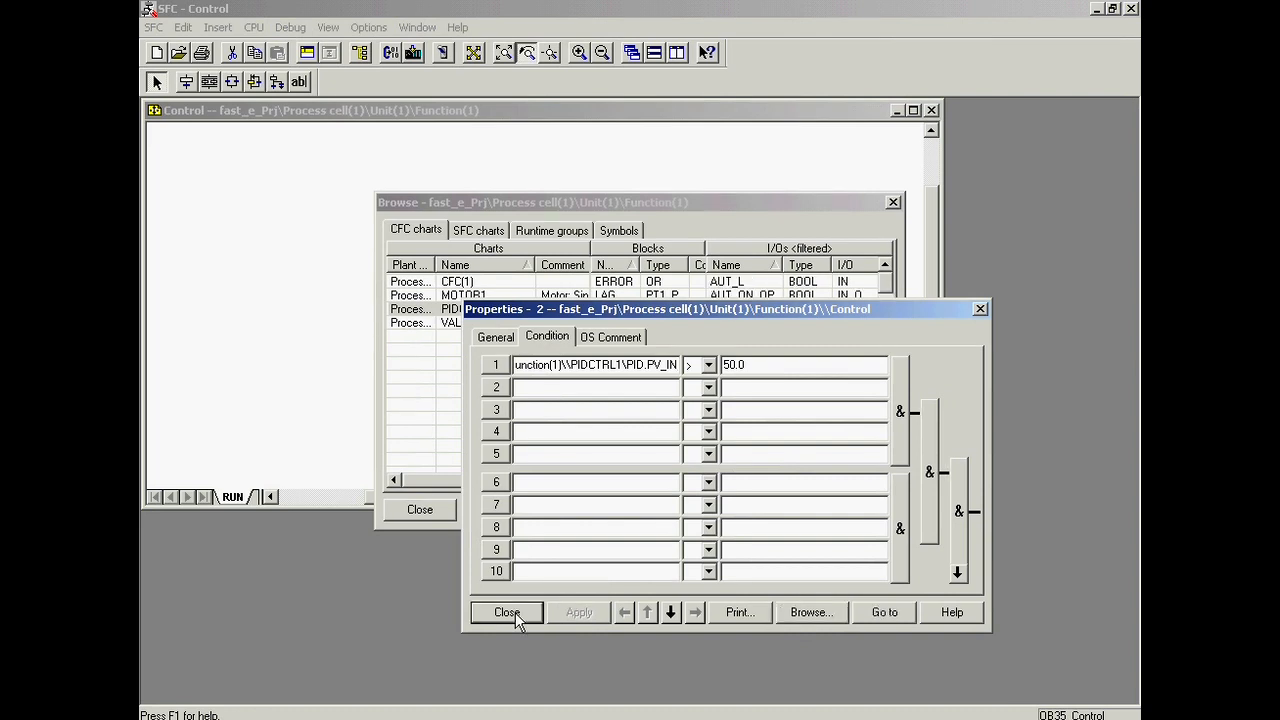
{"action": "left_click", "coordinate": [506, 612]}
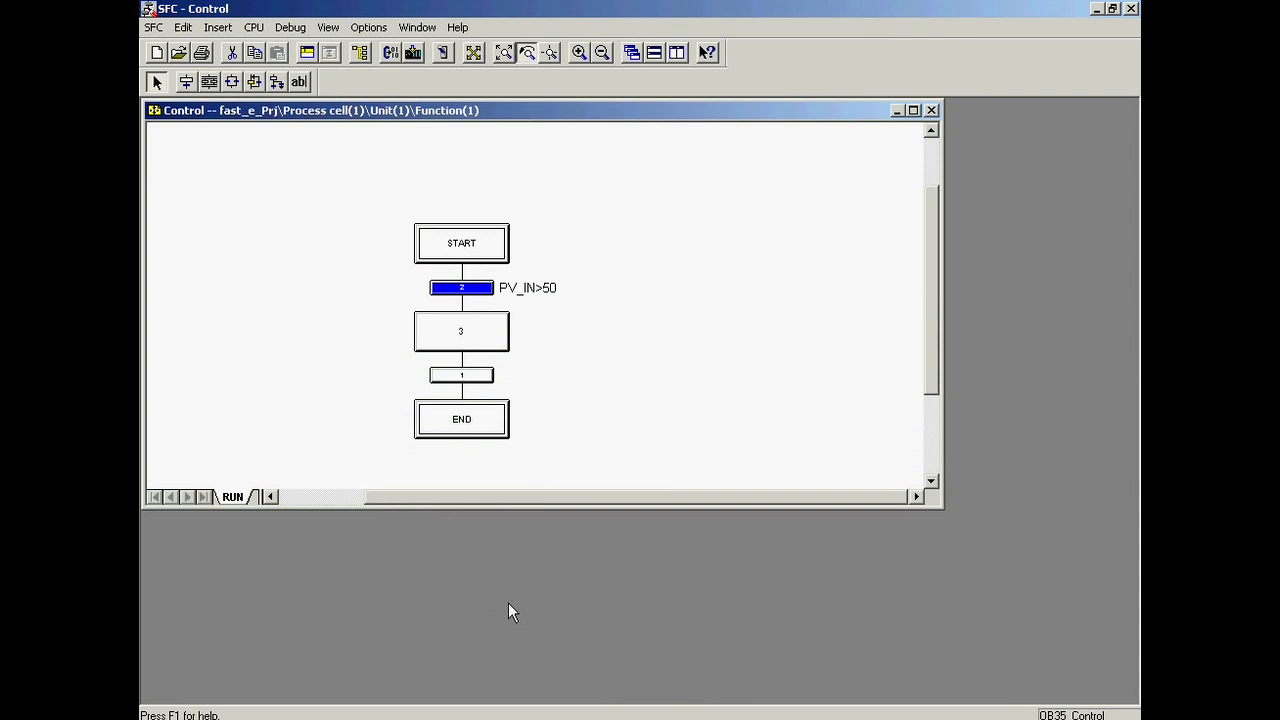
- Rename step 3 to MOTOR ON and give it a 10 s minimum run time
{"action": "double_click", "coordinate": [461, 331]}
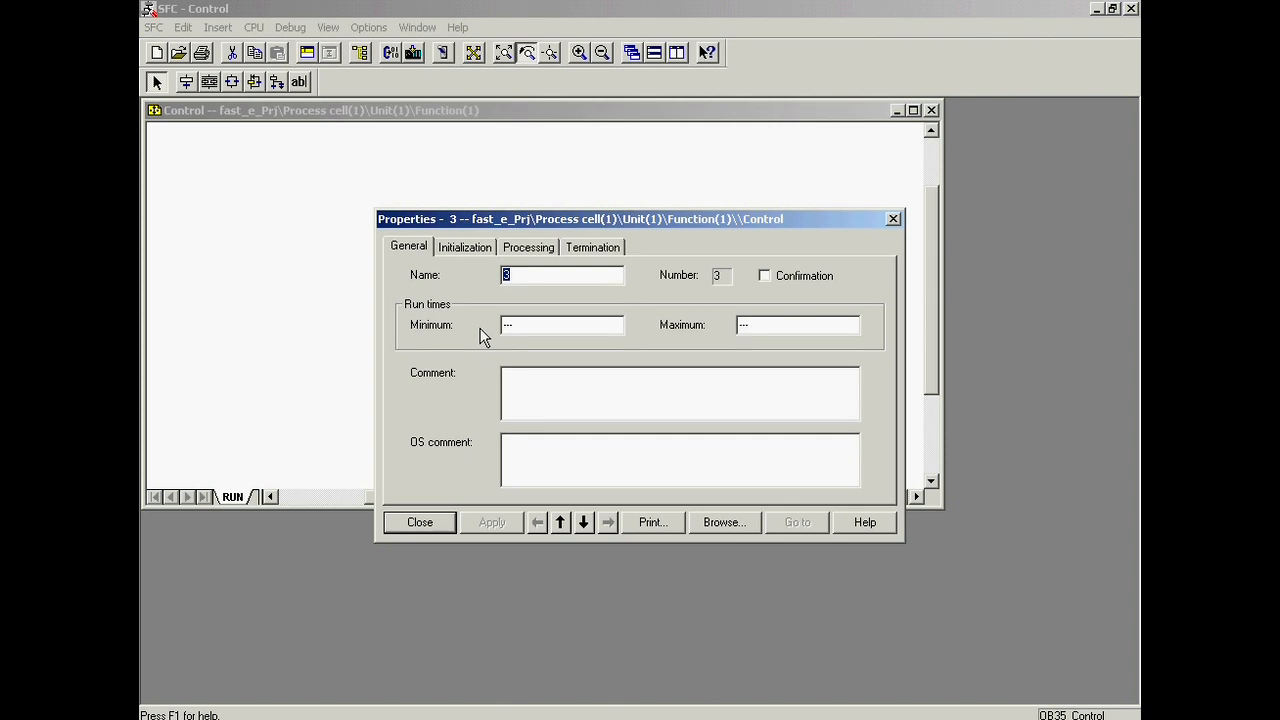
{"action": "type", "text": "MOTOR ON"}
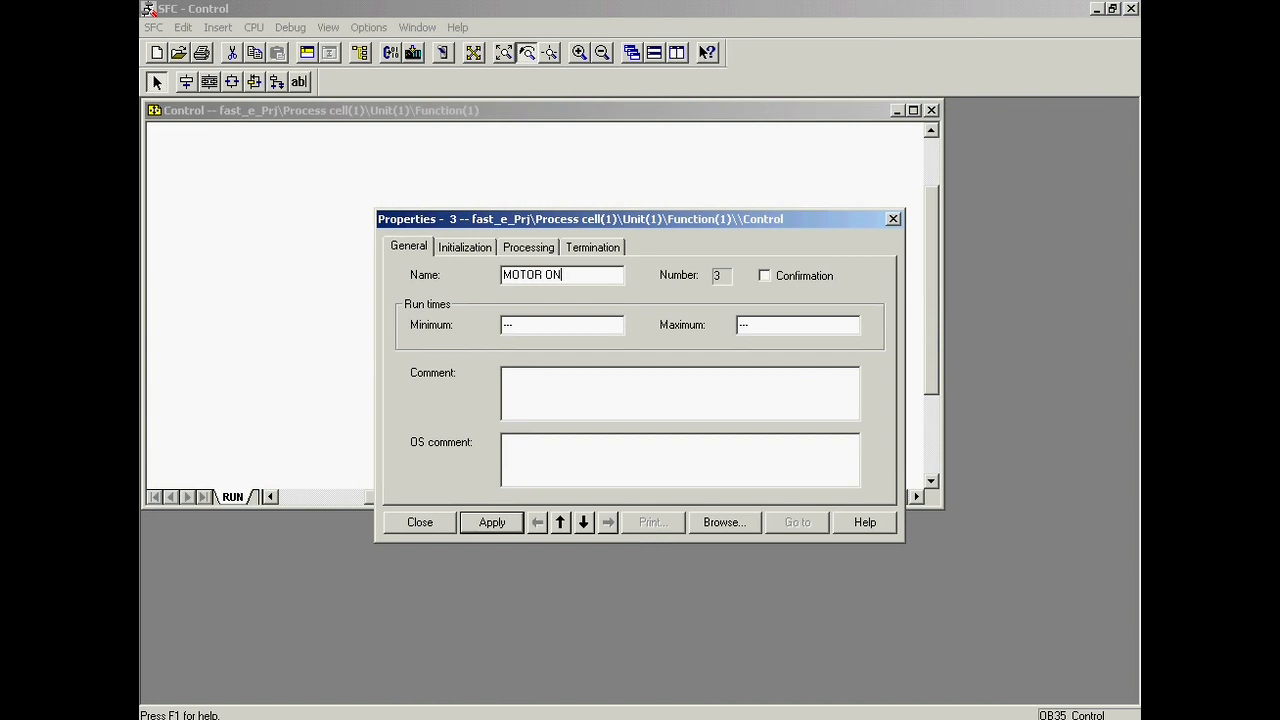
{"action": "left_click", "coordinate": [560, 324]}
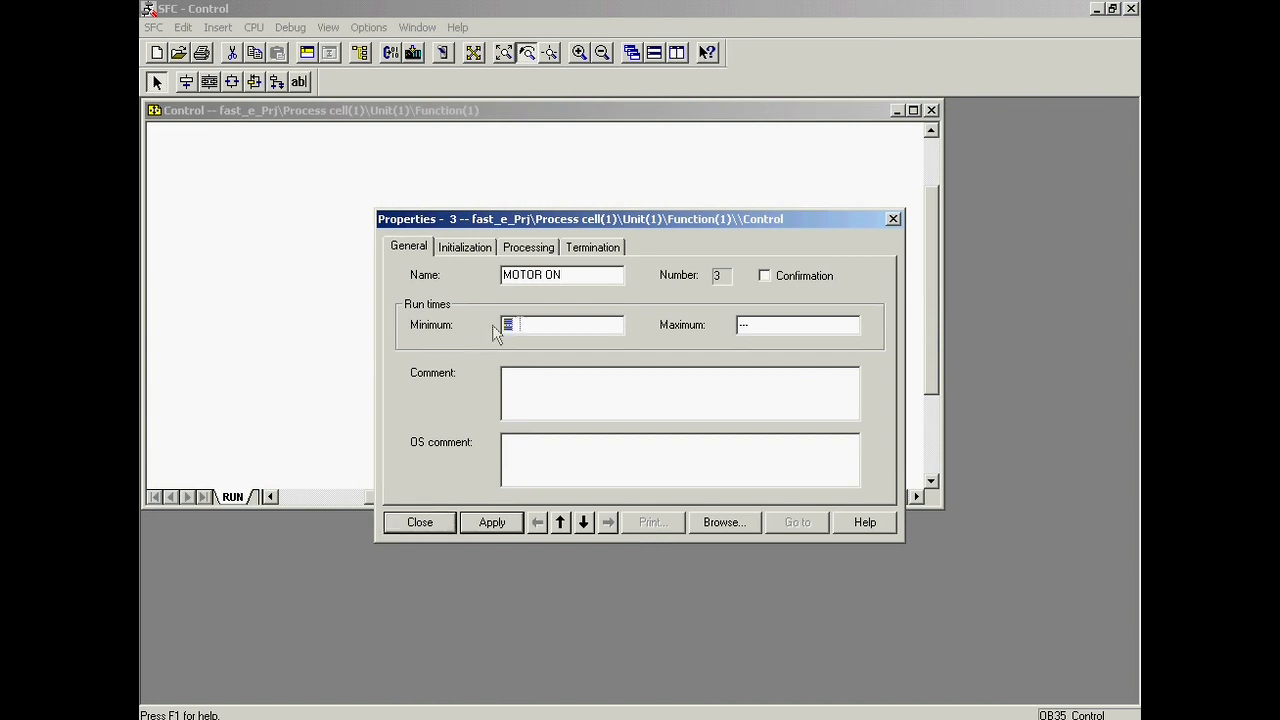
{"action": "type", "text": "10"}
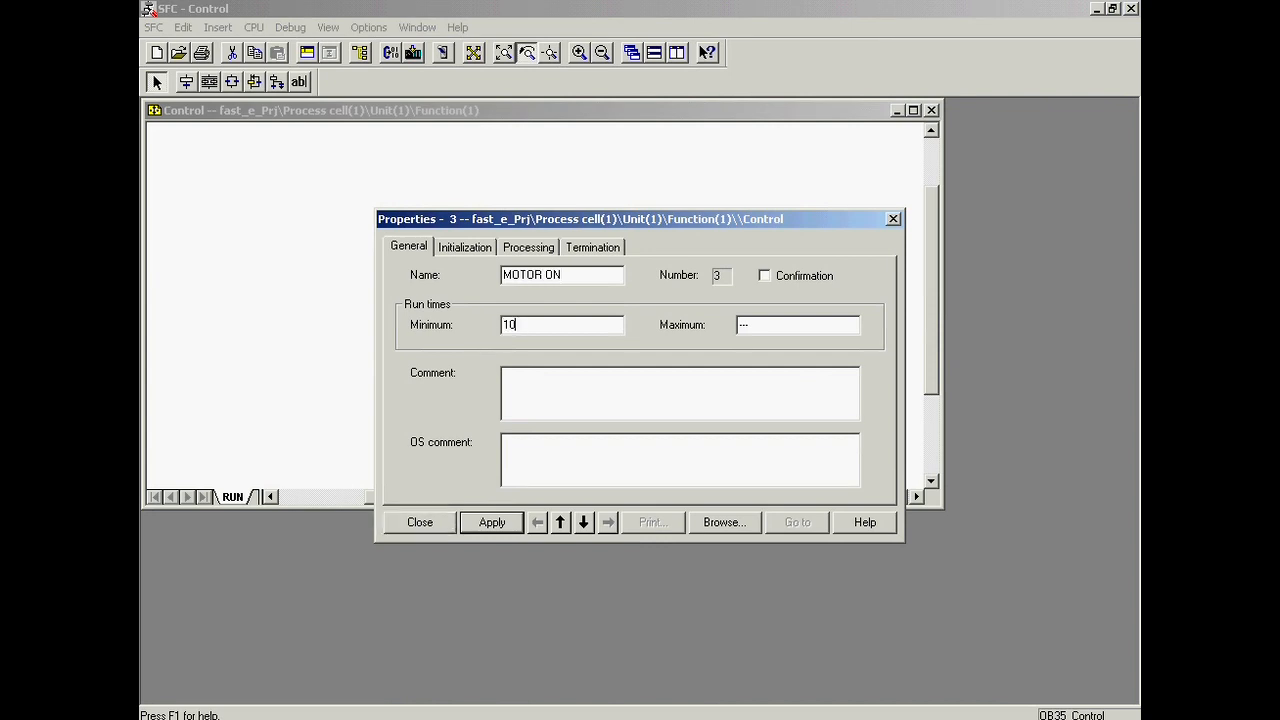
{"action": "type", "text": "s"}
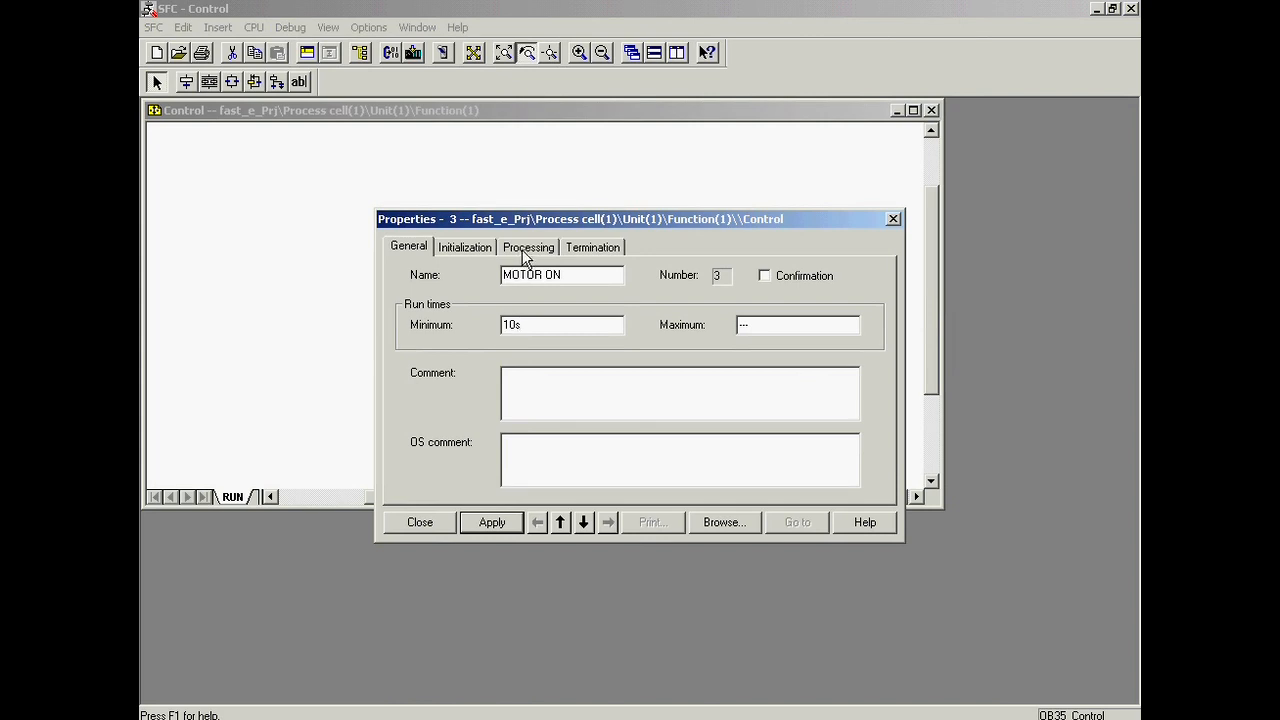
{"action": "left_click", "coordinate": [560, 324]}
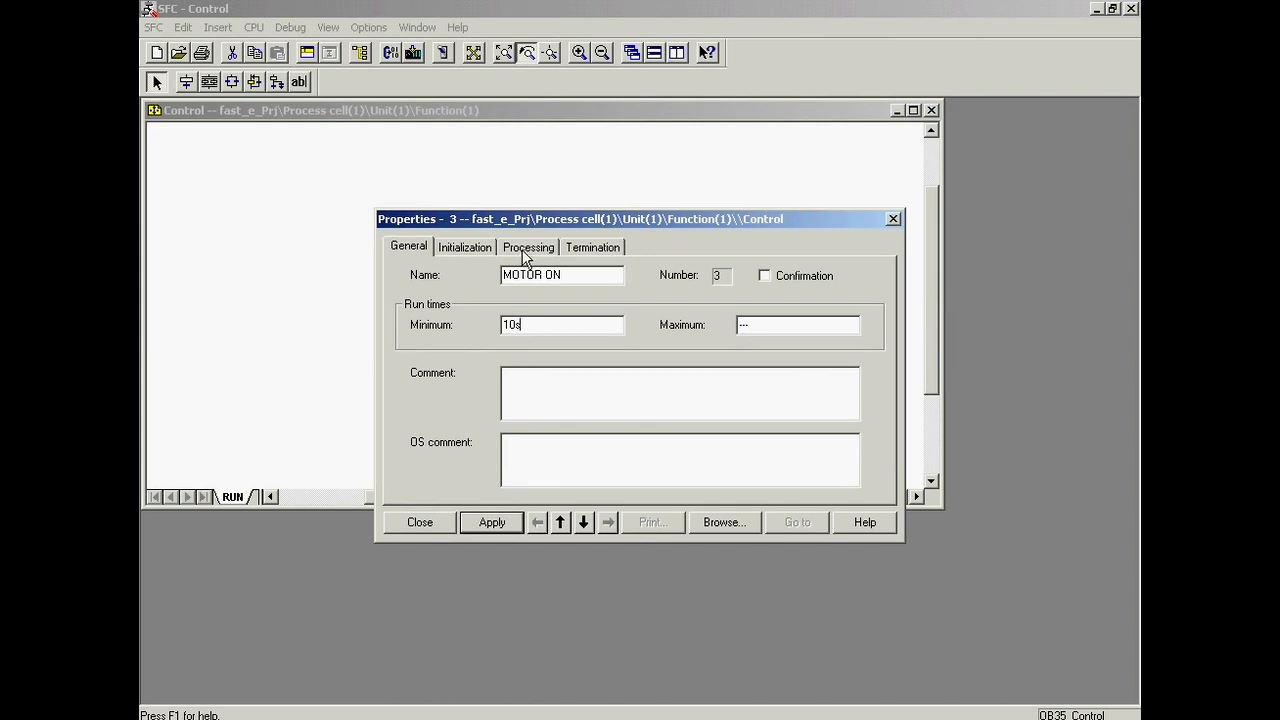
- Make step 3's processing set MOTOR1\MOTOR.AUTO_ON to TRUE, then apply and close
{"action": "left_click", "coordinate": [528, 247]}
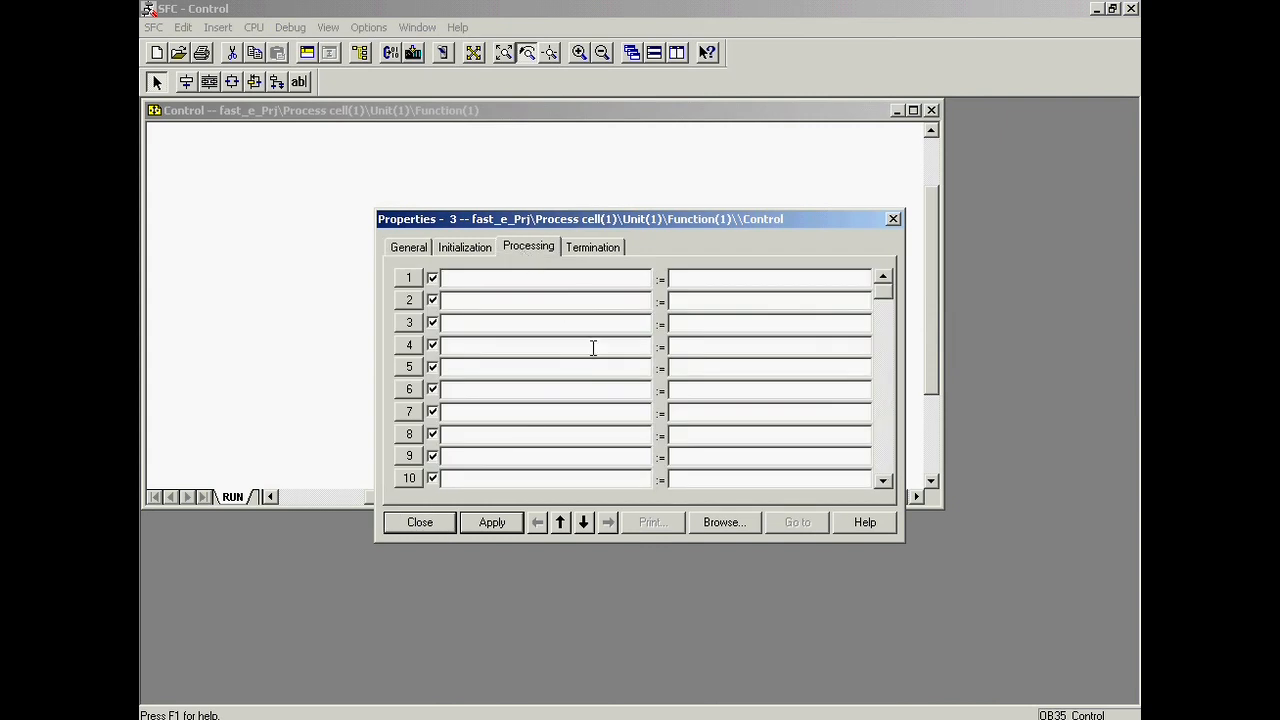
{"action": "left_click", "coordinate": [724, 522]}
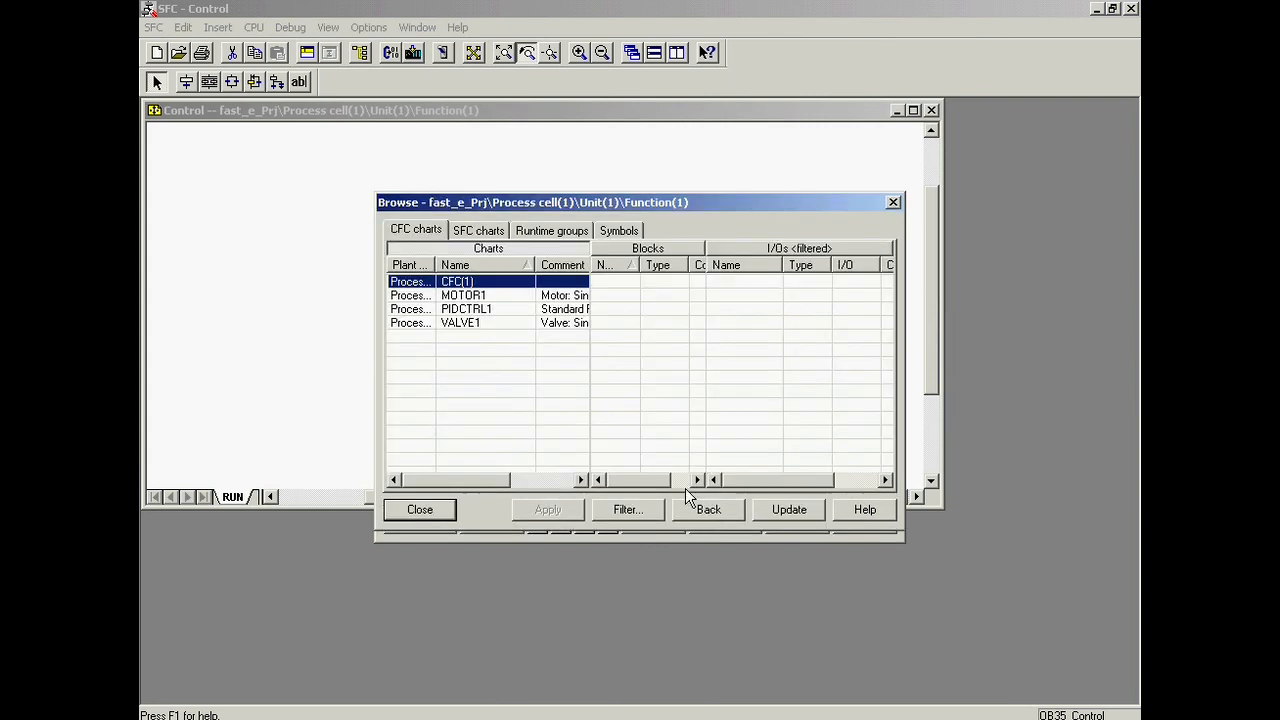
{"action": "left_click", "coordinate": [463, 295]}
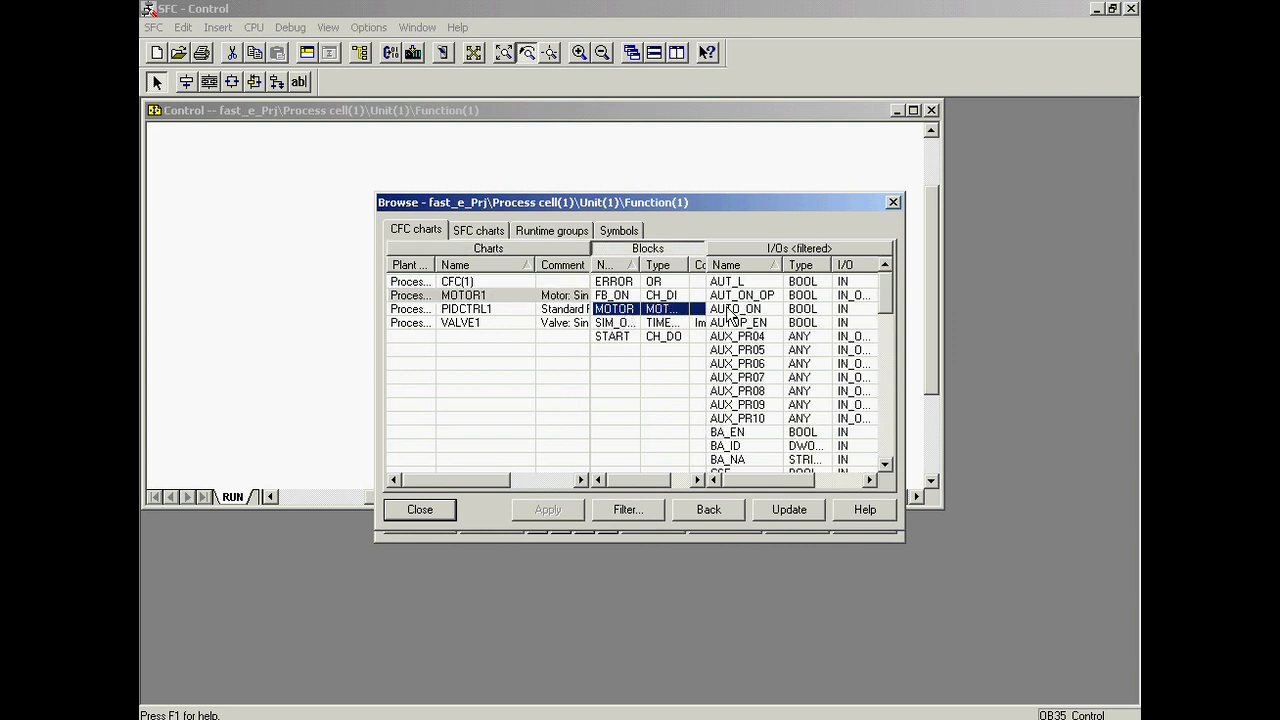
{"action": "left_click", "coordinate": [735, 308]}
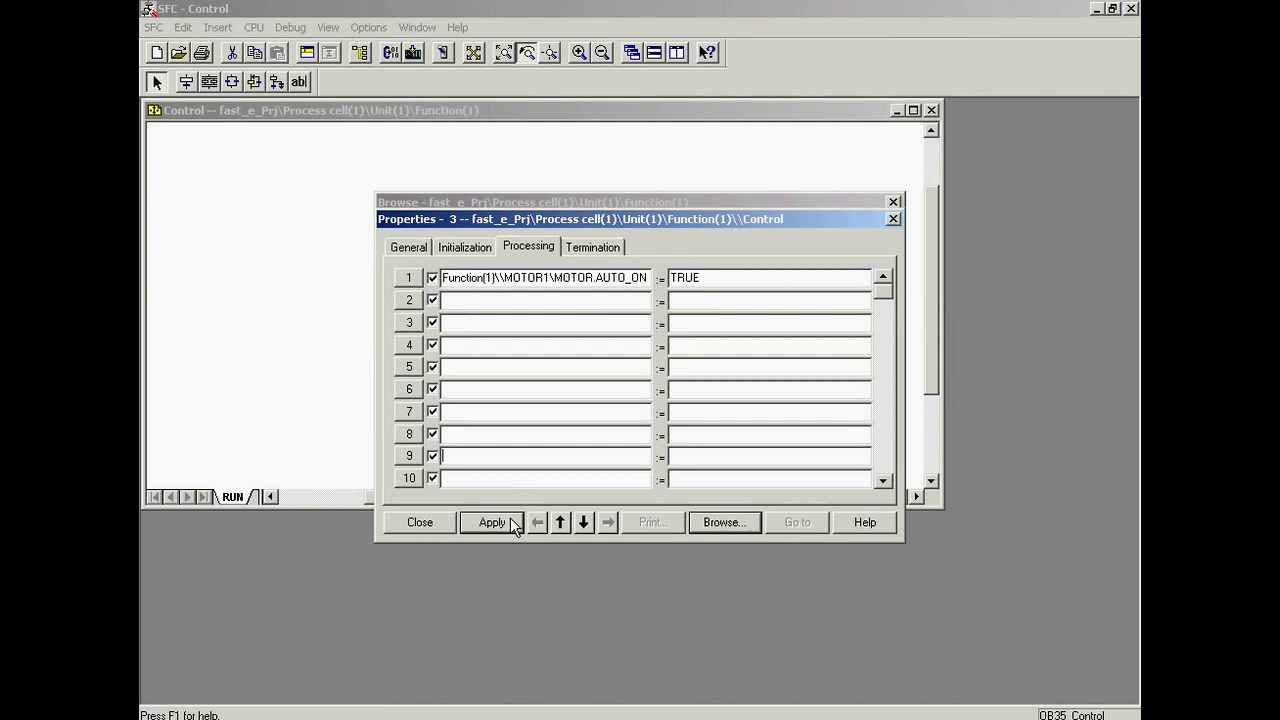
{"action": "left_click", "coordinate": [492, 522]}
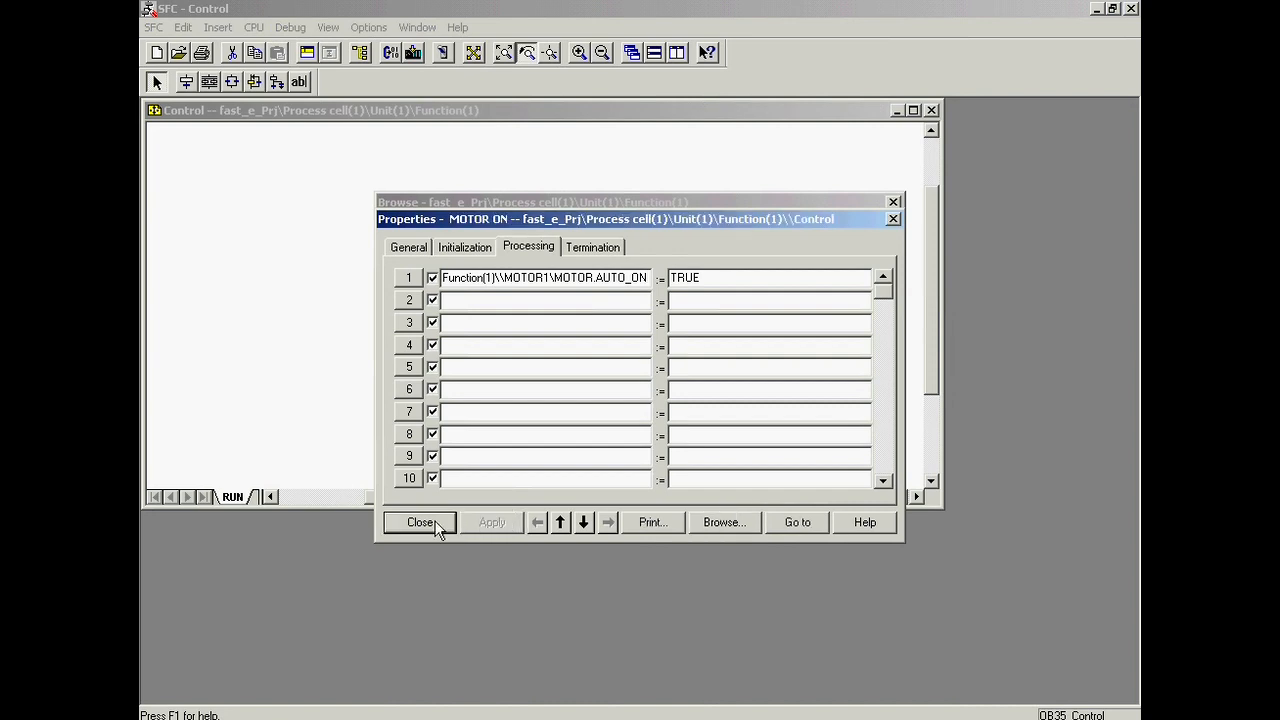
{"action": "left_click", "coordinate": [420, 522]}
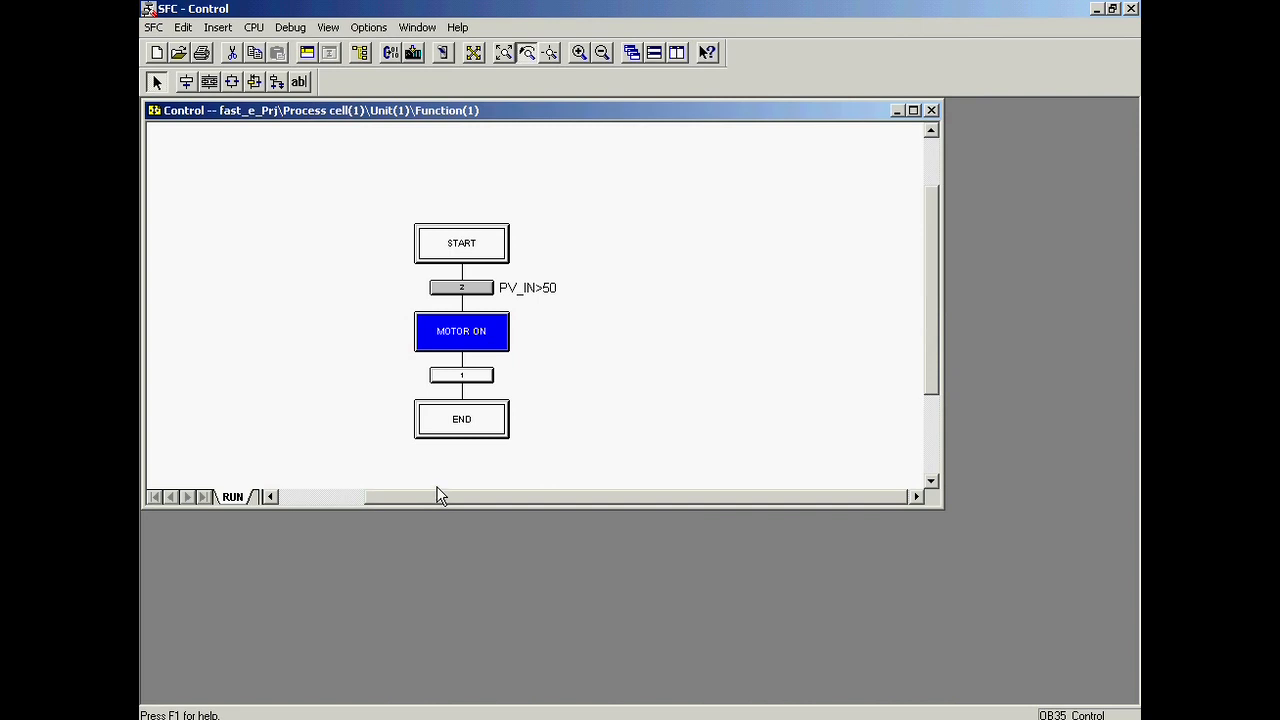
{"action": "mouse_move", "coordinate": [452, 338]}
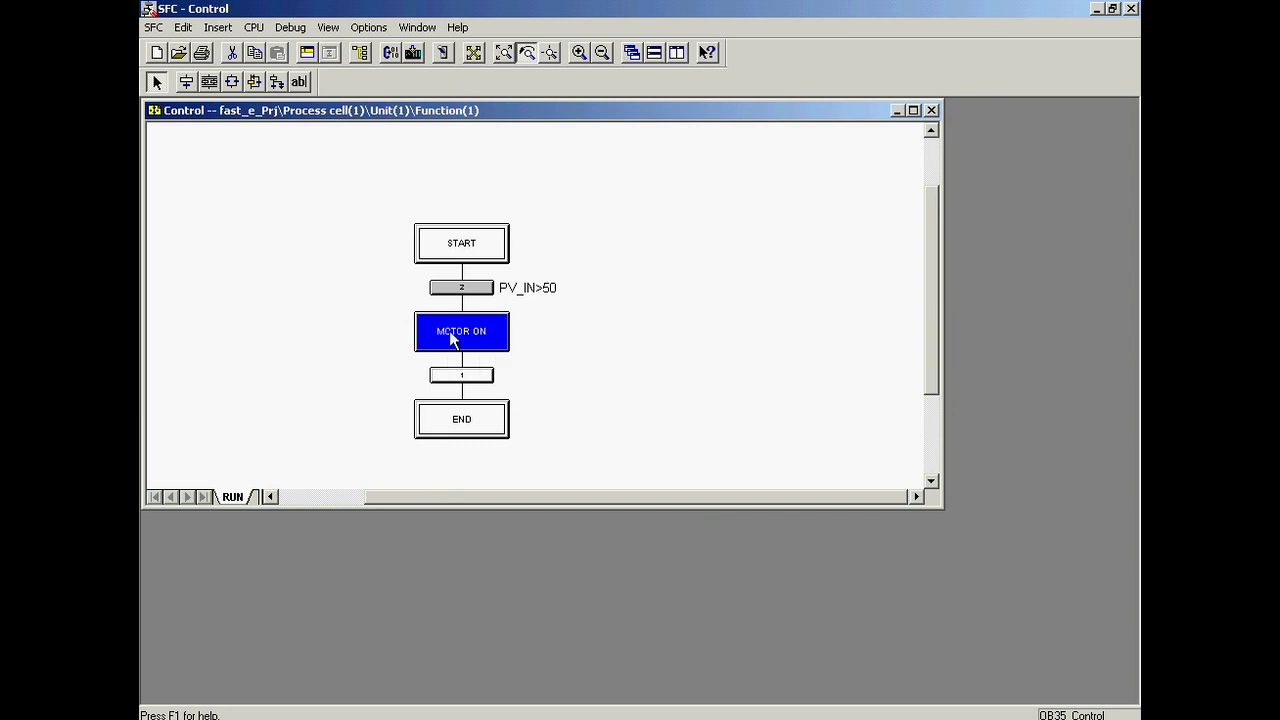
- Duplicate the MOTOR ON step as MOTOR ON1 and open the copy's properties
{"action": "right_click", "coordinate": [461, 331]}
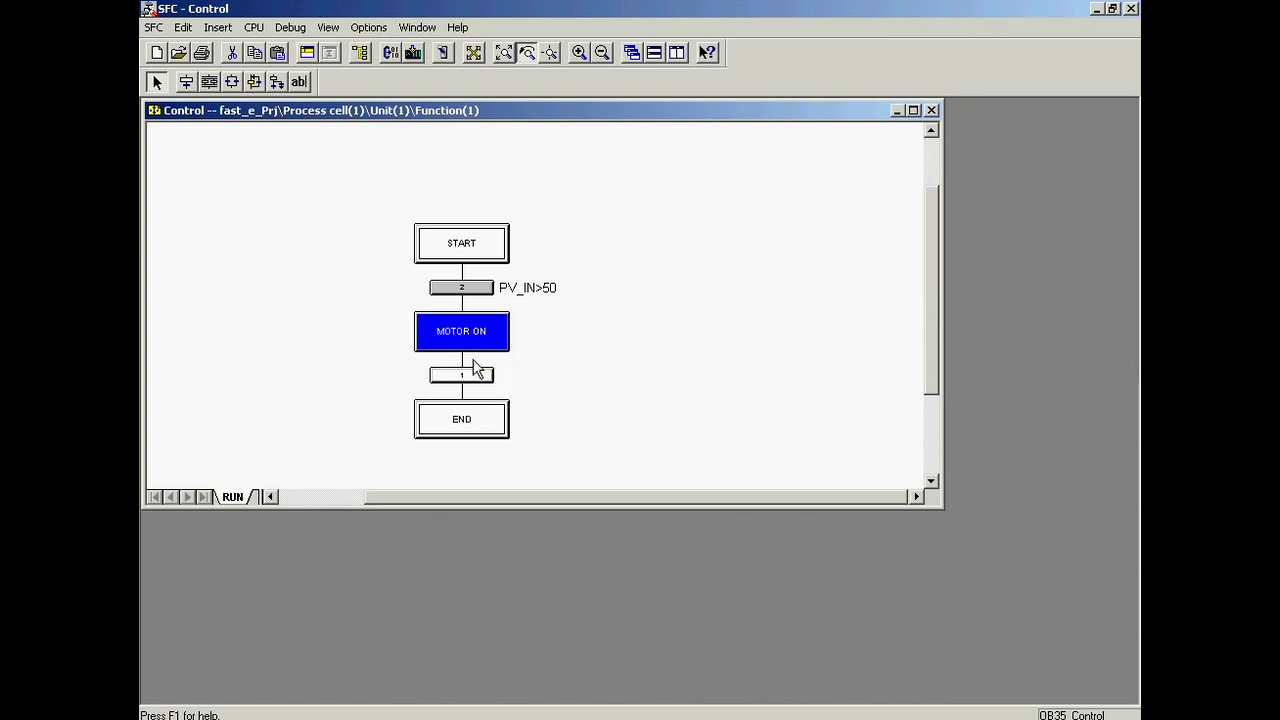
{"action": "mouse_move", "coordinate": [563, 371]}
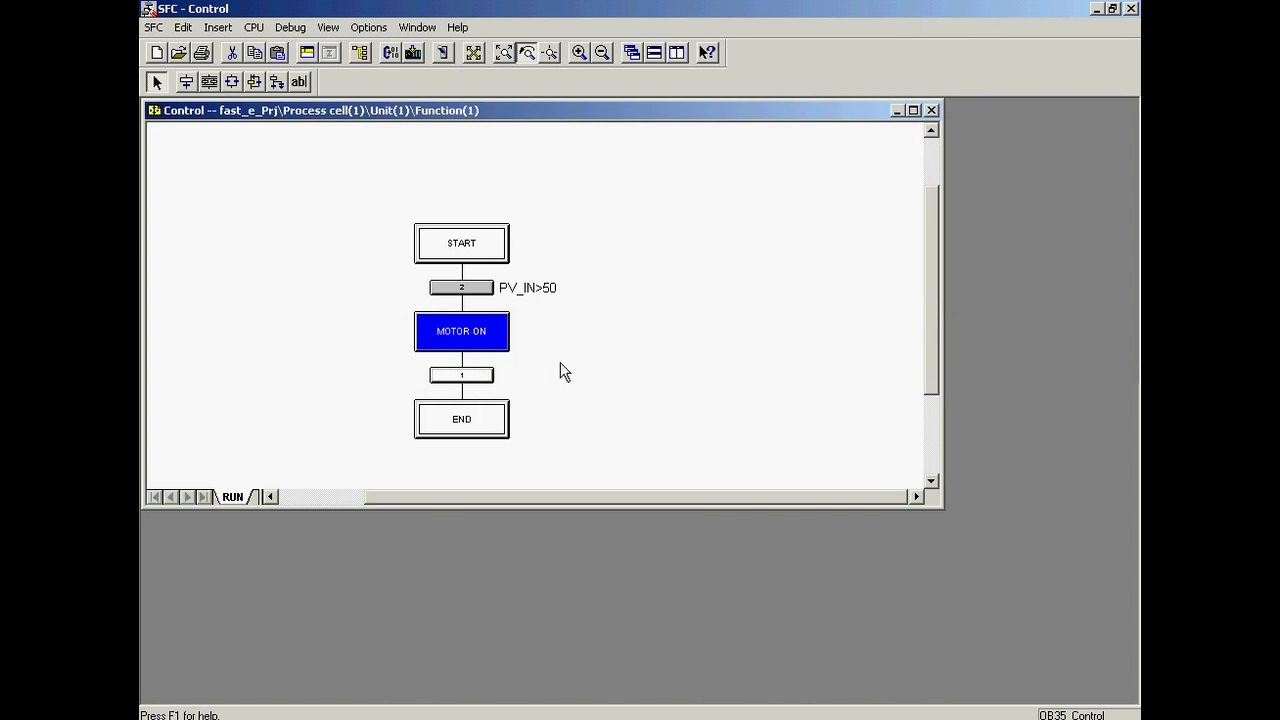
{"action": "right_click", "coordinate": [560, 372]}
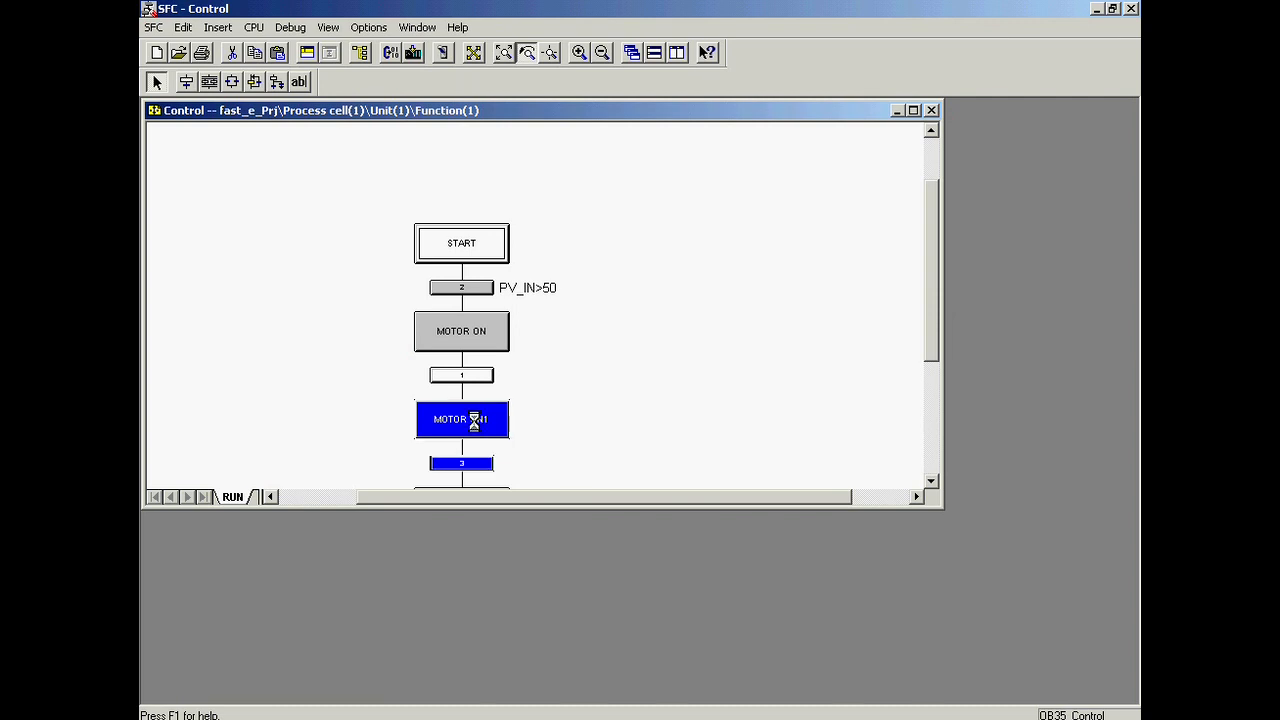
{"action": "double_click", "coordinate": [461, 419]}
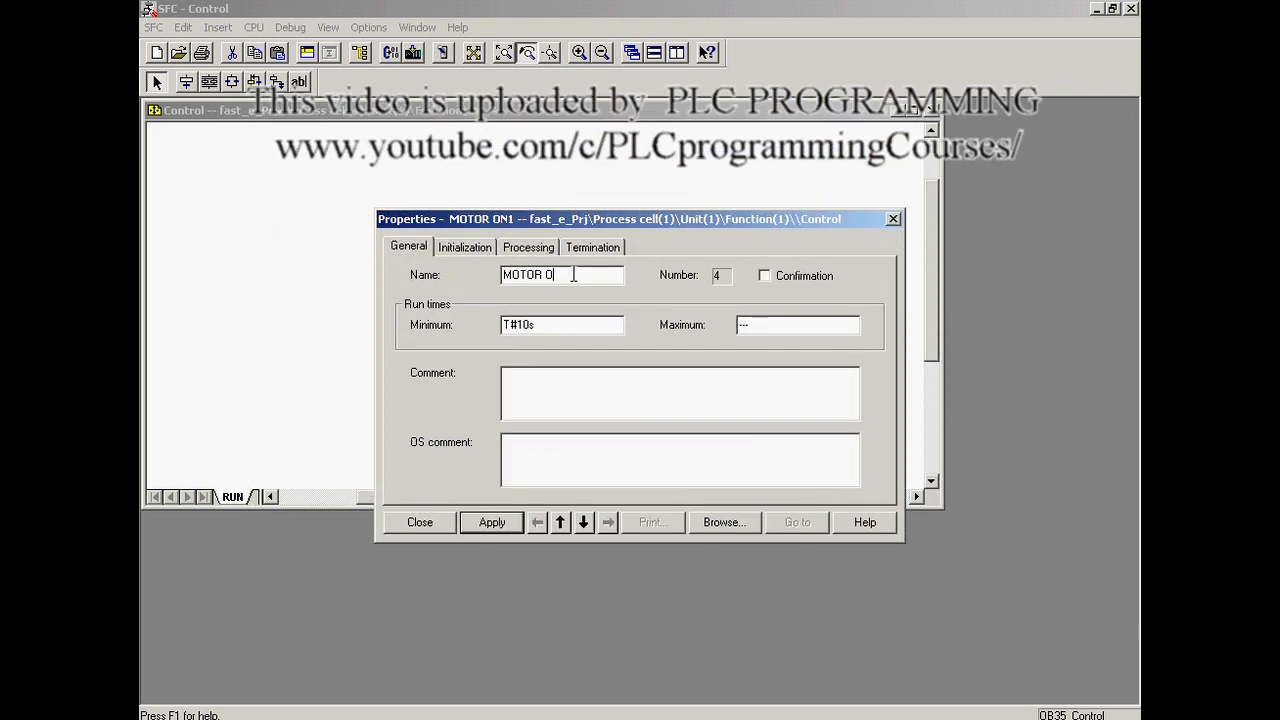
- Rename step 4 to MOTOR OFF with no minimum time, setting AUTO_ON to FALSE
{"action": "type", "text": "FF"}
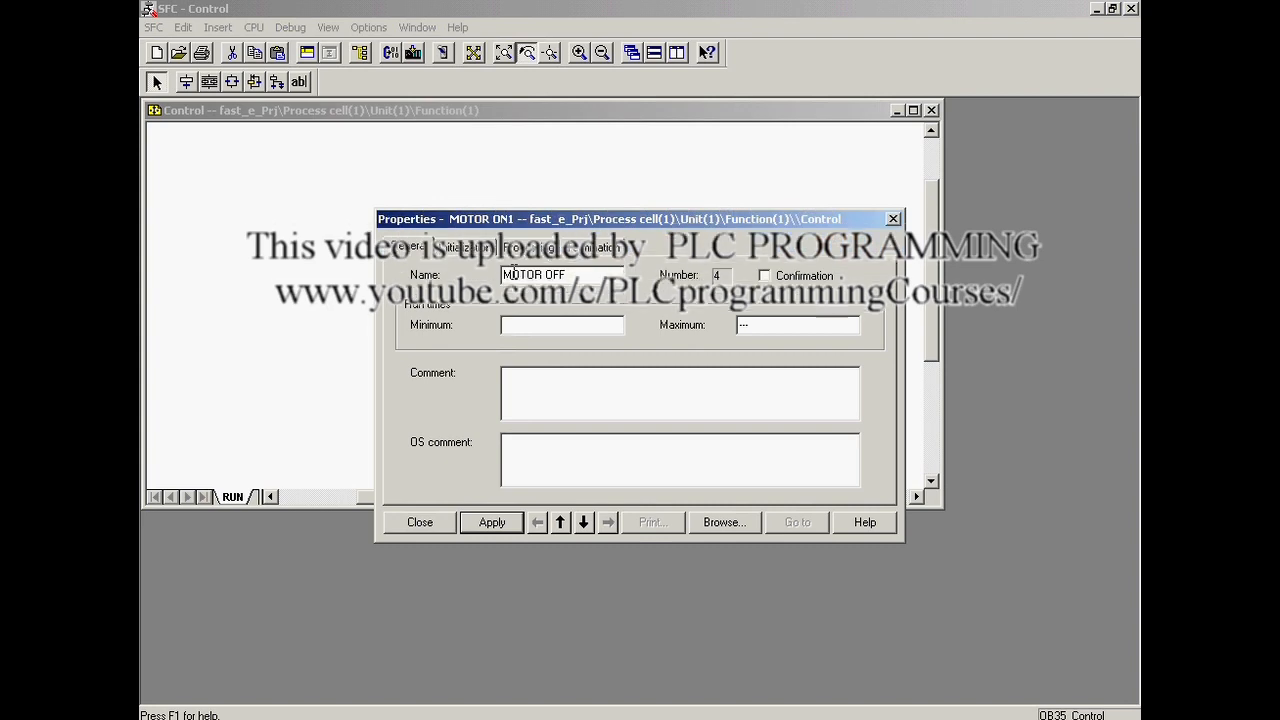
{"action": "left_click", "coordinate": [528, 247]}
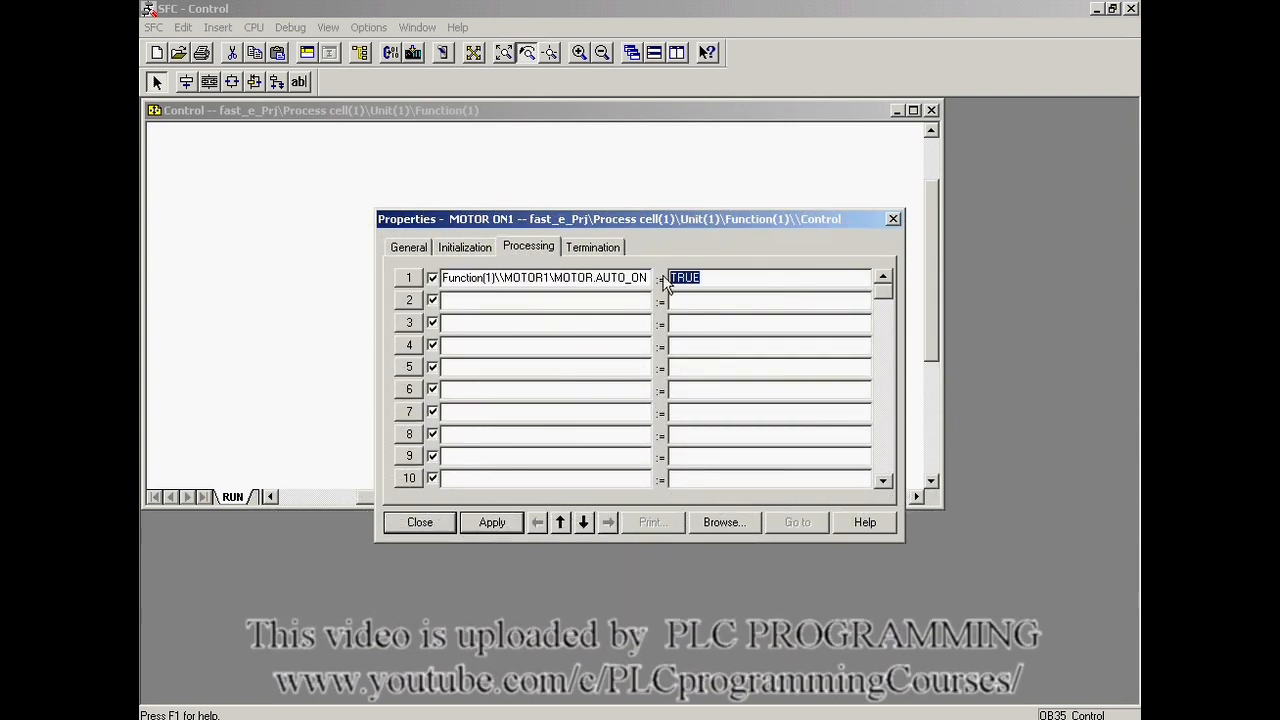
{"action": "type", "text": "0"}
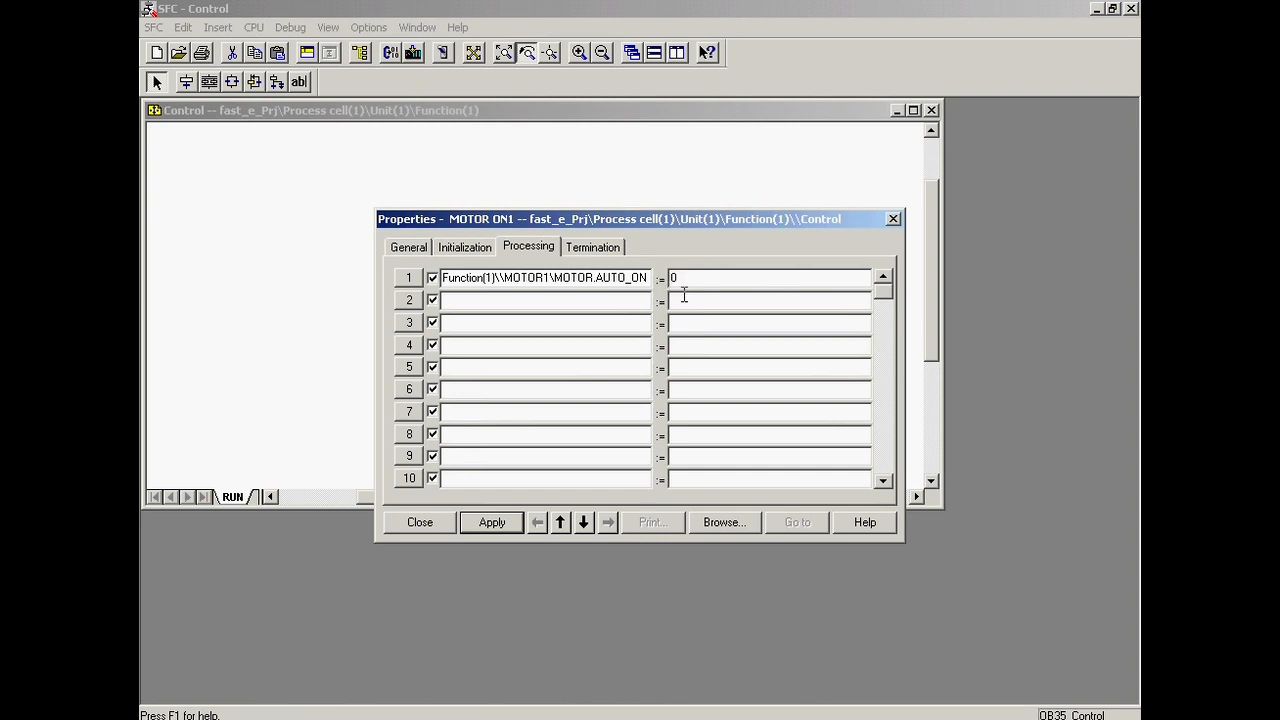
{"action": "type", "text": "FALSE"}
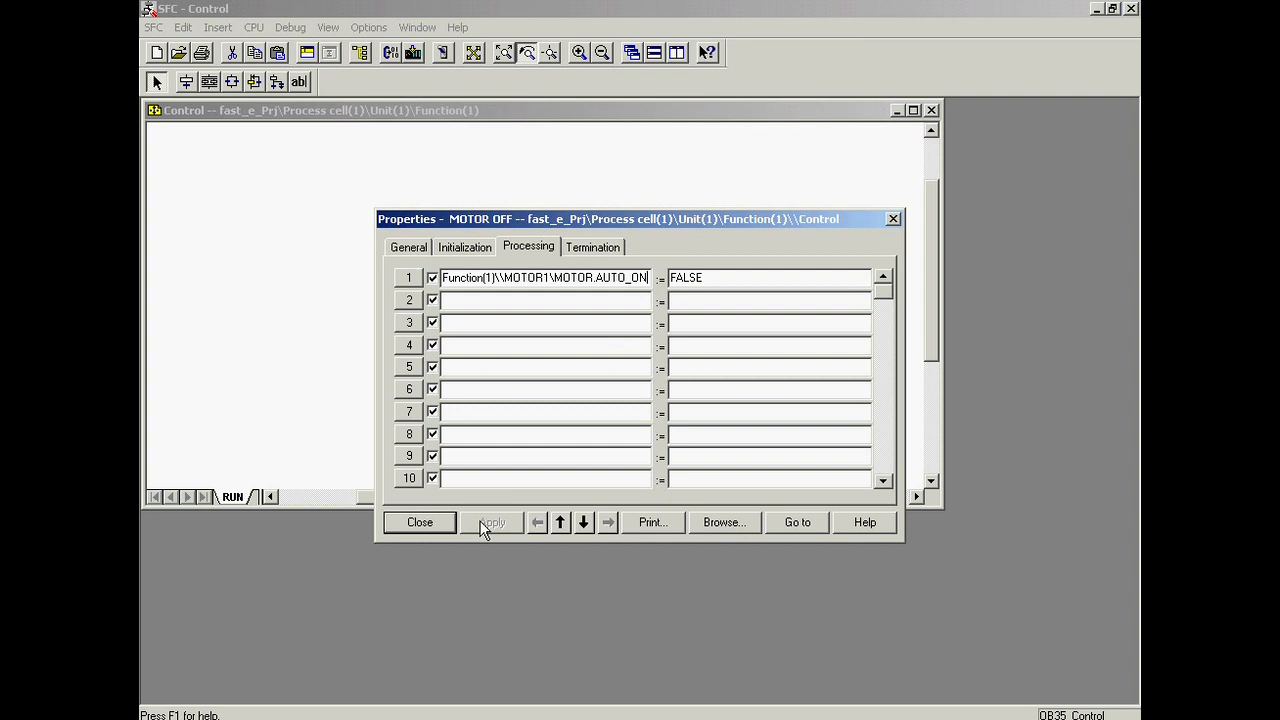
{"action": "left_click", "coordinate": [419, 522]}
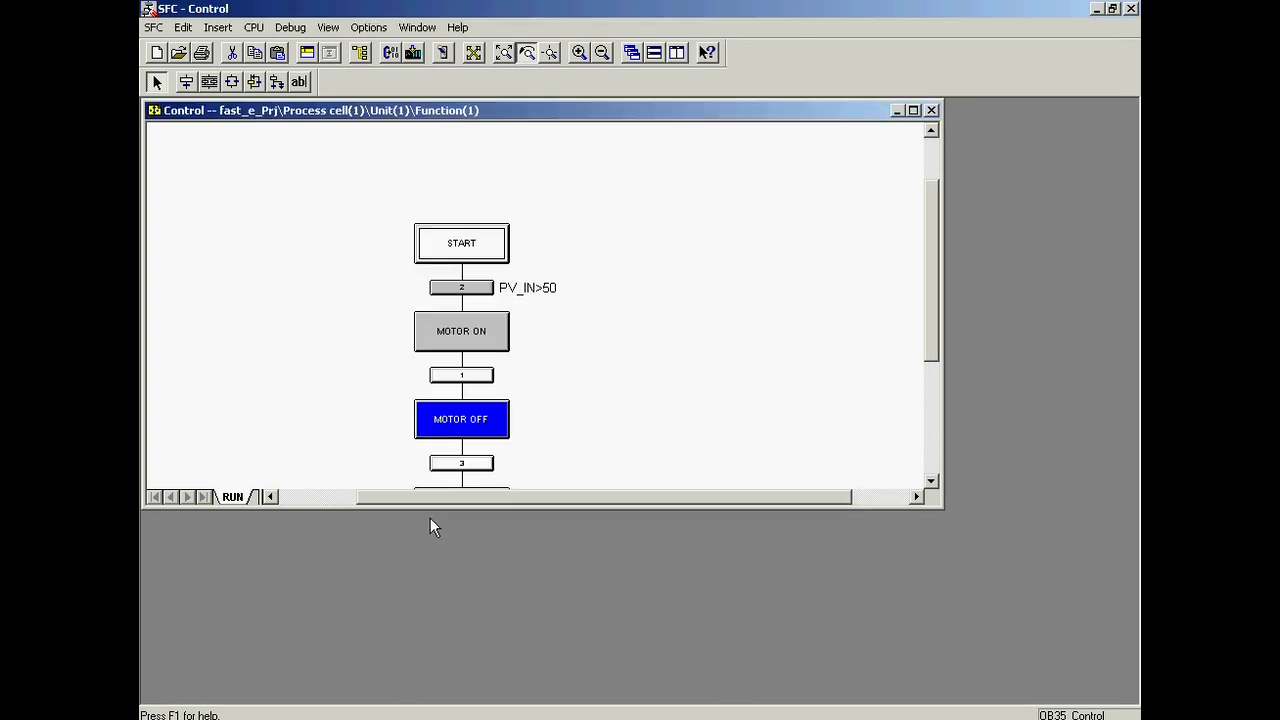
{"action": "mouse_move", "coordinate": [754, 310]}
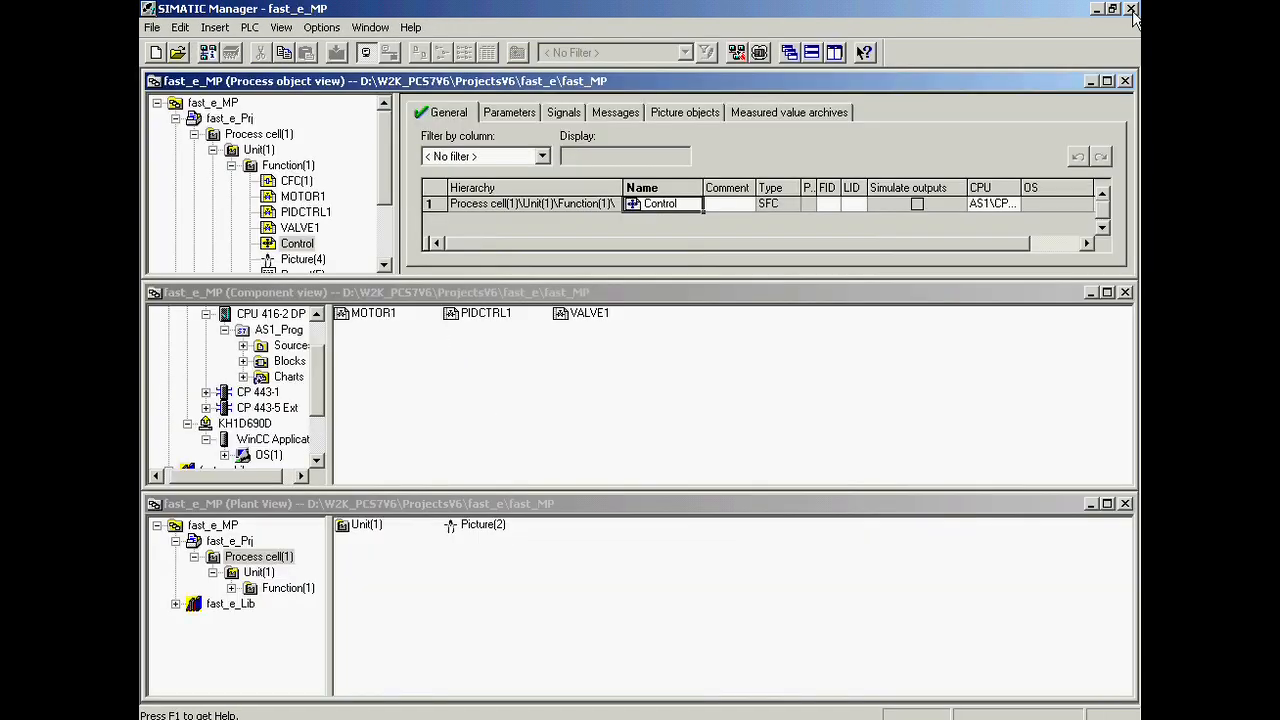
{"action": "mouse_move", "coordinate": [1131, 10]}
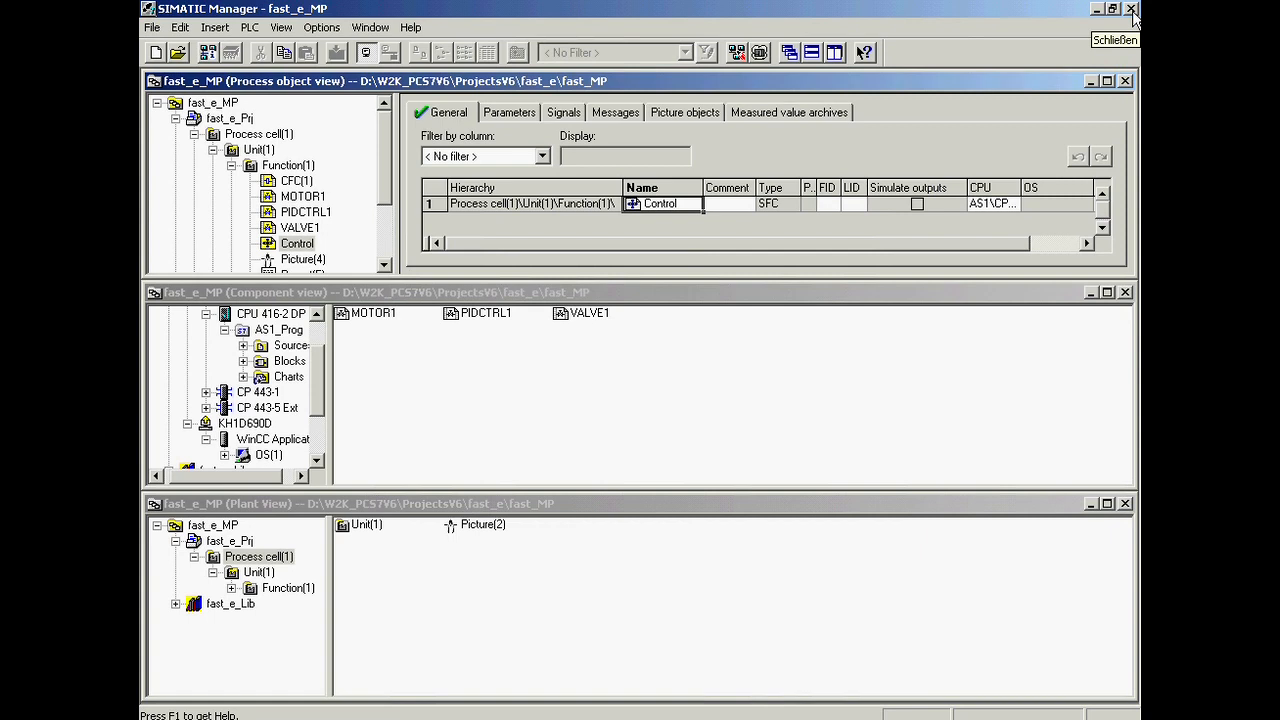
{"action": "mouse_move", "coordinate": [1131, 9]}
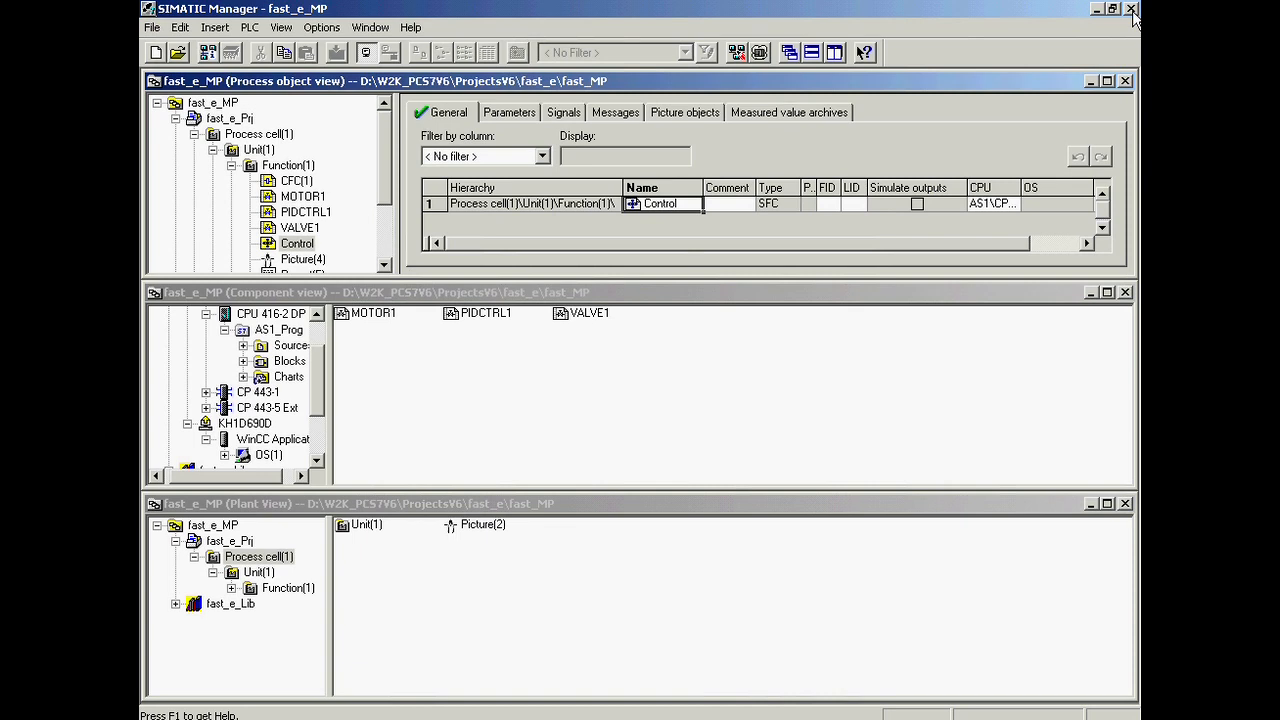
{"action": "mouse_move", "coordinate": [1131, 9]}
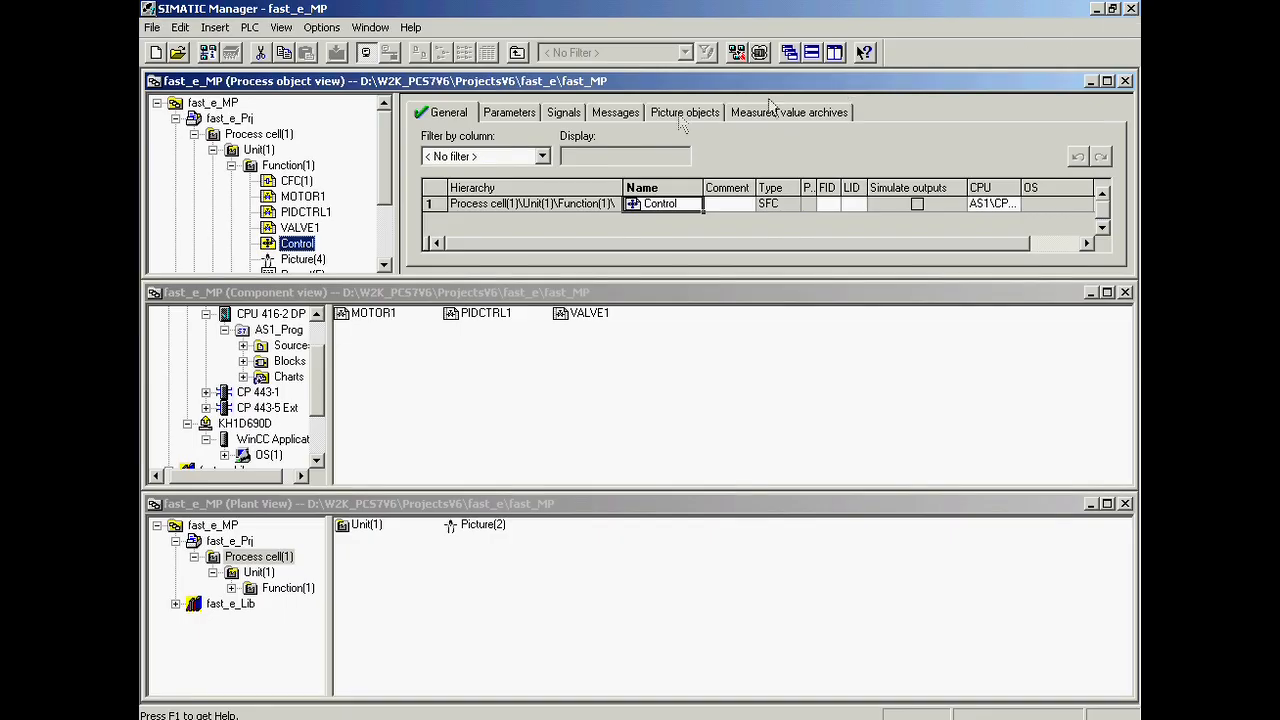
- Select the Process cell(1) folder and bring up its context menu
{"action": "left_click", "coordinate": [258, 133]}
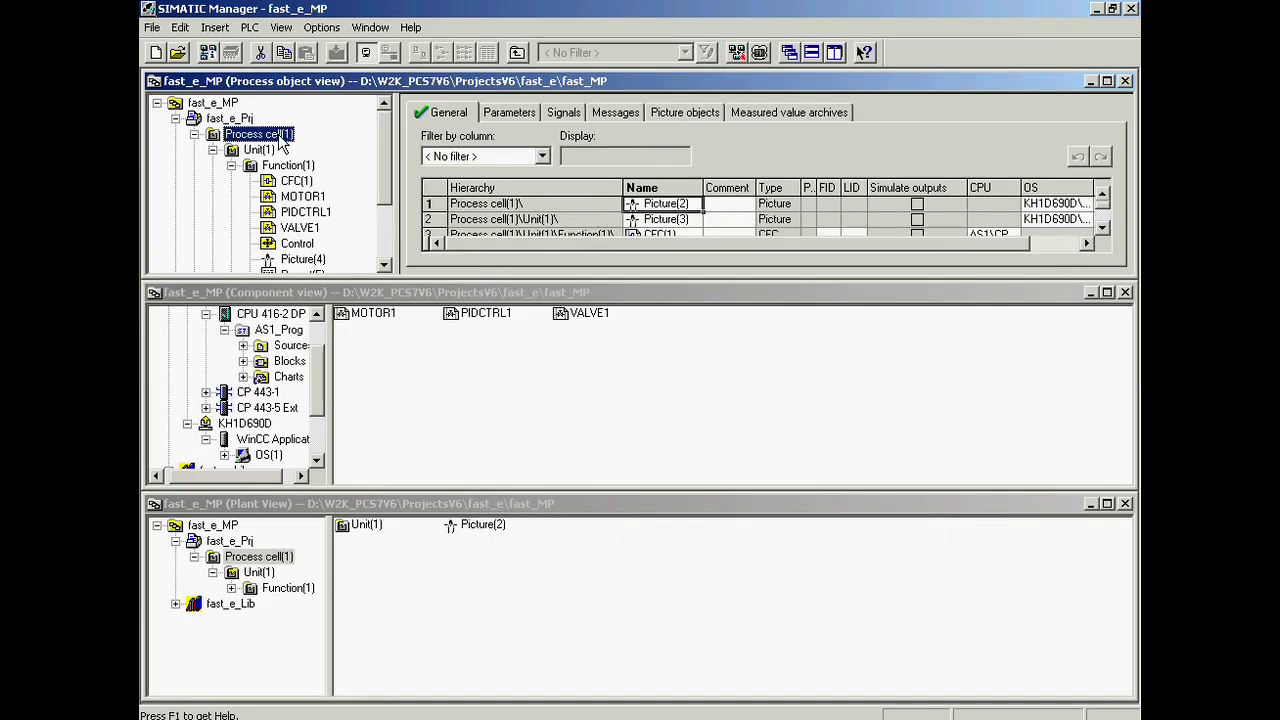
{"action": "right_click", "coordinate": [258, 133]}
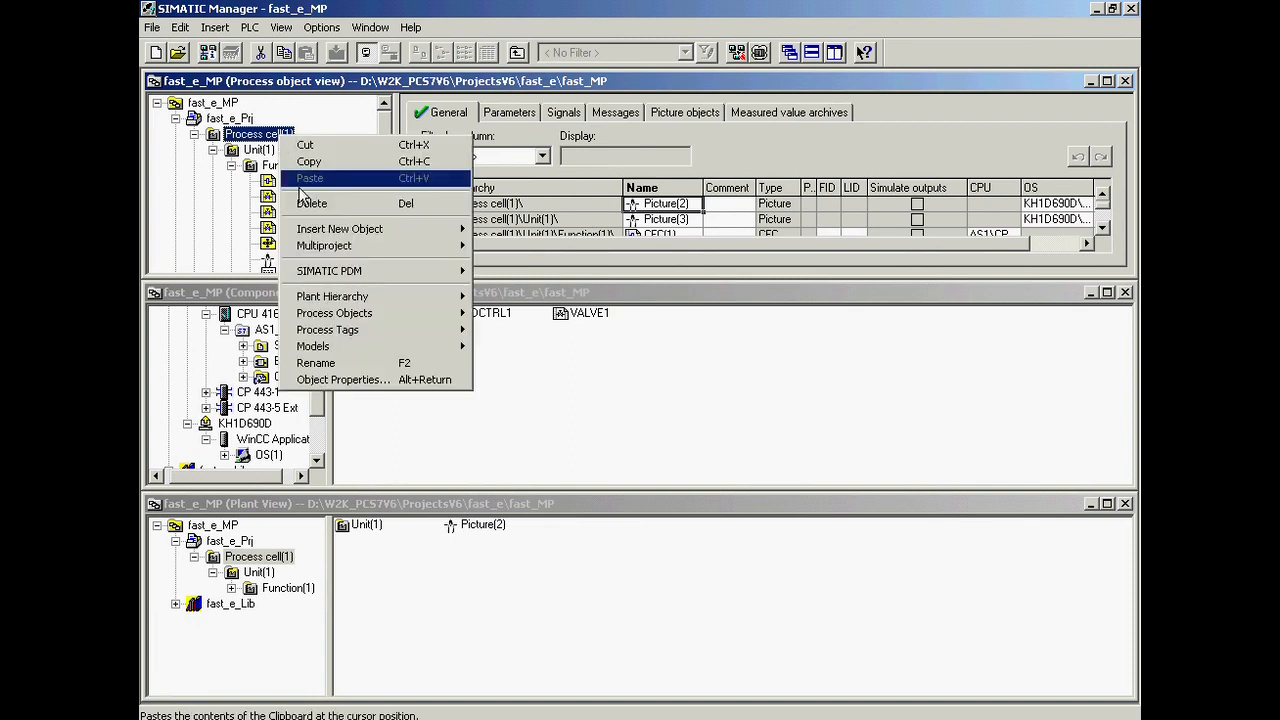
{"action": "mouse_move", "coordinate": [339, 228]}
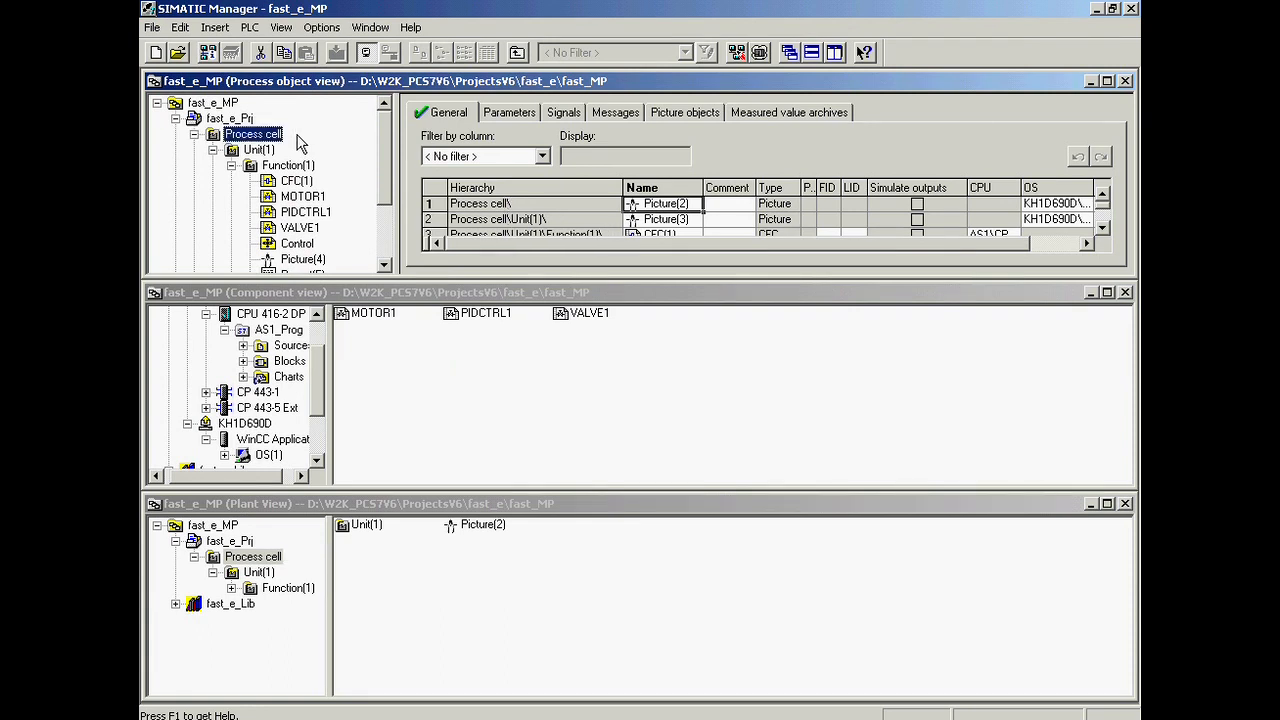
- Rename the Unit(1) folder to Unit_A
{"action": "right_click", "coordinate": [258, 149]}
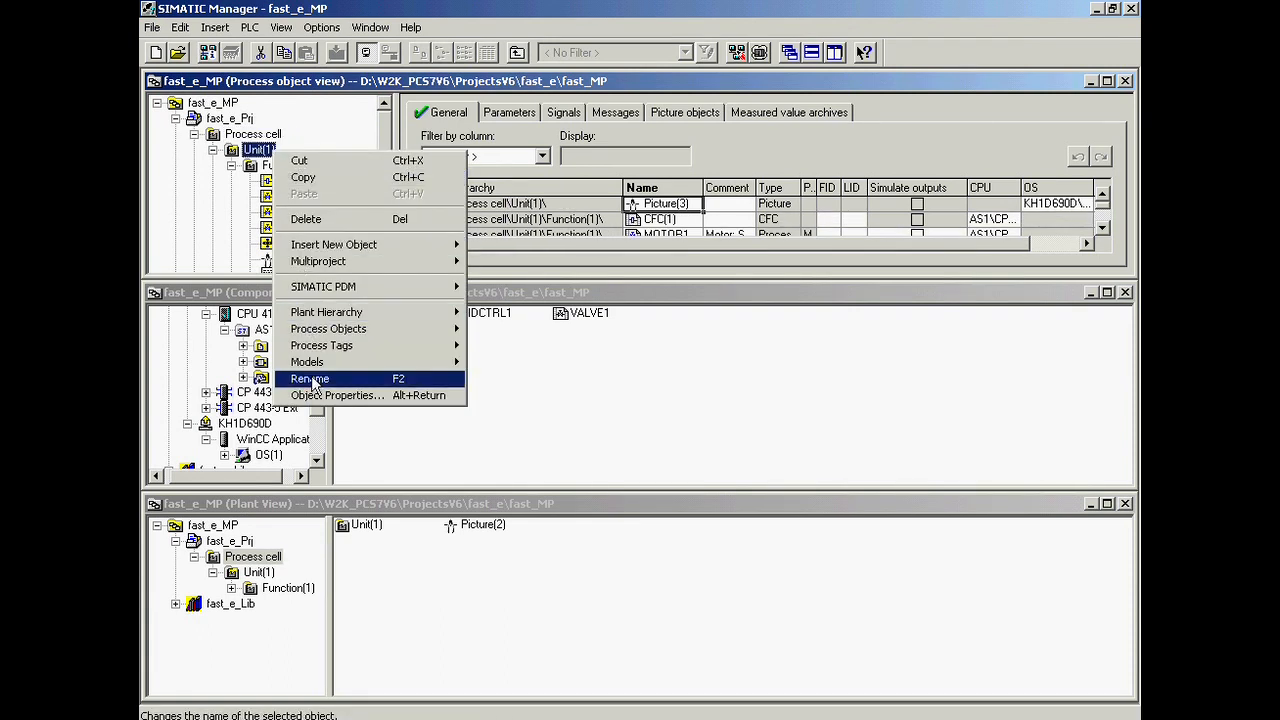
{"action": "left_click", "coordinate": [310, 378]}
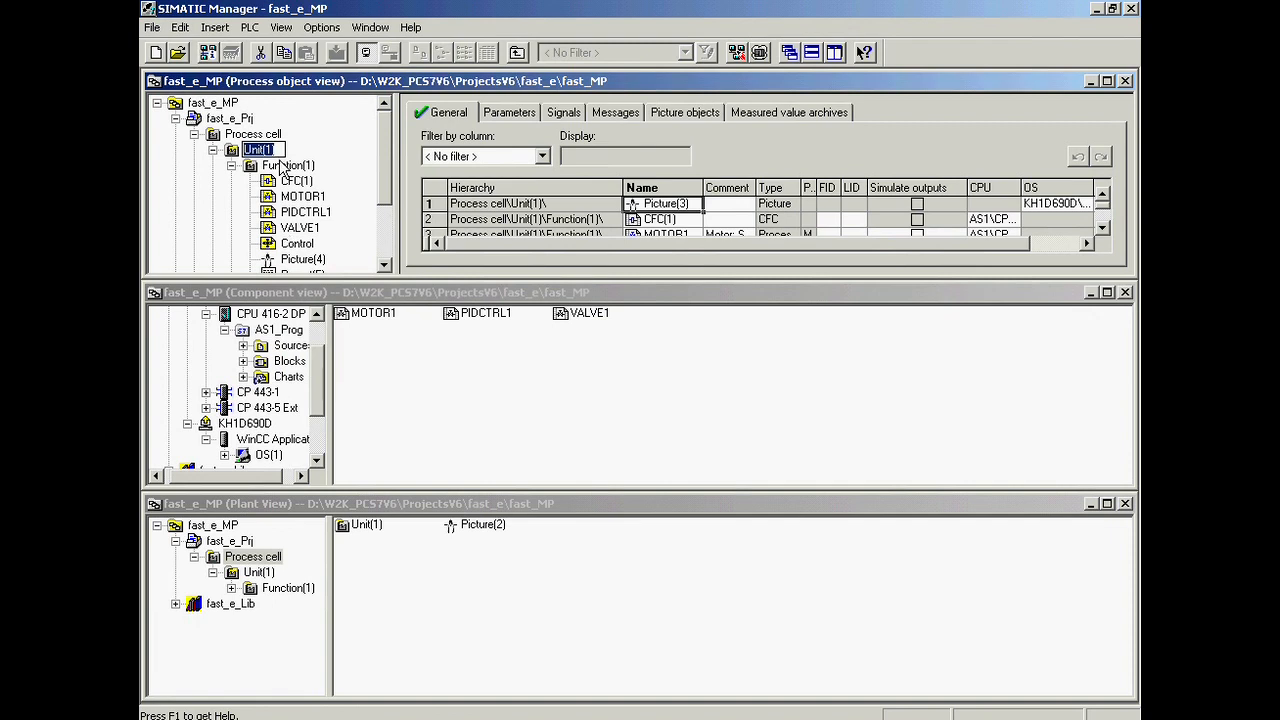
{"action": "left_click", "coordinate": [262, 149]}
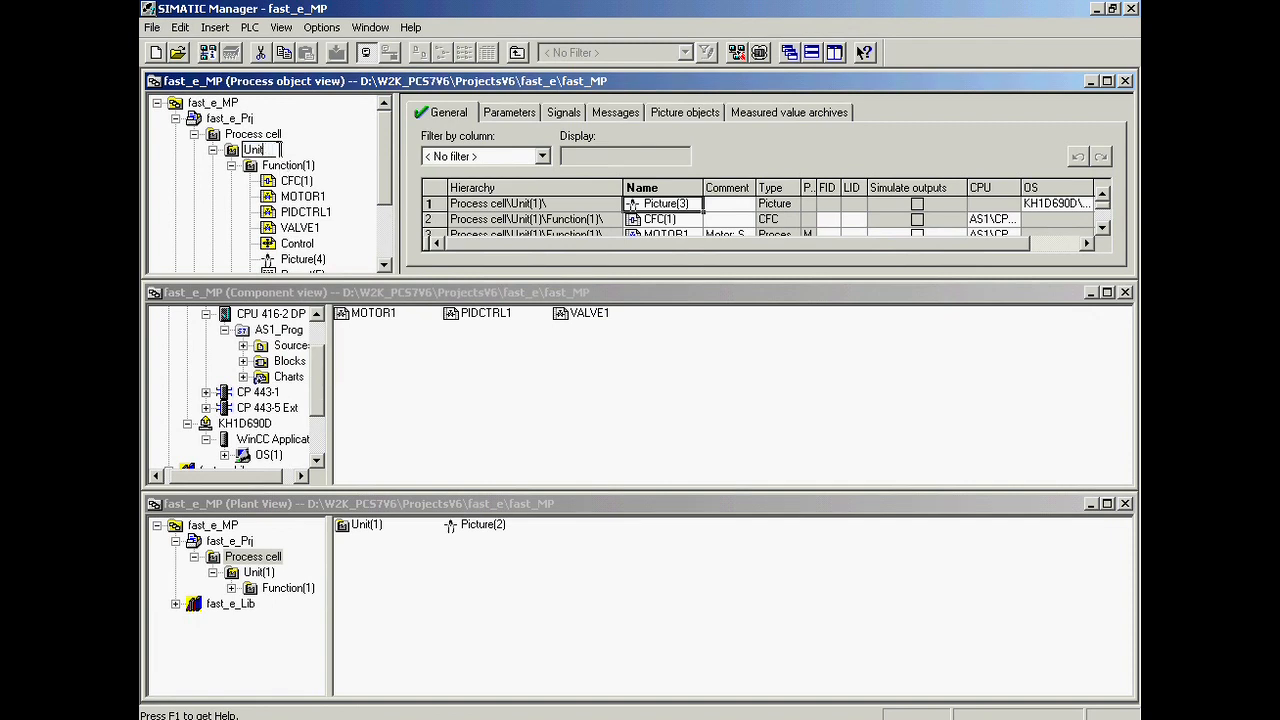
{"action": "type", "text": "Unit_A"}
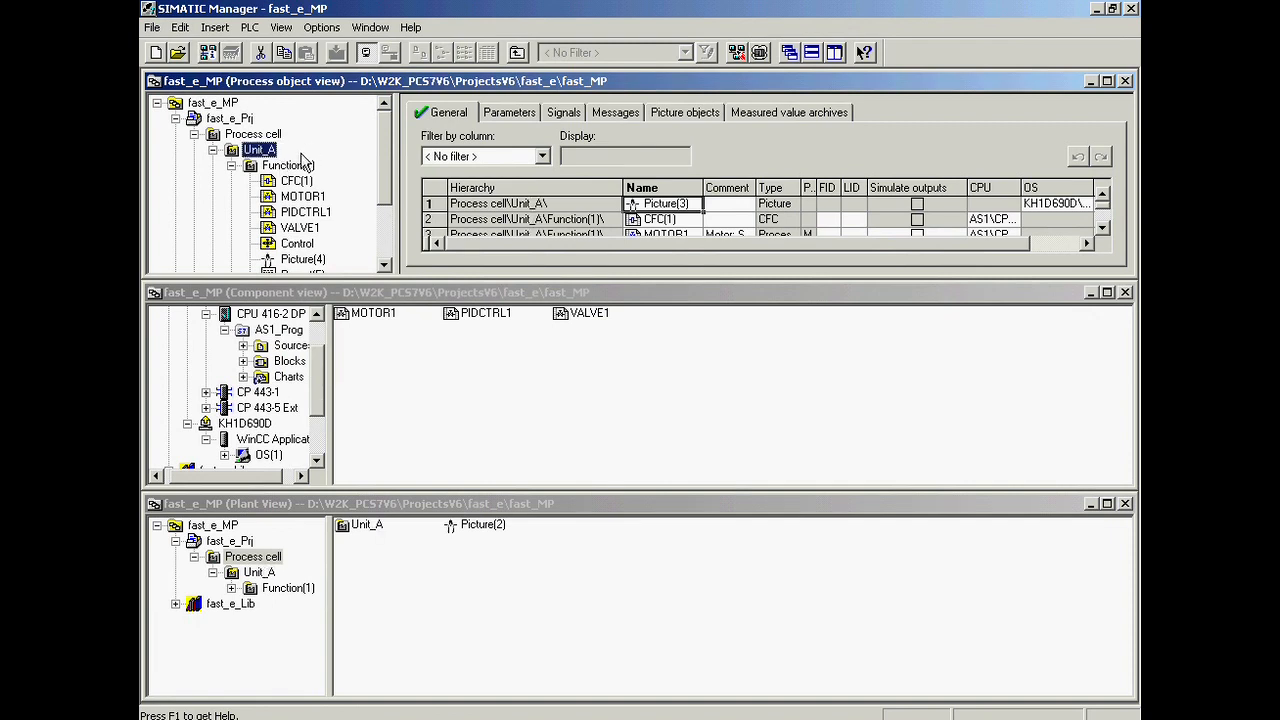
{"action": "left_click", "coordinate": [296, 180]}
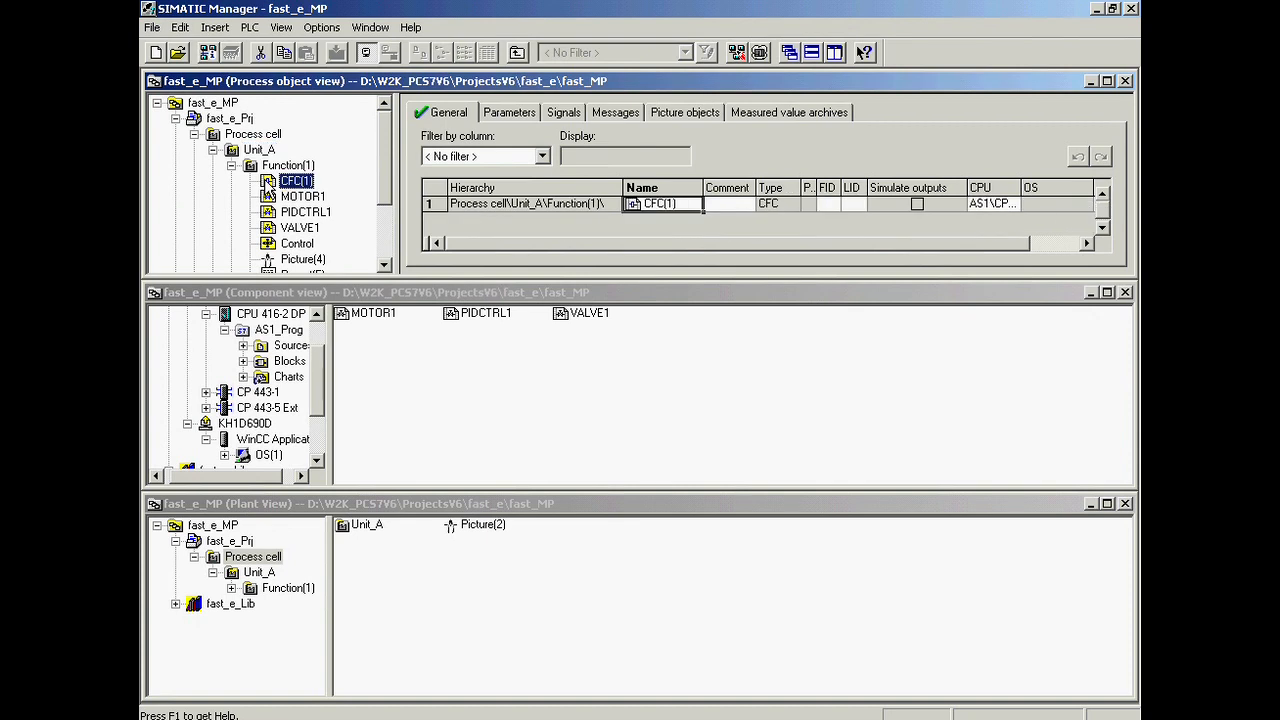
- Delete the CFC(1) chart from Function(1) using its context menu
{"action": "right_click", "coordinate": [296, 180]}
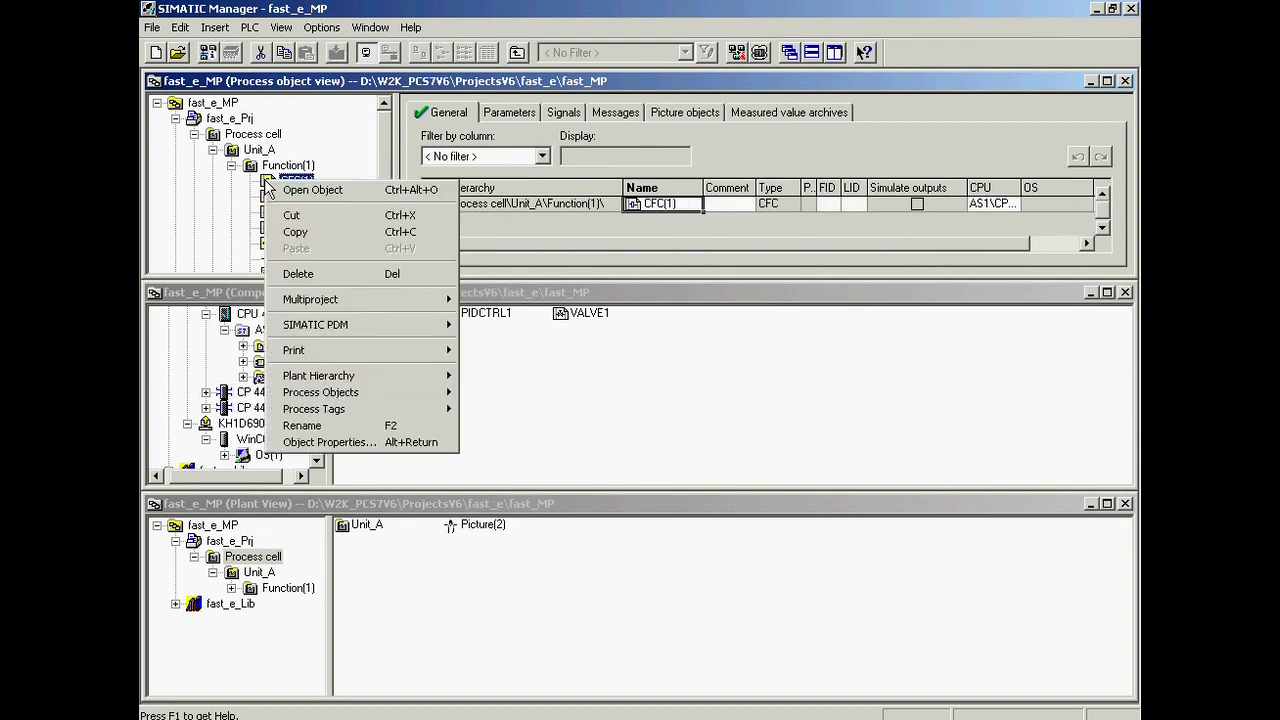
{"action": "mouse_move", "coordinate": [278, 207]}
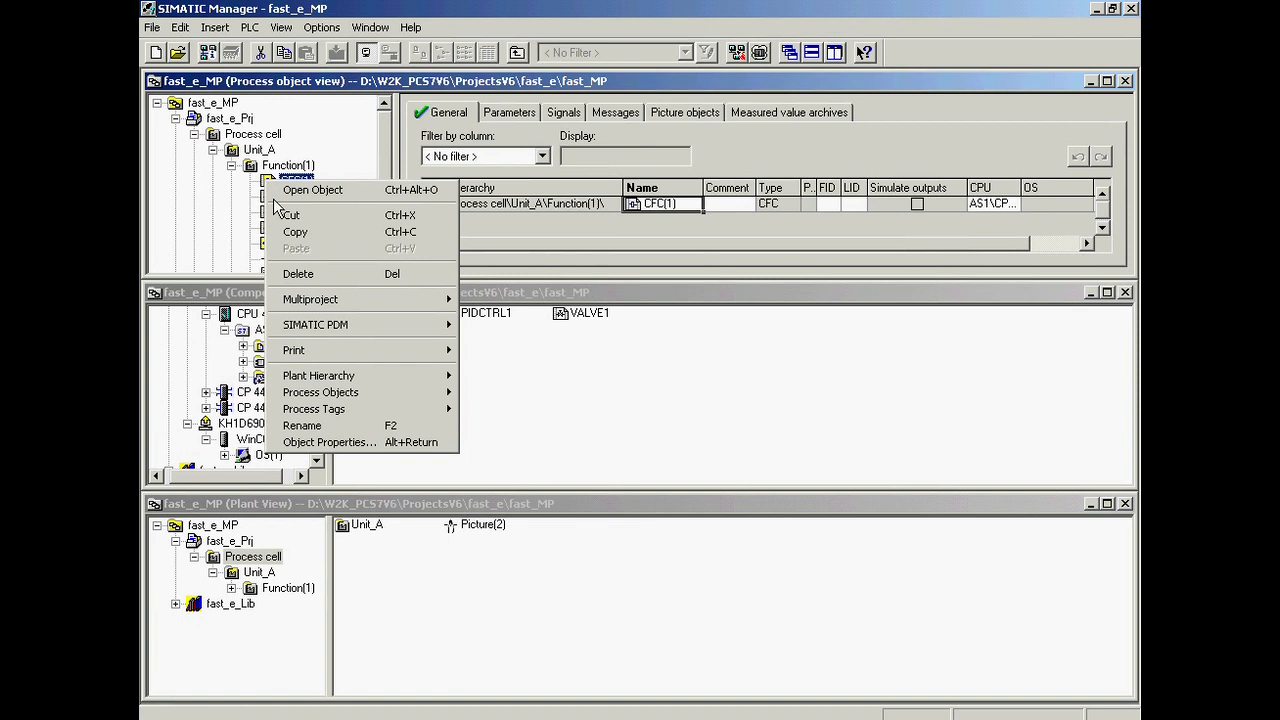
{"action": "mouse_move", "coordinate": [298, 274]}
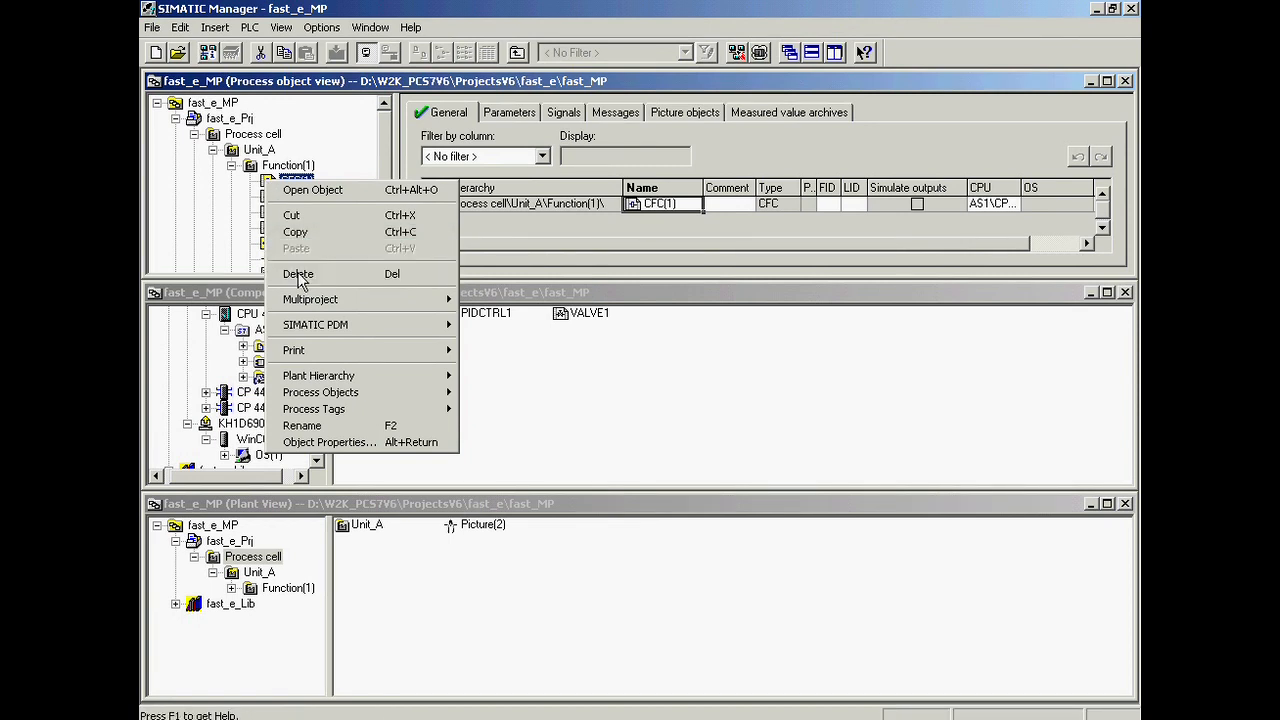
{"action": "left_click", "coordinate": [298, 274]}
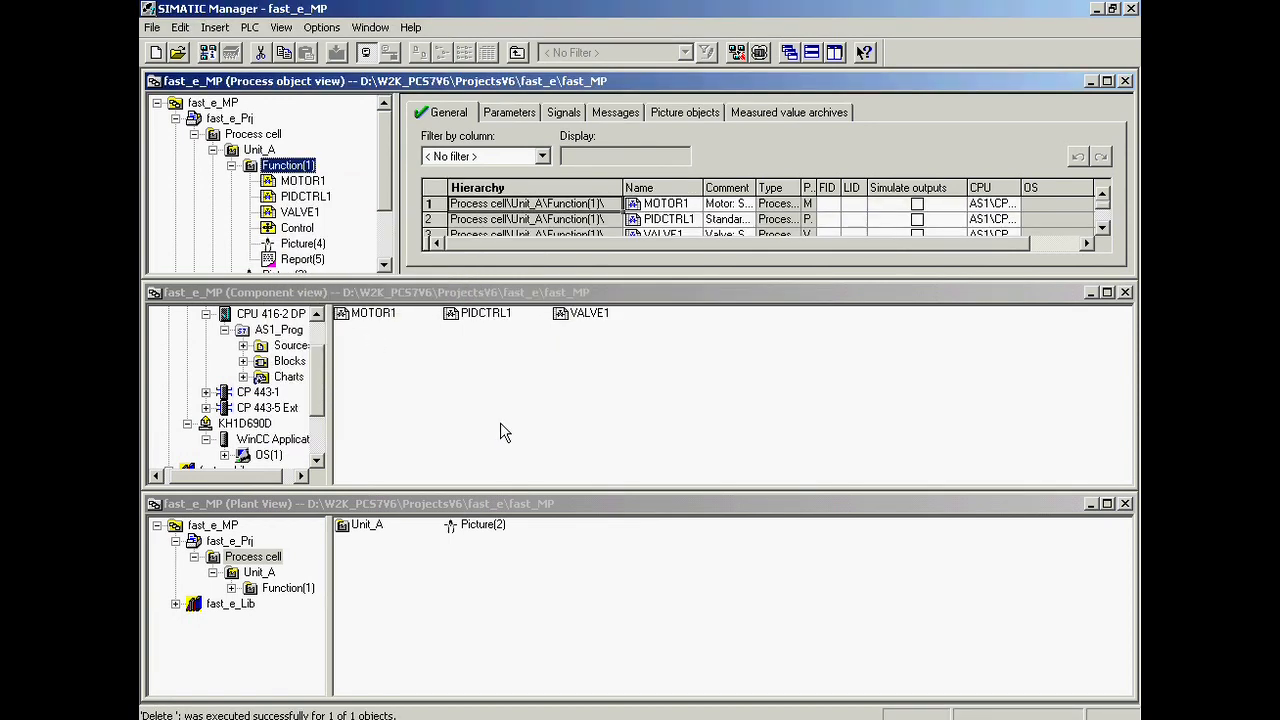